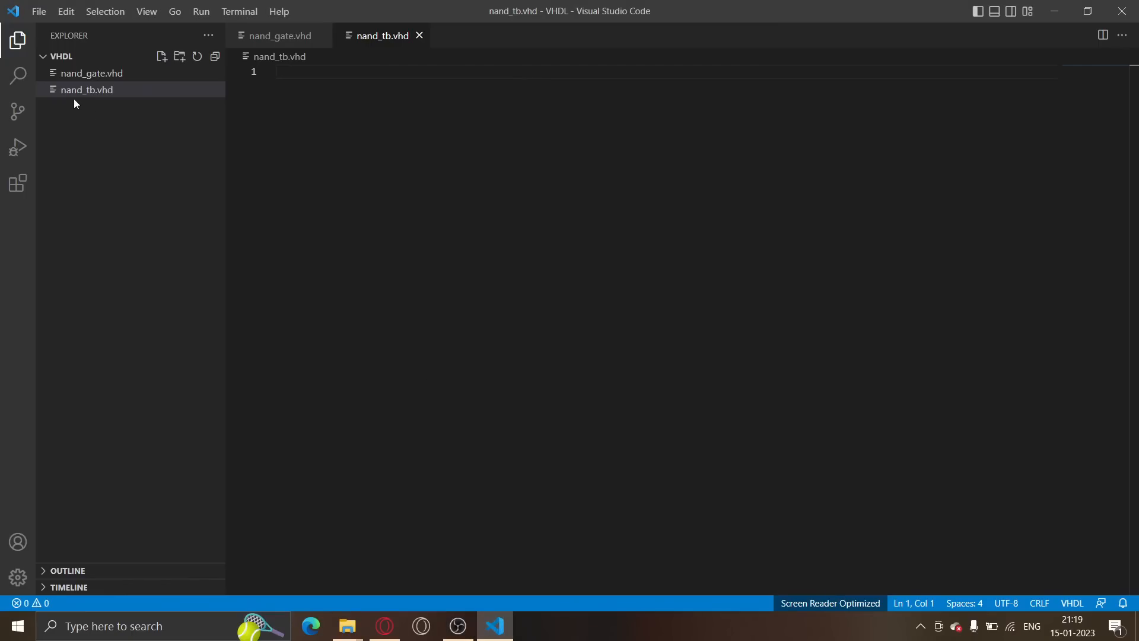
mouse_move(85, 90)
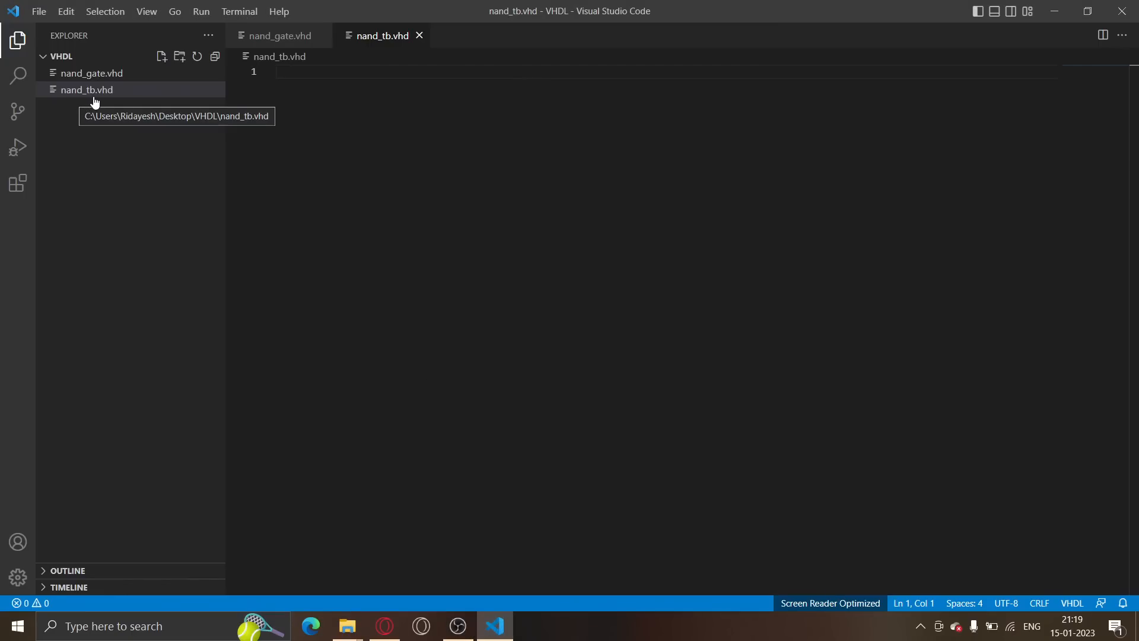
mouse_move(245, 98)
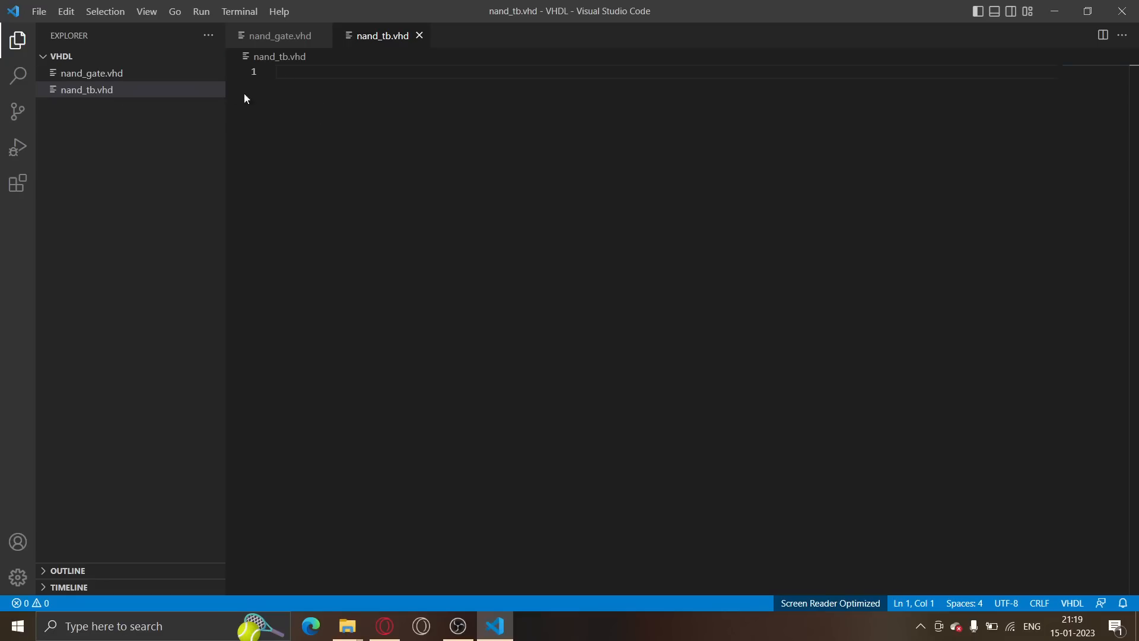
mouse_move(316, 116)
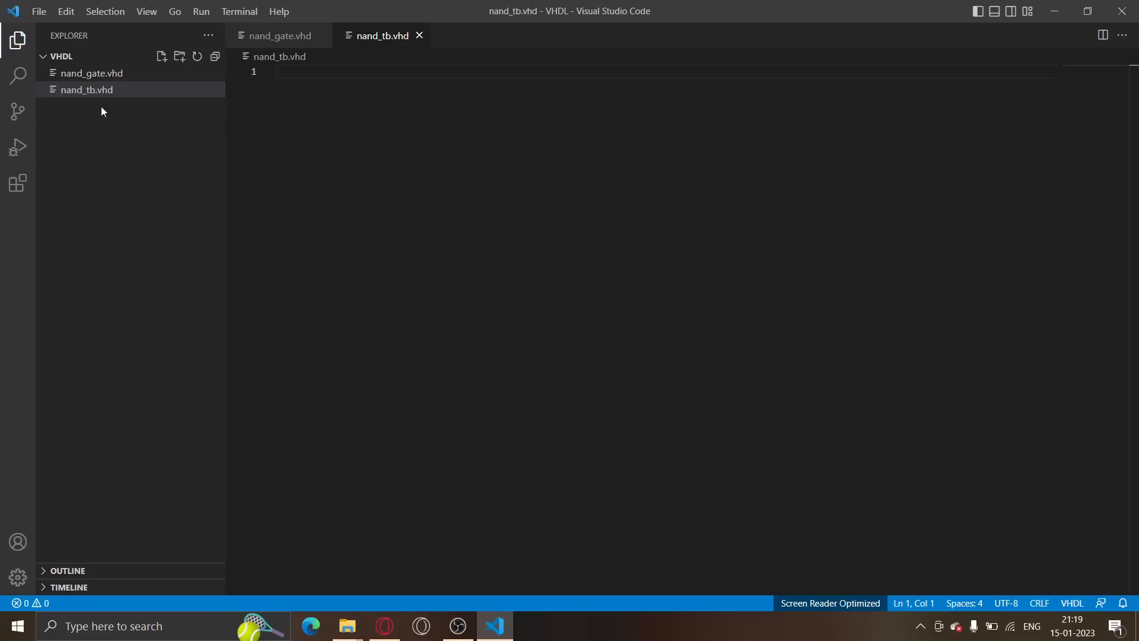
mouse_move(91, 91)
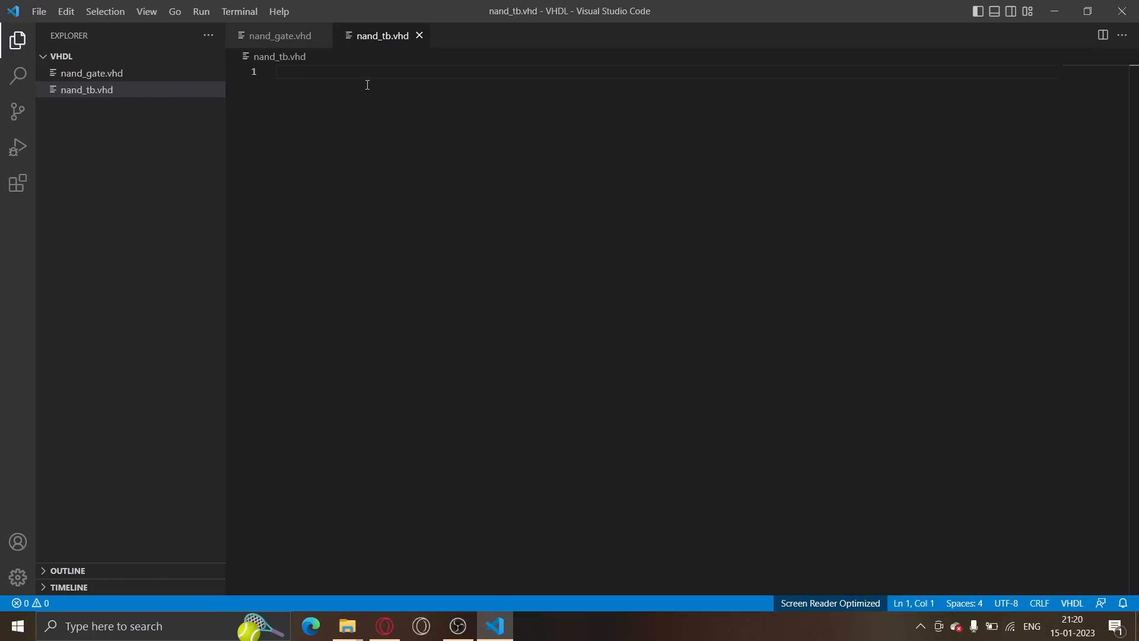
Add 'library IEEE;' and an empty Testbench entity closed with 'end entity;'
text(library IEEE;)
text(use IEEE.std_logic_1164.all;)
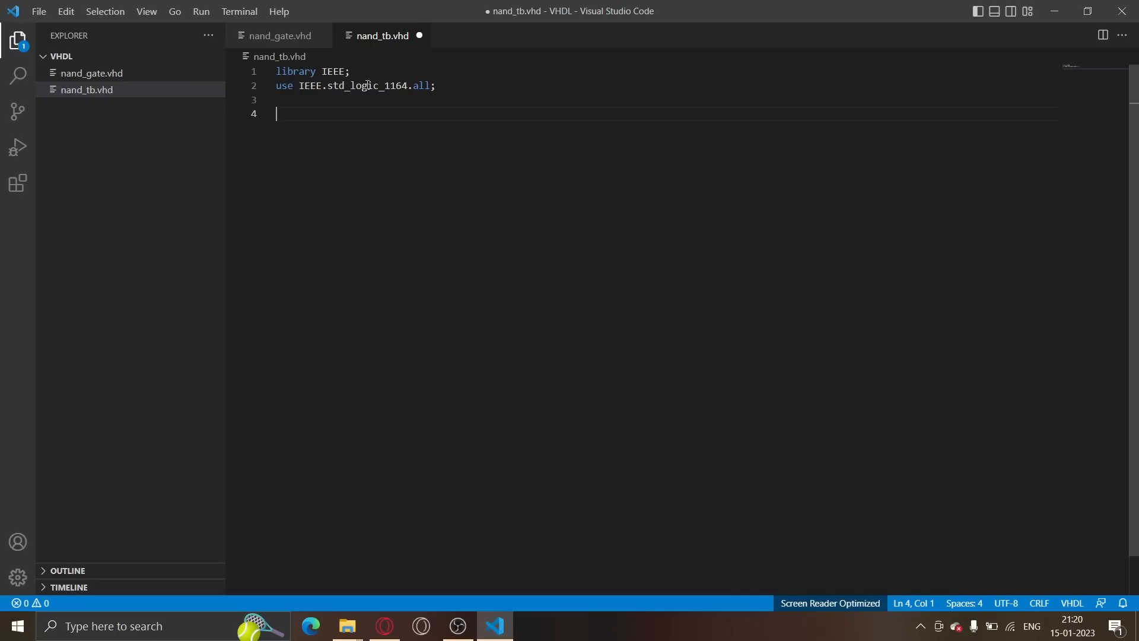
mouse_move(339, 124)
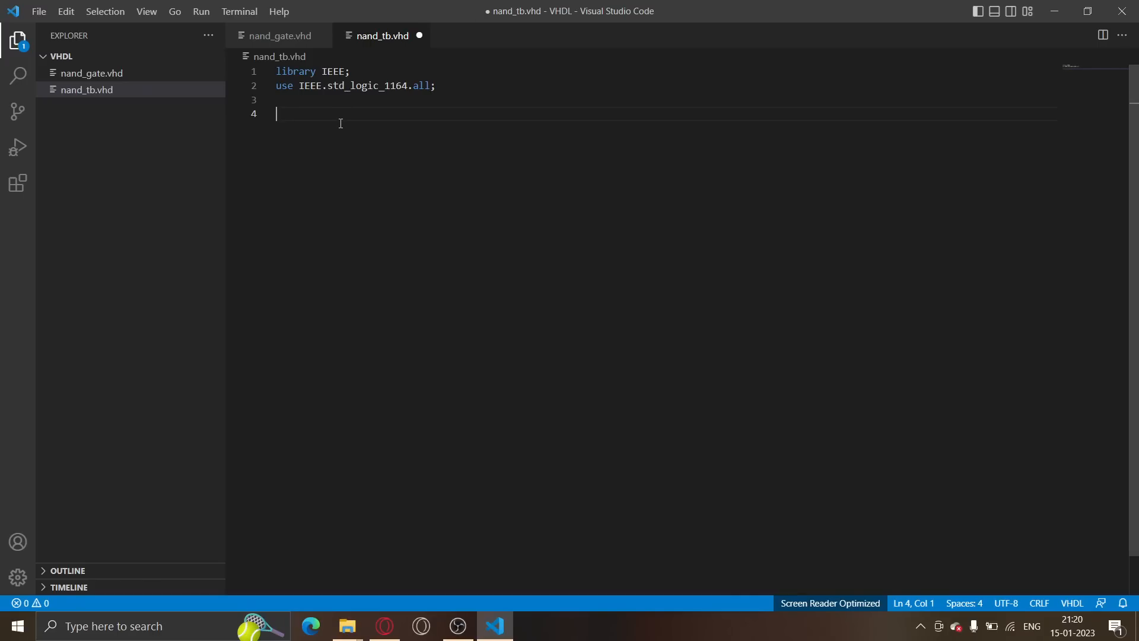
mouse_move(354, 120)
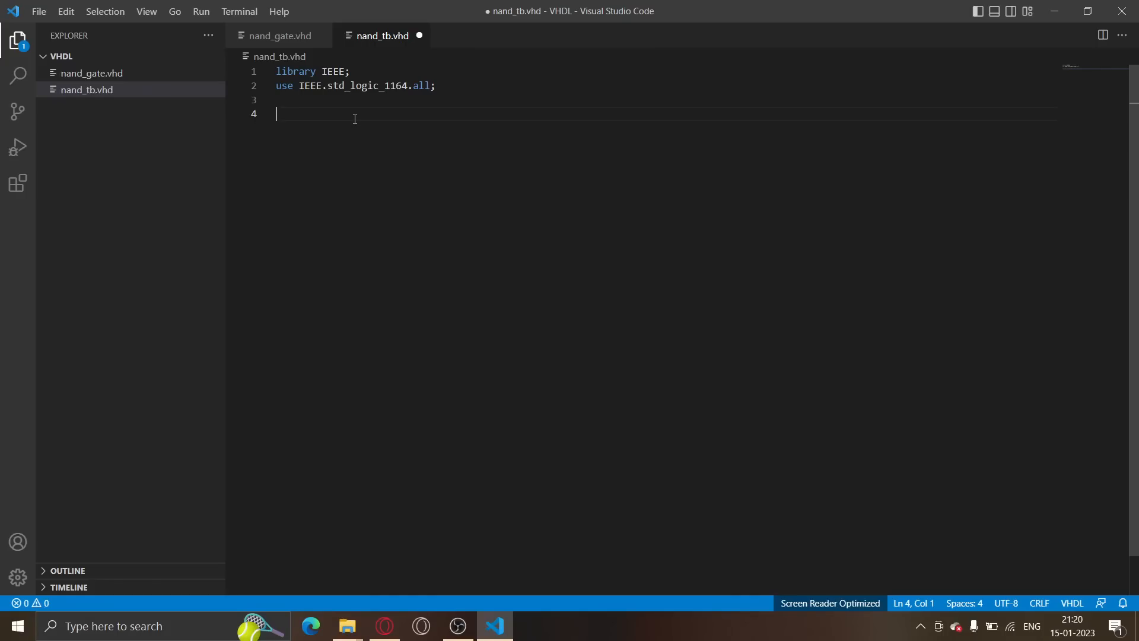
text(entity)
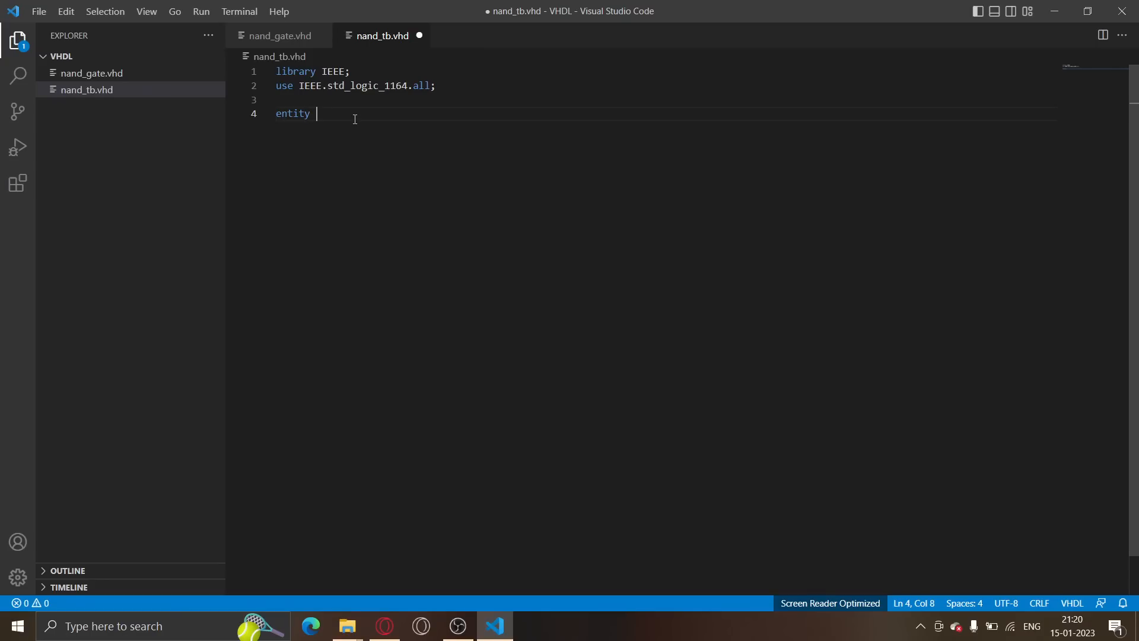
text(Testbench is)
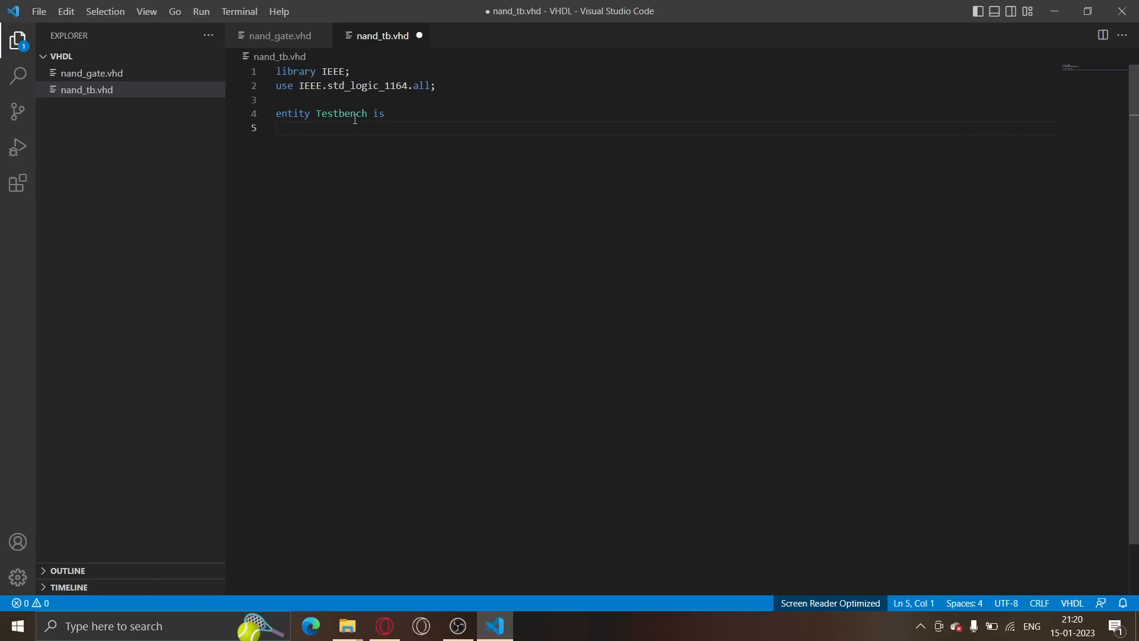
text(end entity)
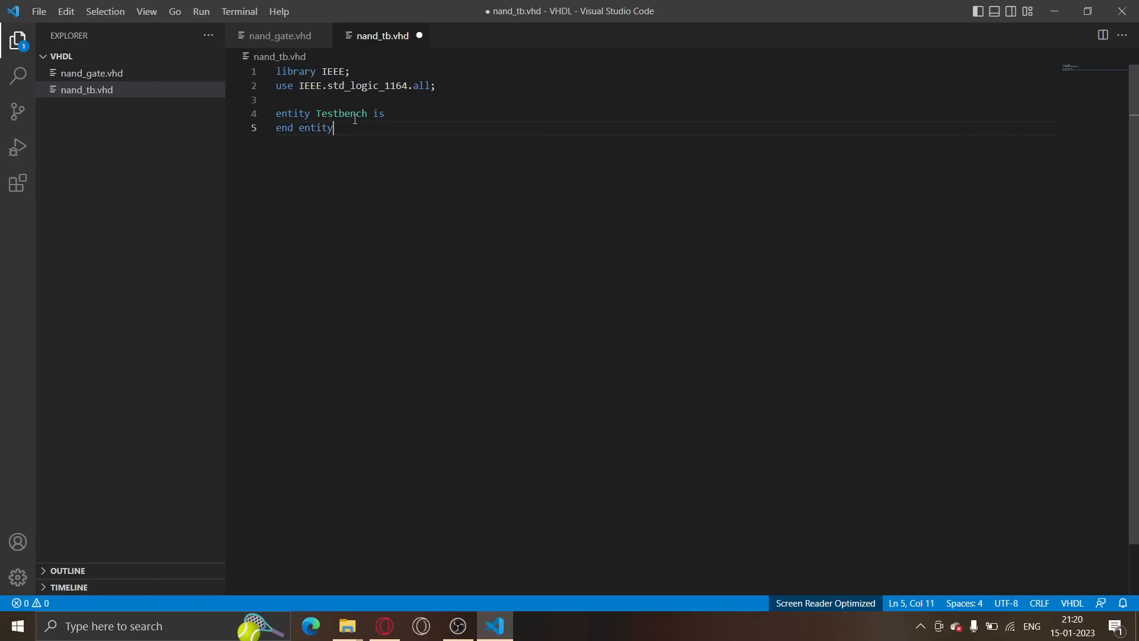
text(;)
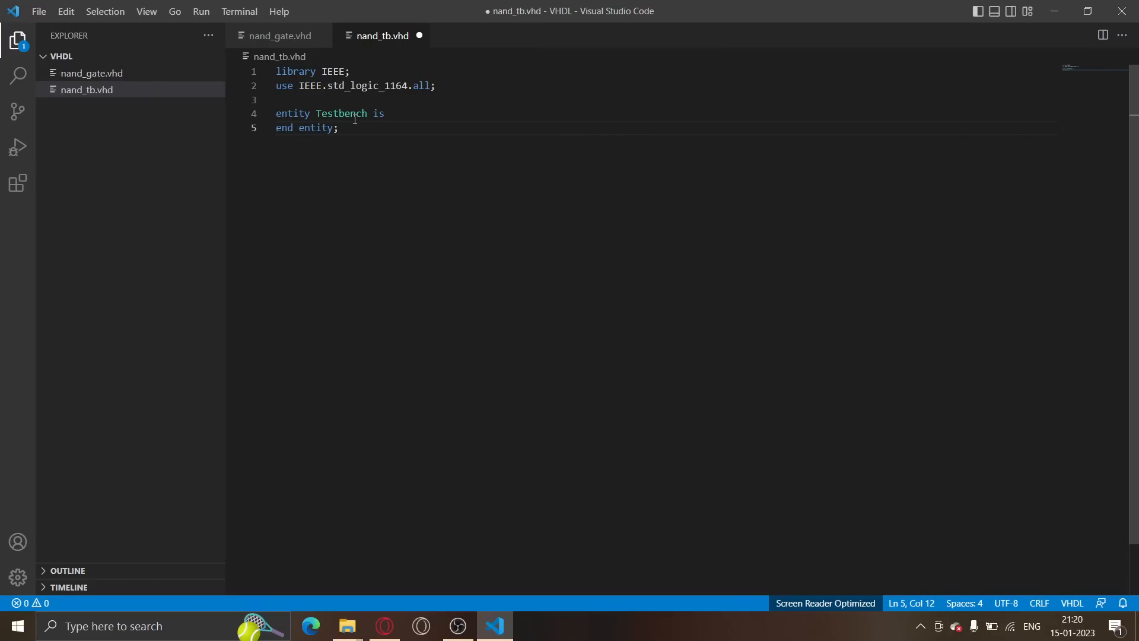
key(Enter)
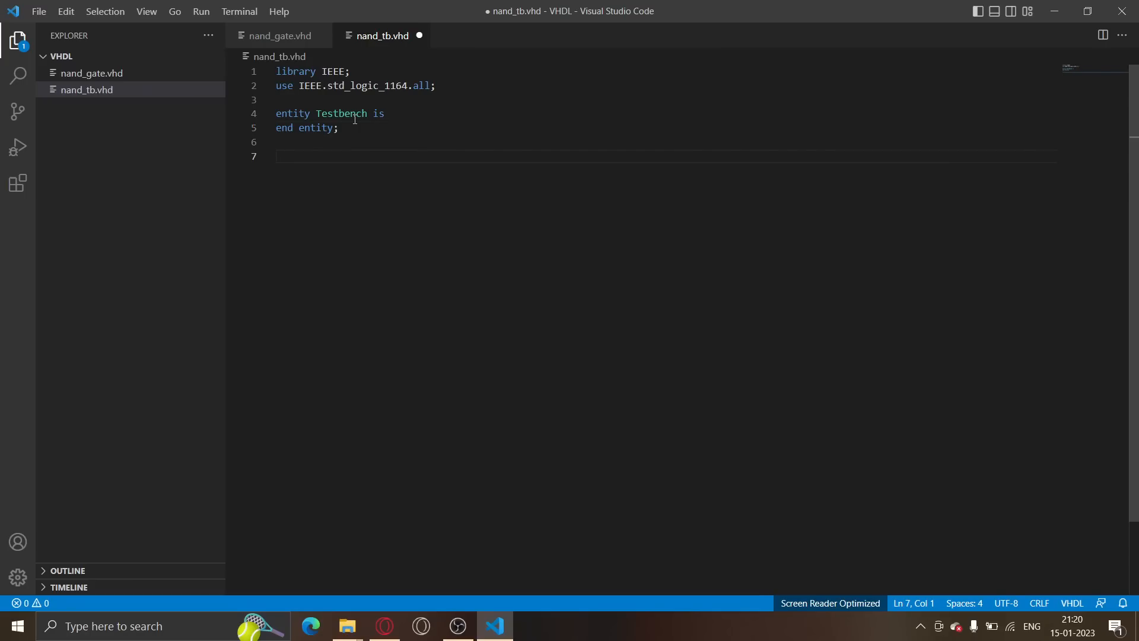
Add the header 'architecture tb of Testbench is' below the entity
text(a)
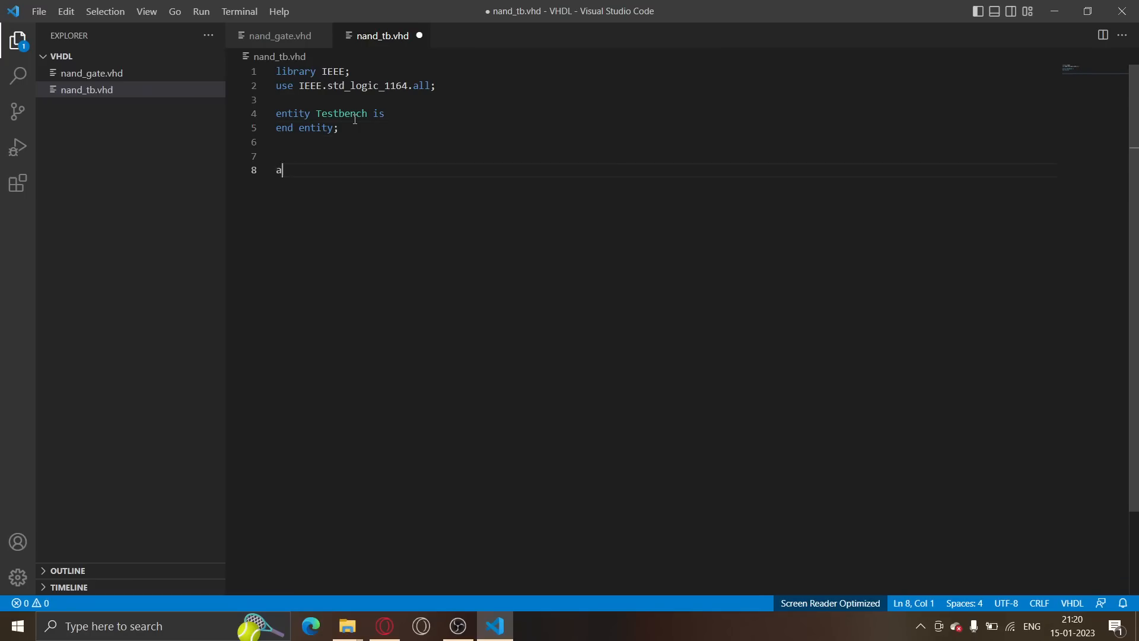
text(rchitecture)
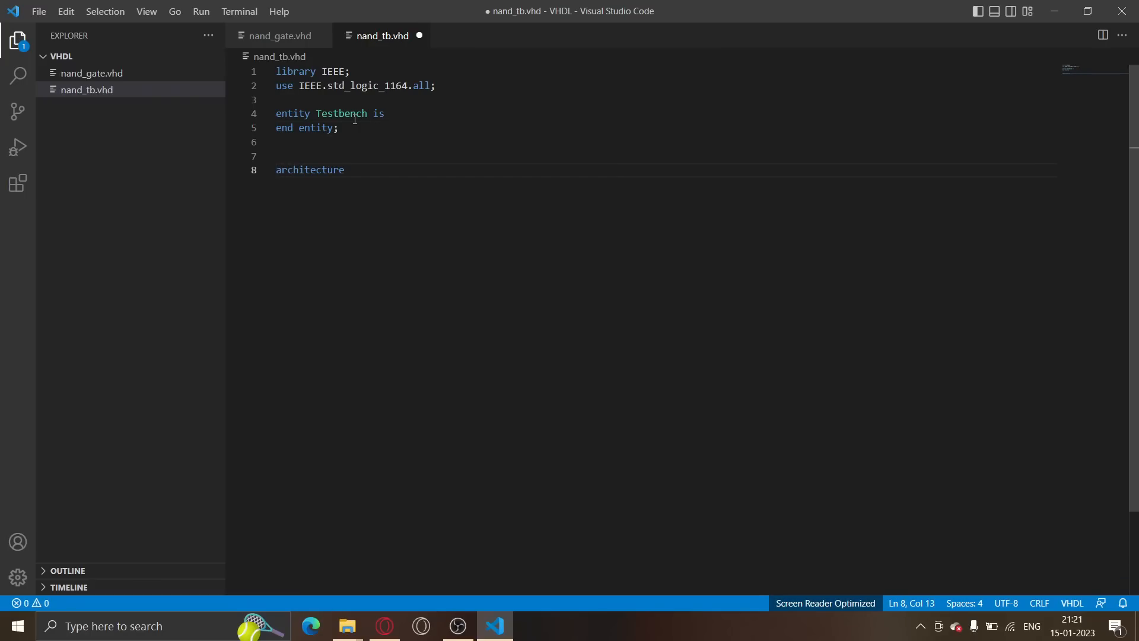
text(tb)
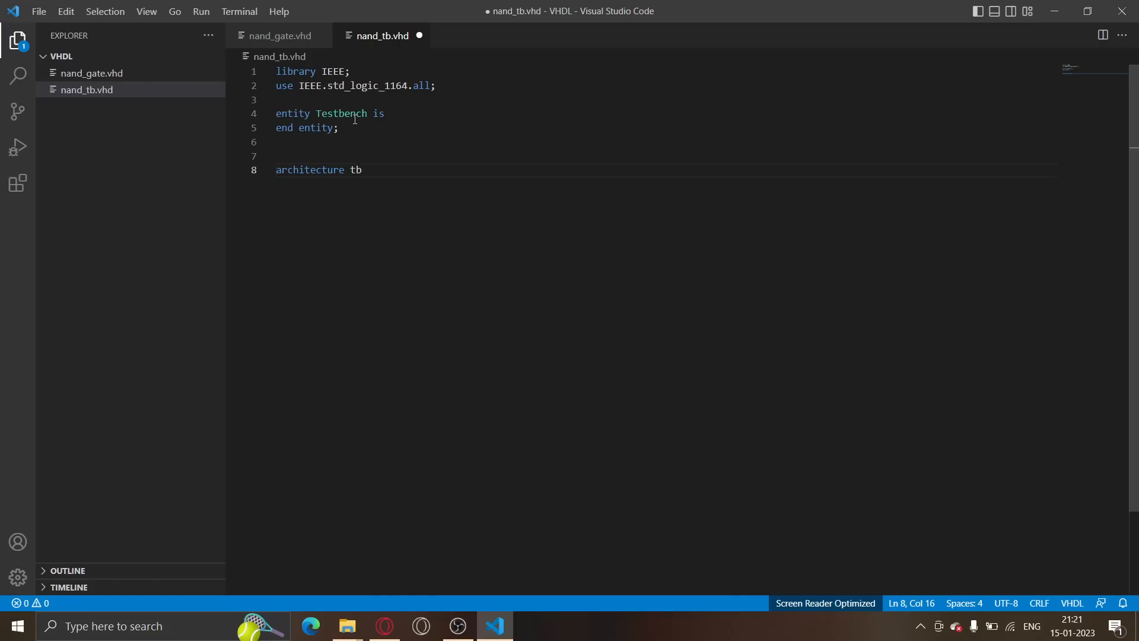
text(of Testb)
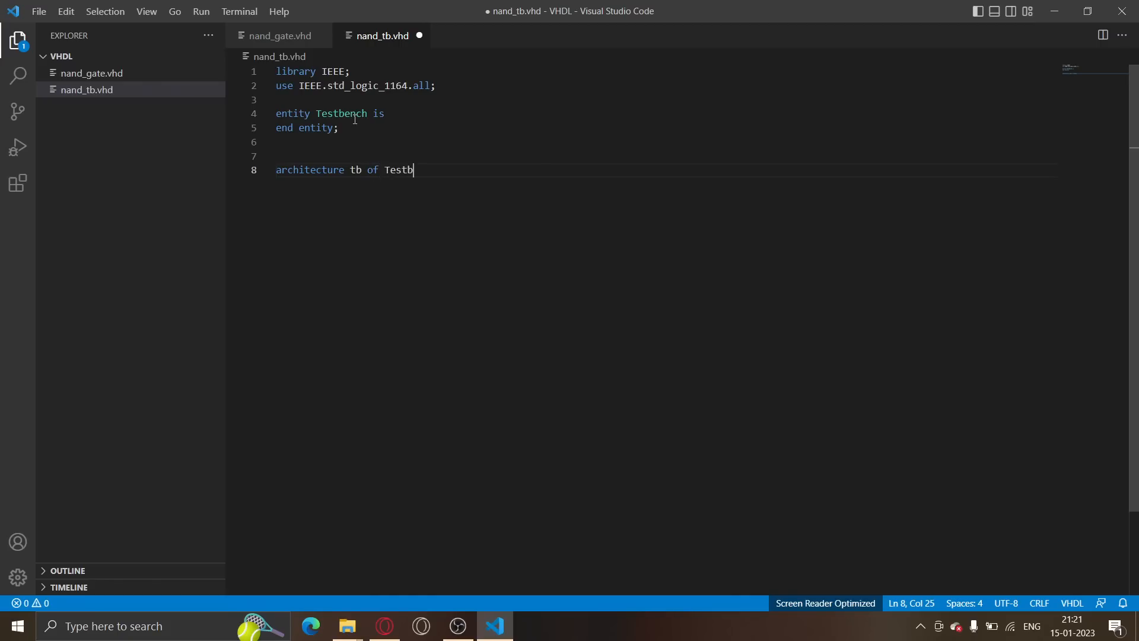
text(ench is)
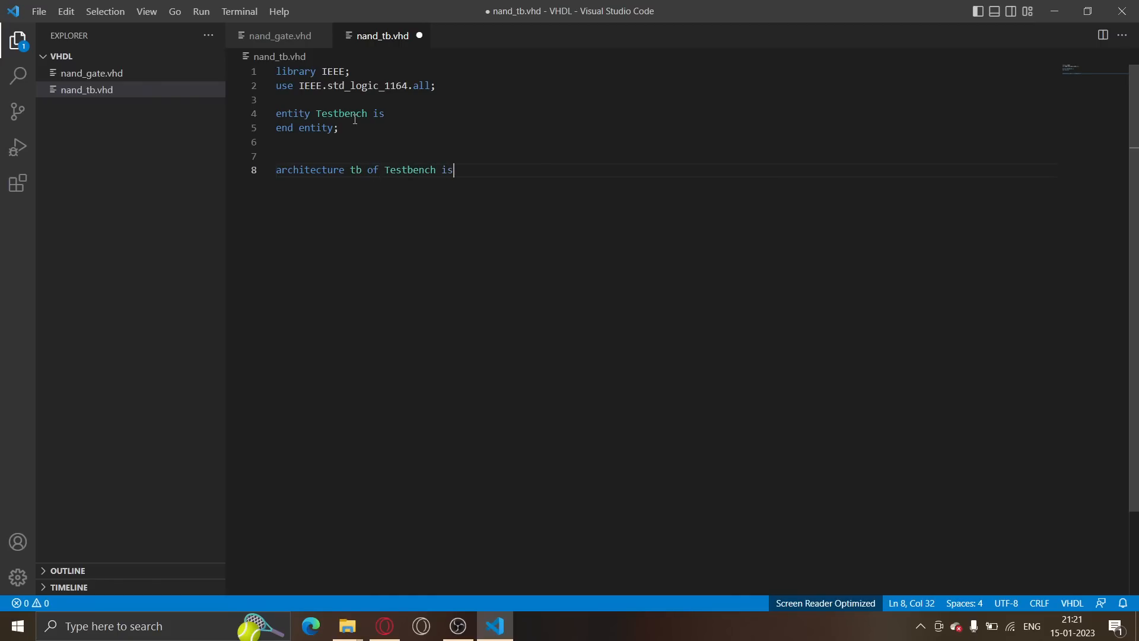
key(Enter)
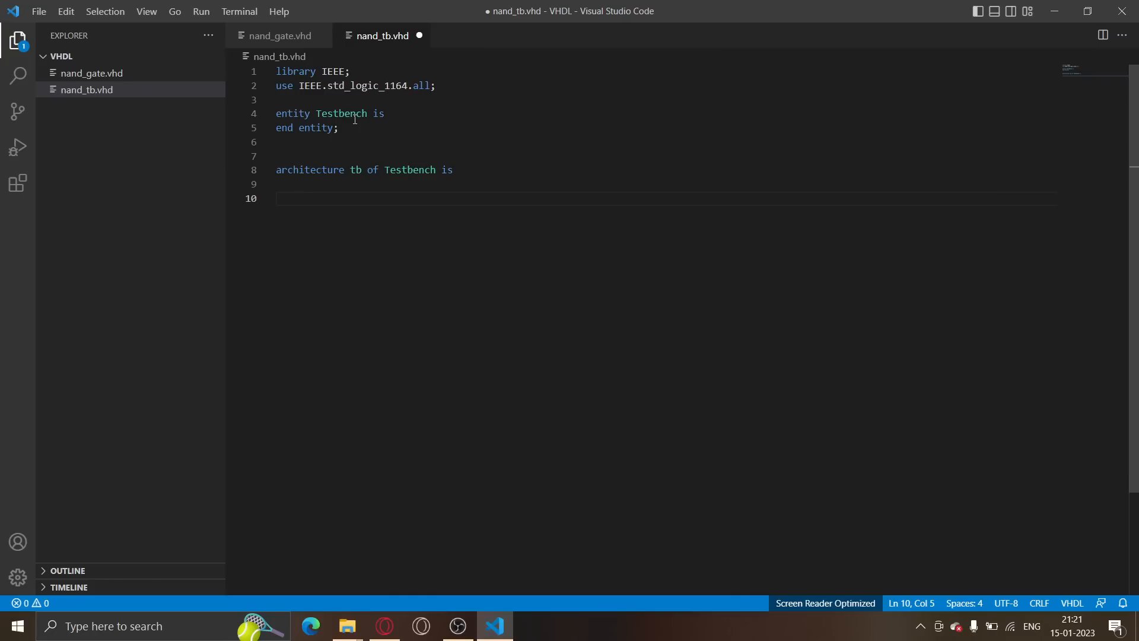
Type 'component NAND_Gate is' inside the tb architecture
text(component)
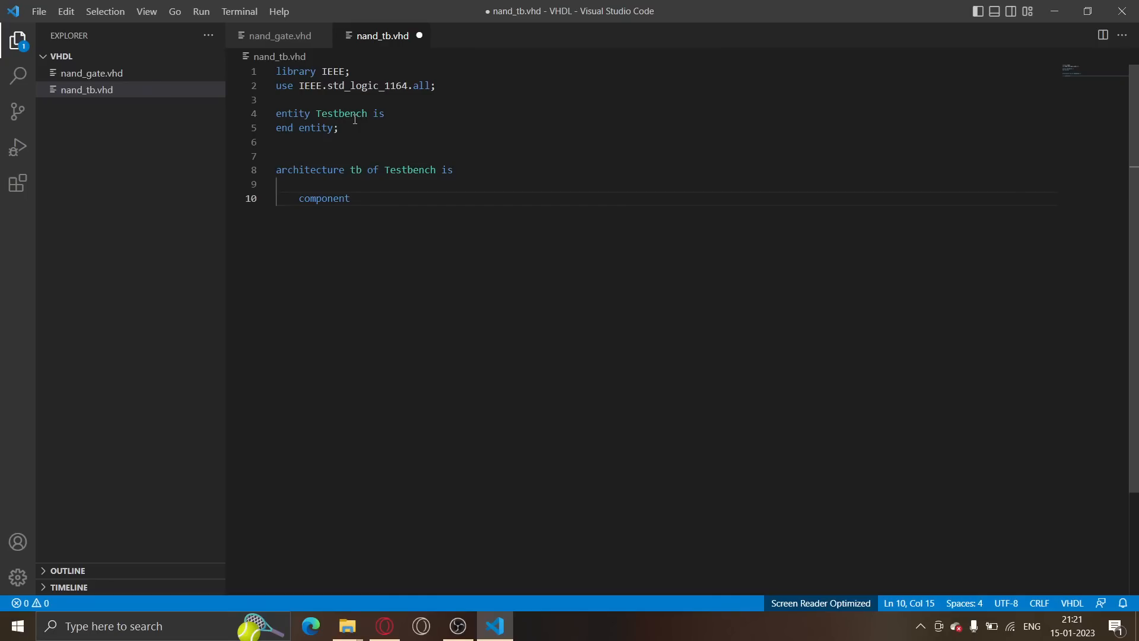
text(NAND_Gate)
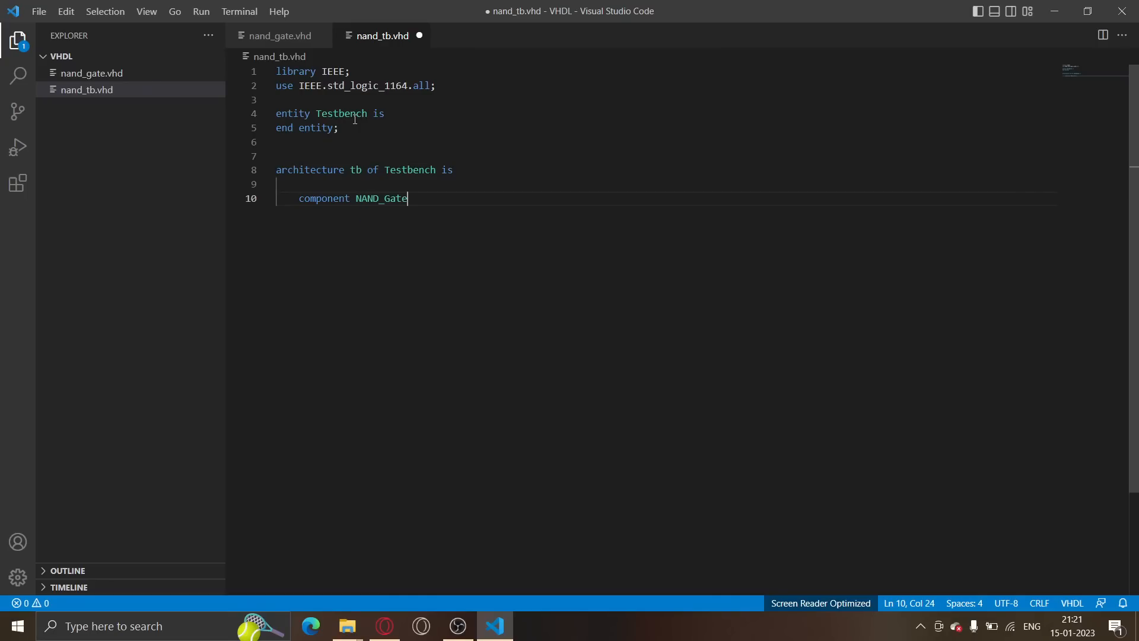
text(is)
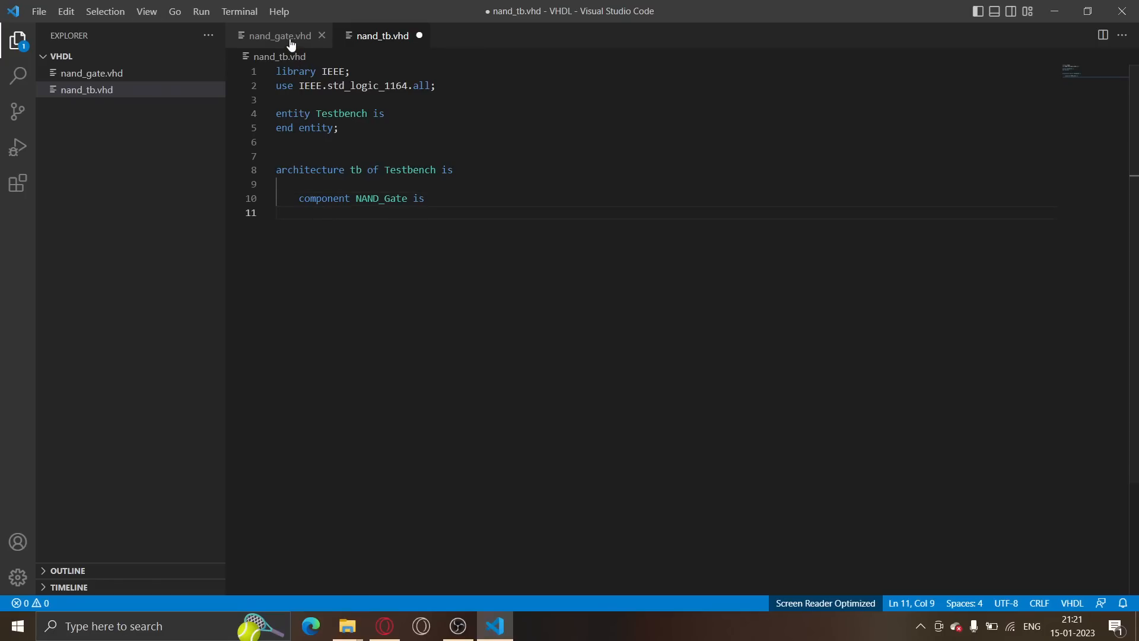
Switch to nand_gate.vhd to copy its x, y, z port declaration
click(276, 36)
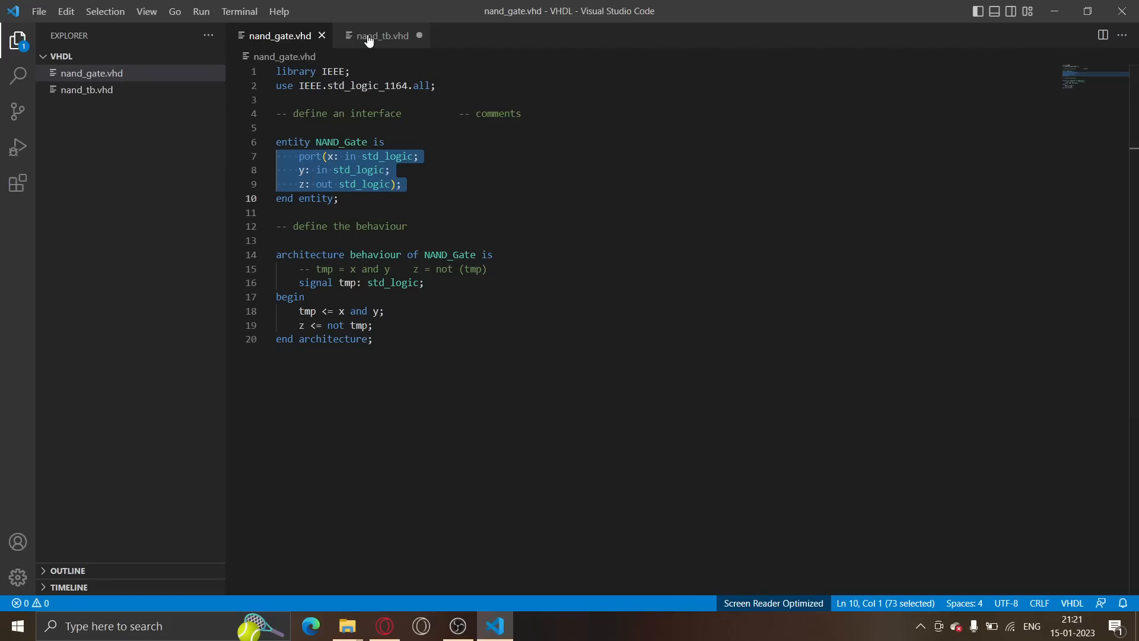
click(381, 36)
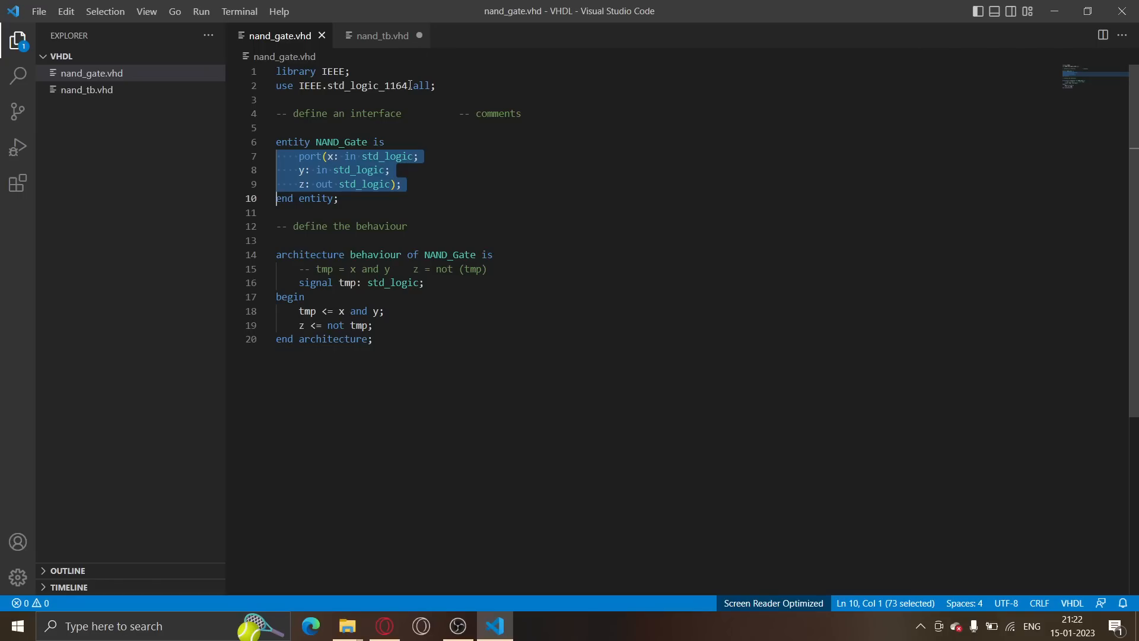
mouse_move(336, 177)
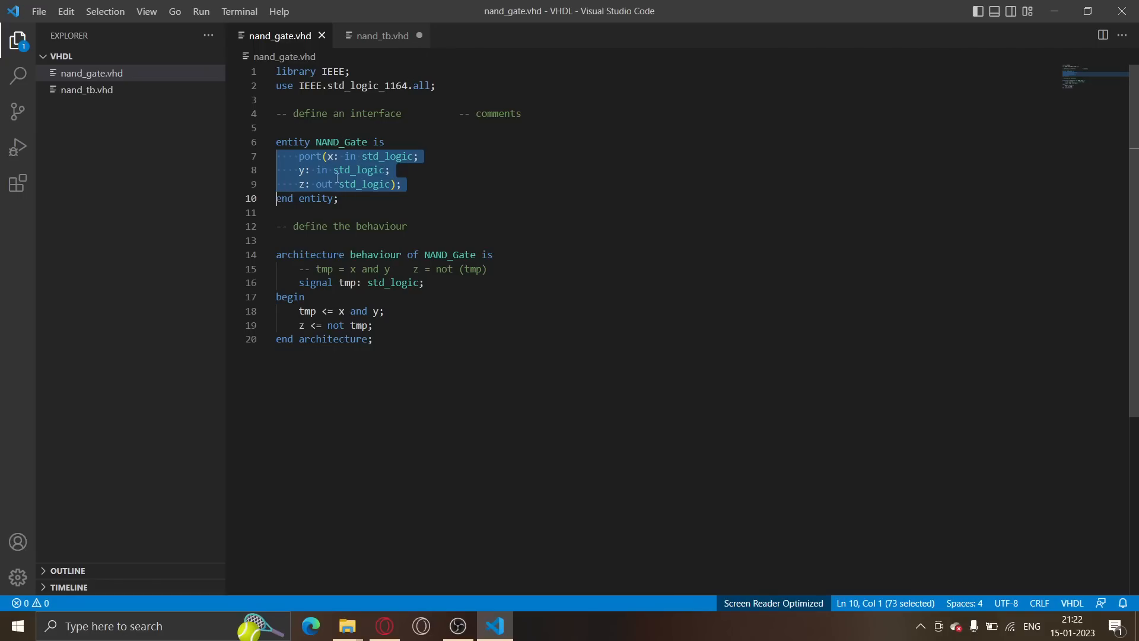
mouse_move(402, 36)
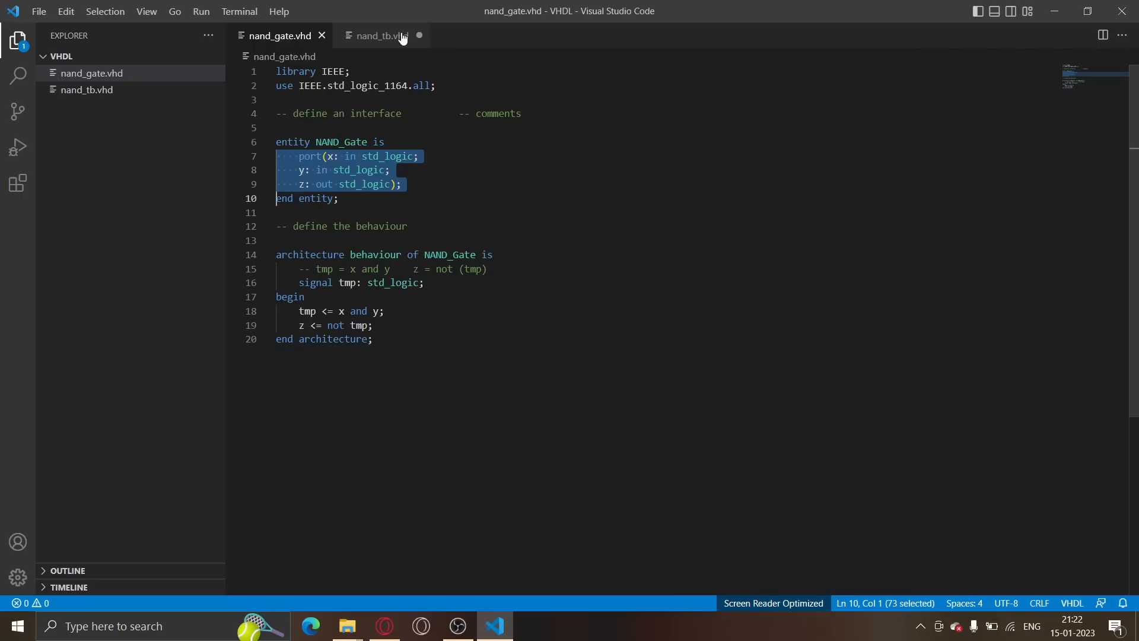
mouse_move(378, 36)
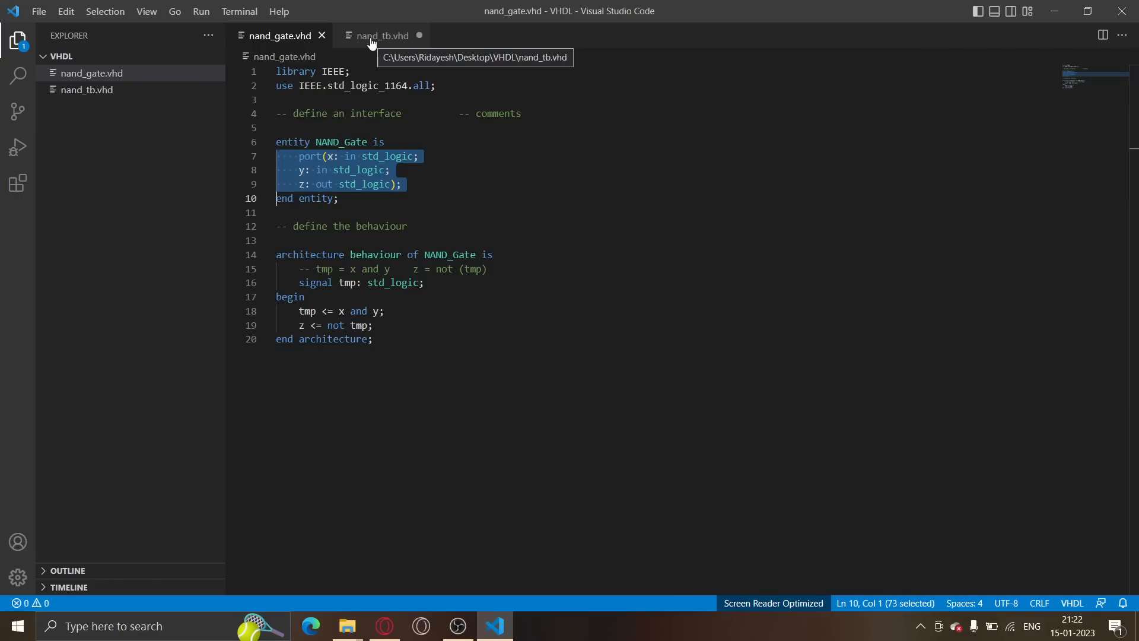
Back in nand_tb.vhd, close the component with 'end component;' and type begin
click(379, 35)
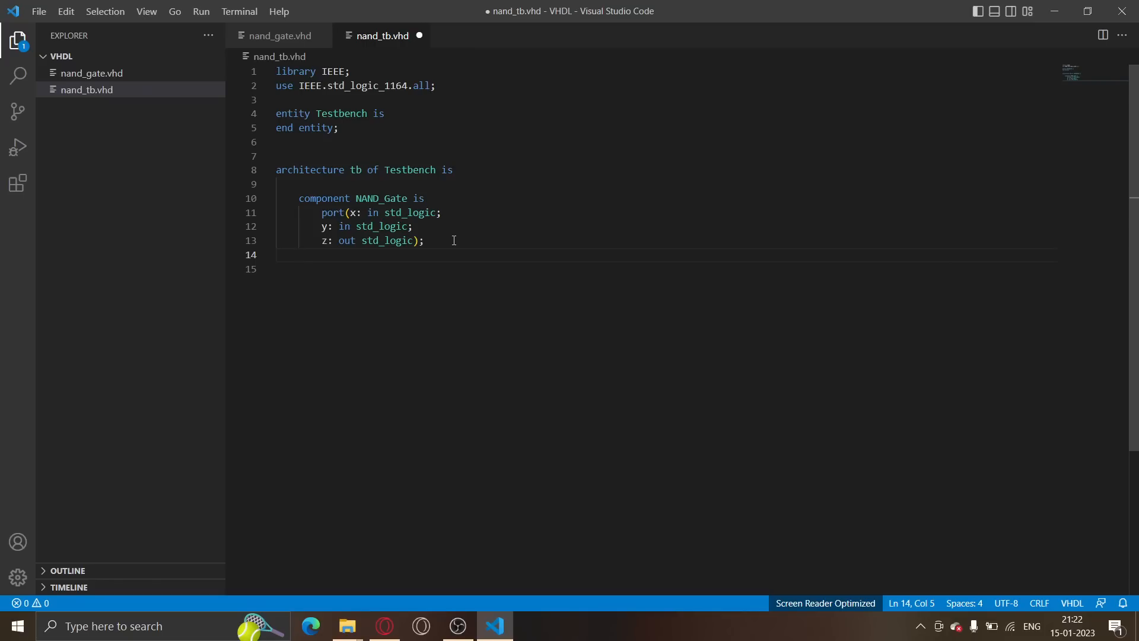
text(end comments)
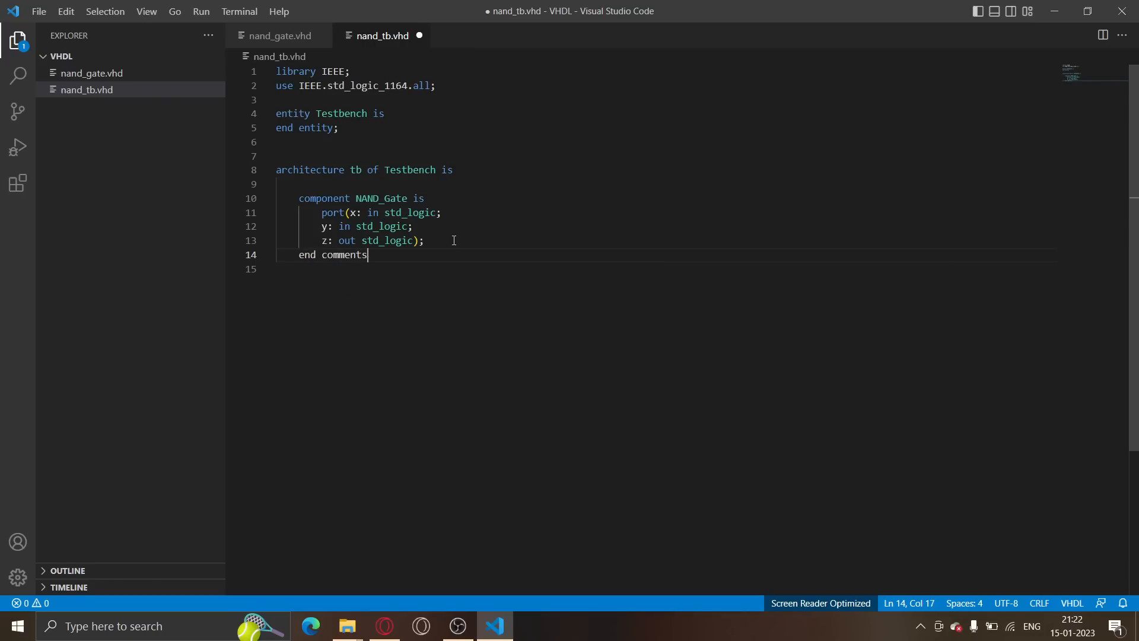
key(BackSpace)
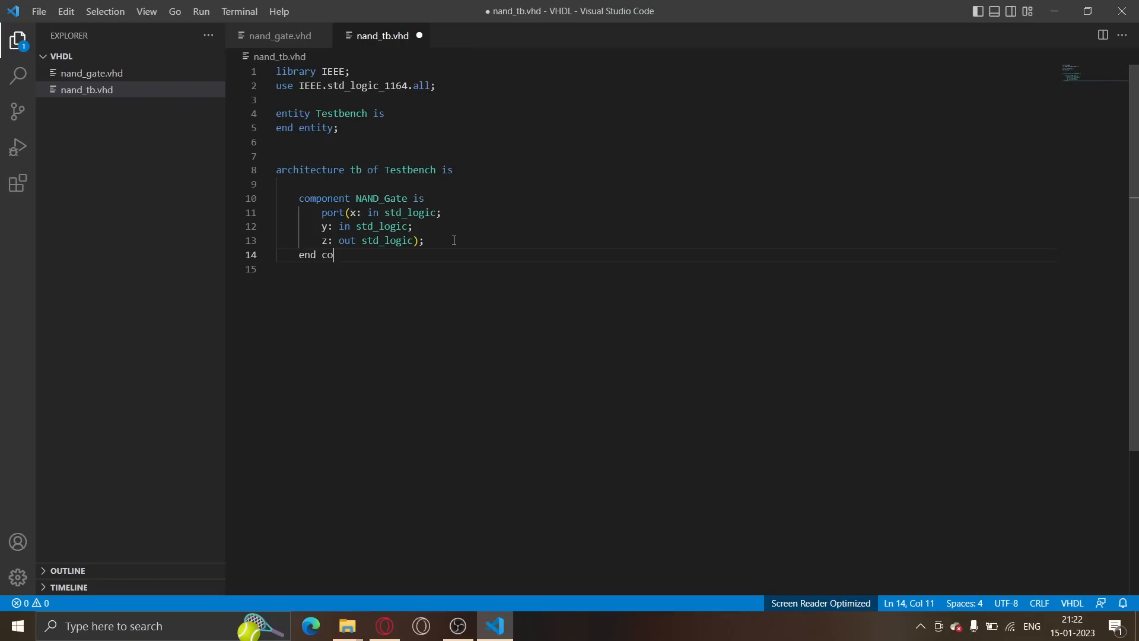
text(mponent;)
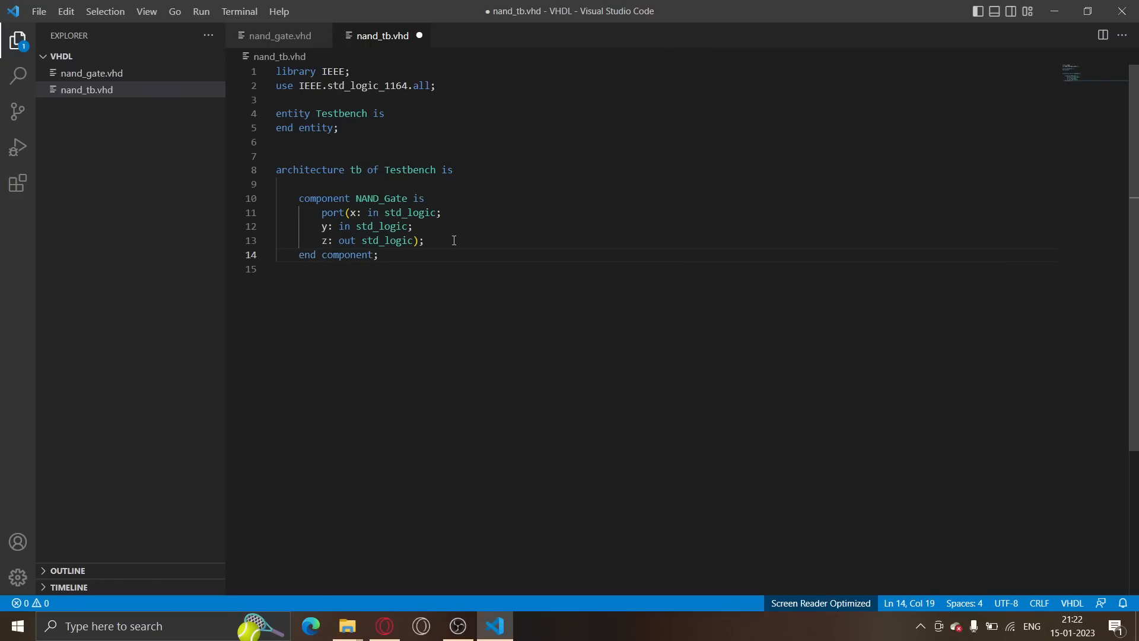
text(begin)
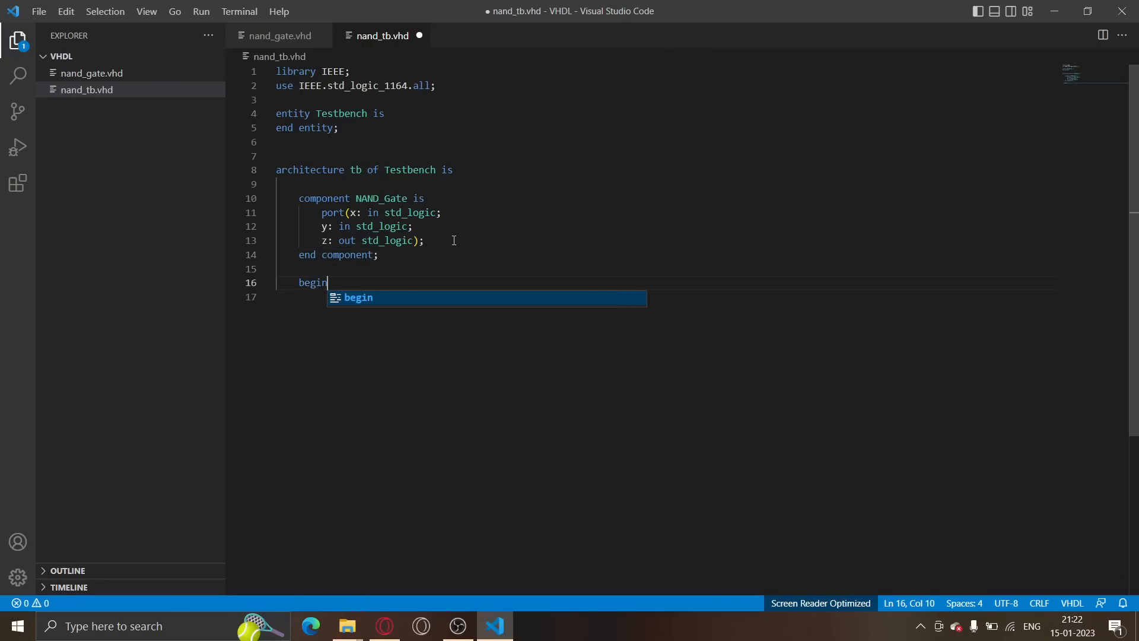
Add the comment '-- 1. Create an object of NAND' after begin
key(Escape)
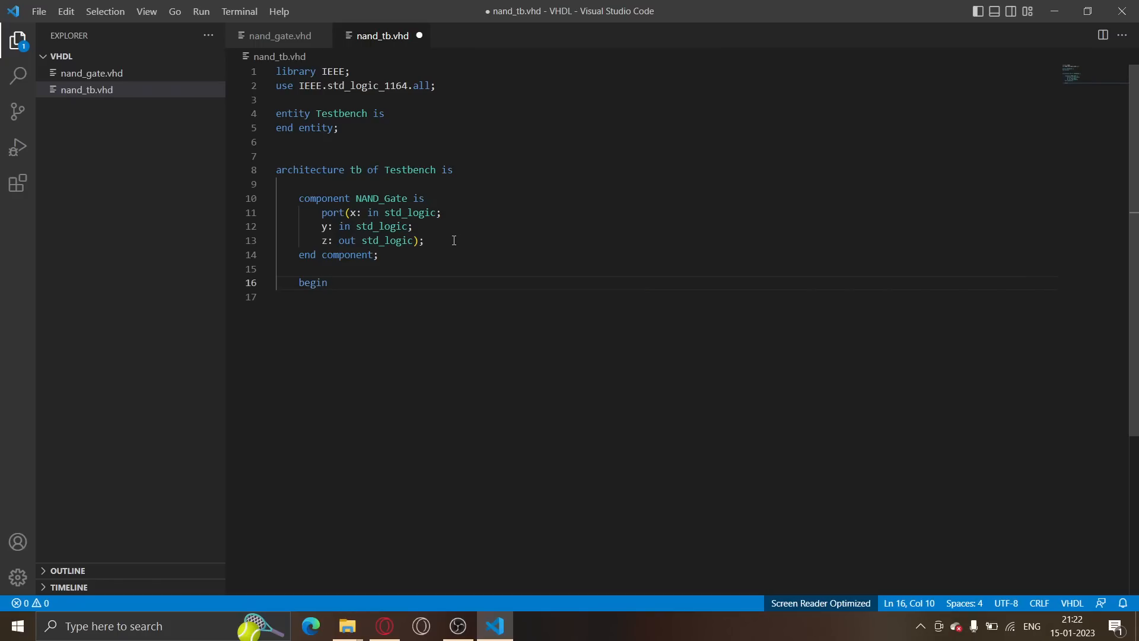
key(Enter)
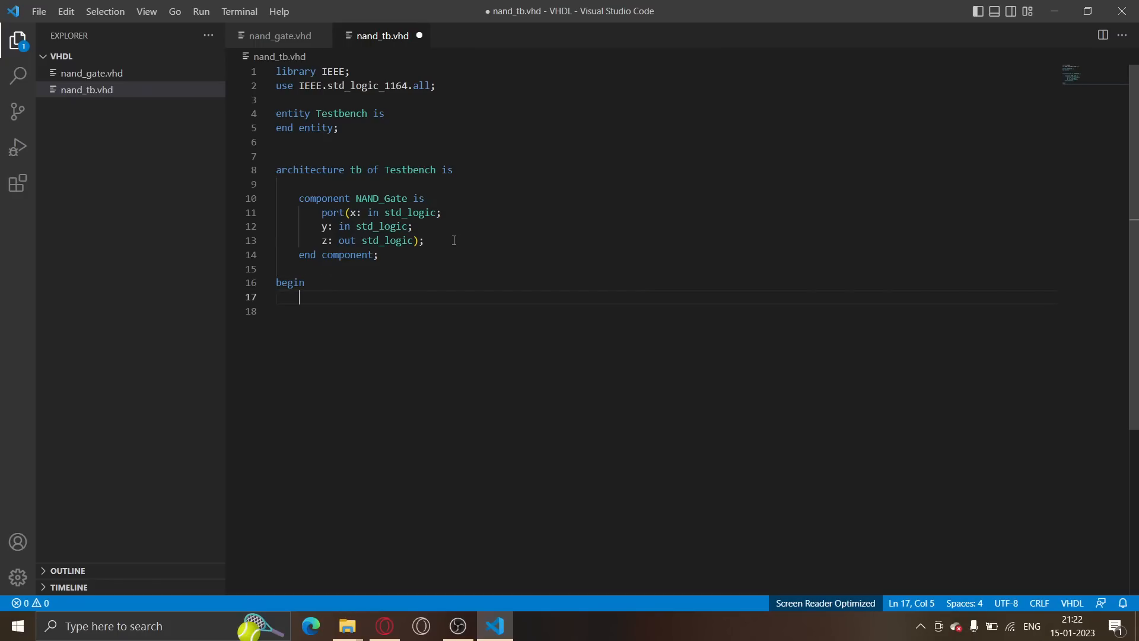
key(enter)
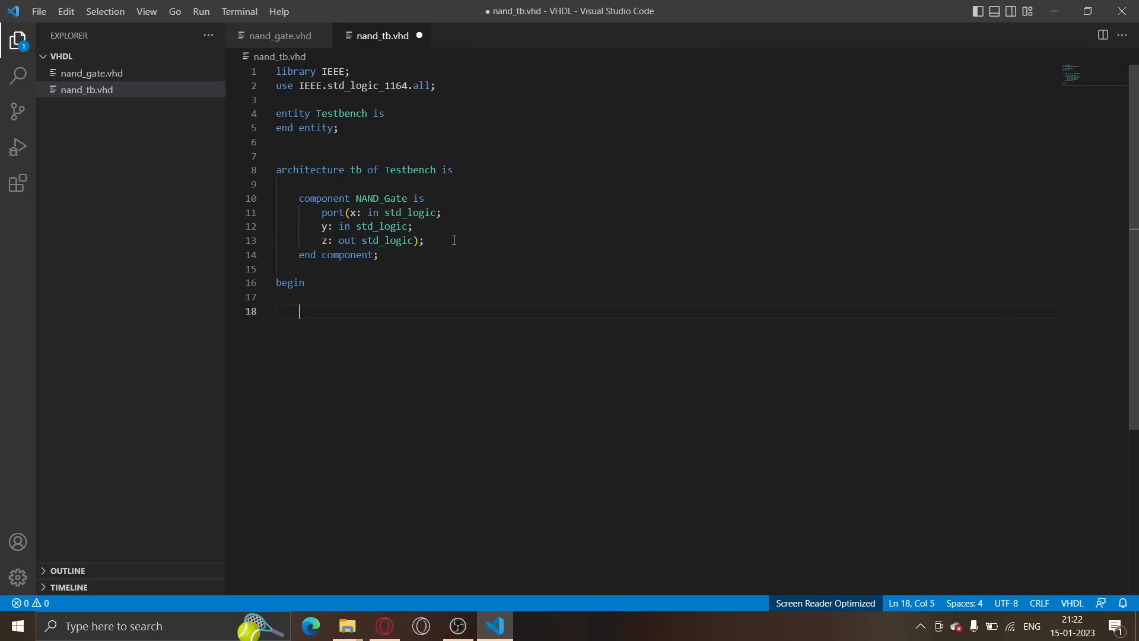
text(-- 1.)
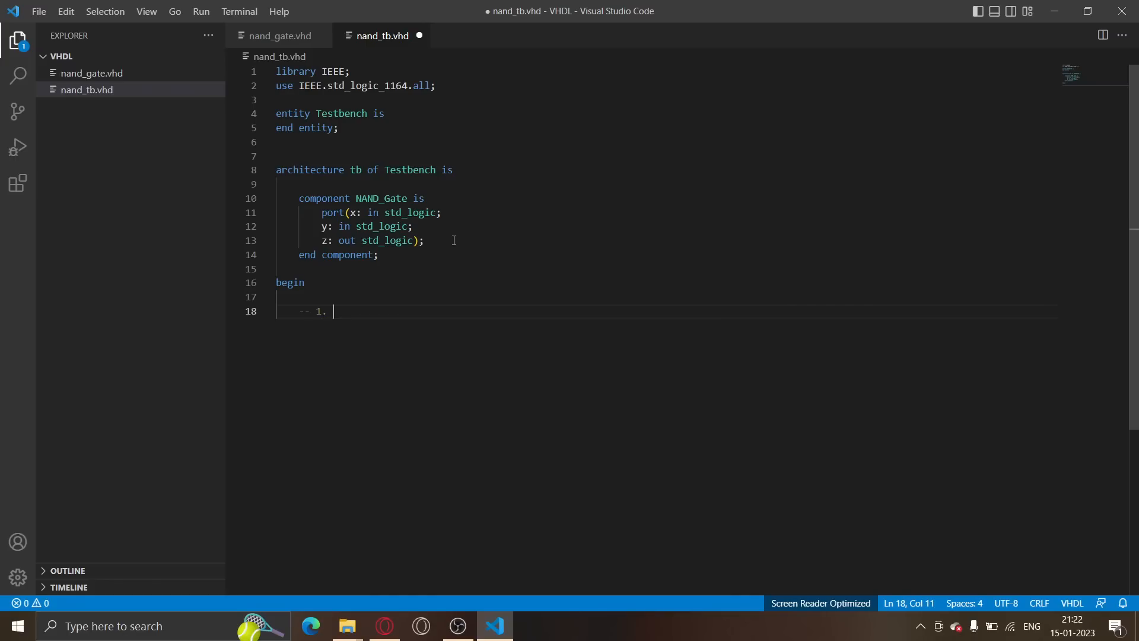
text(I)
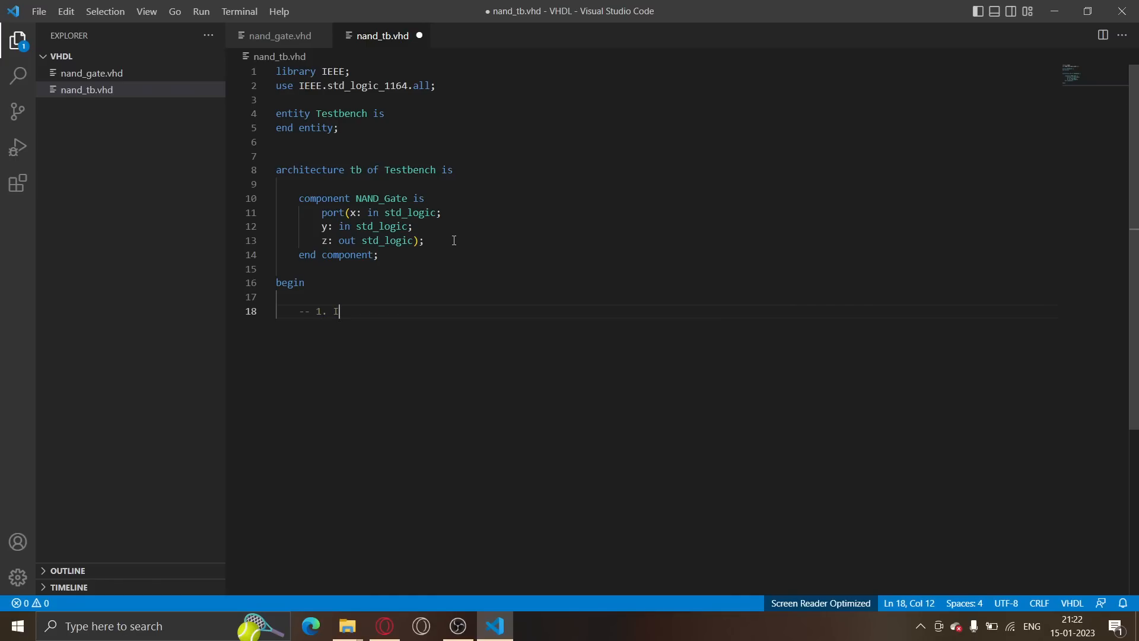
text(Create an object of NAND)
text(-- 2. Va)
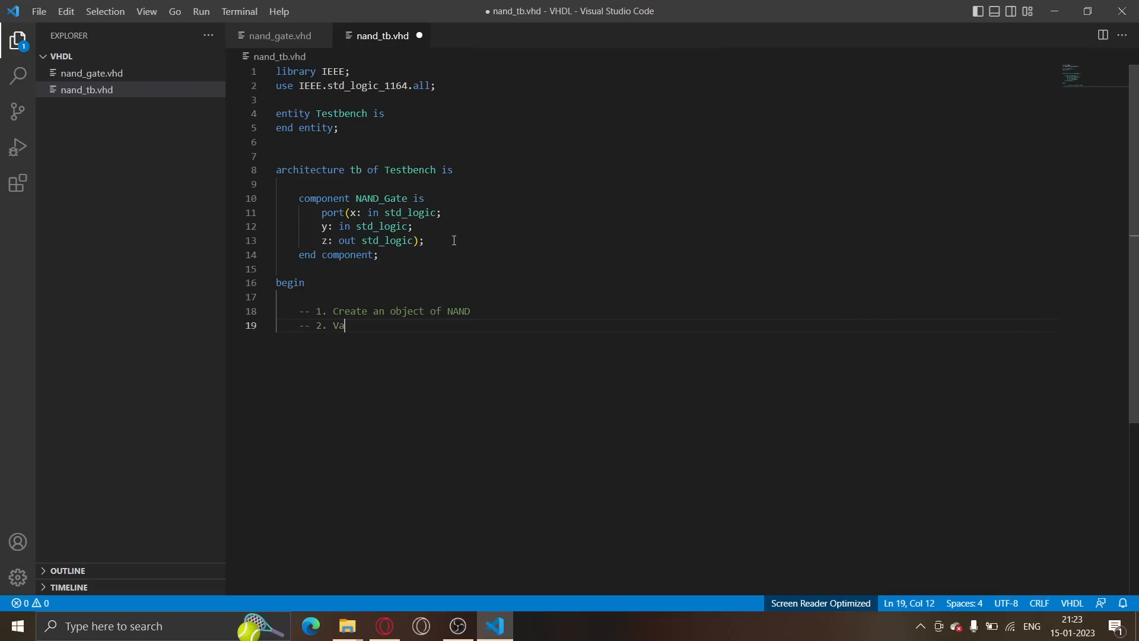
Add the second comment about varying the NAND inputs, and start a new comment
text(ry the in)
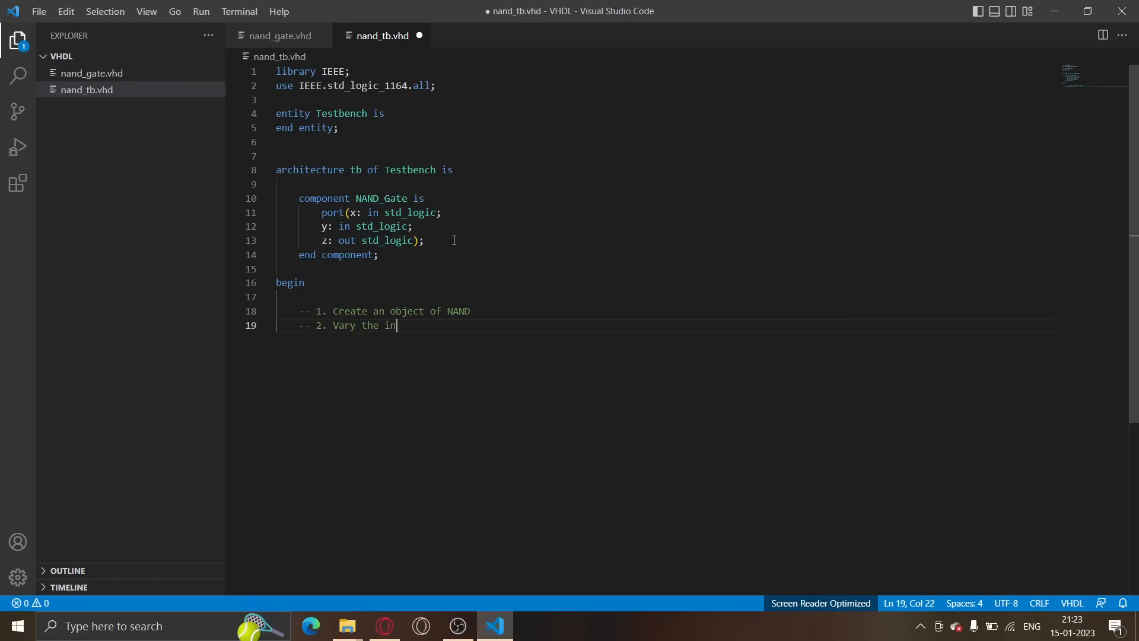
text(puts of NAND and read the output for different)
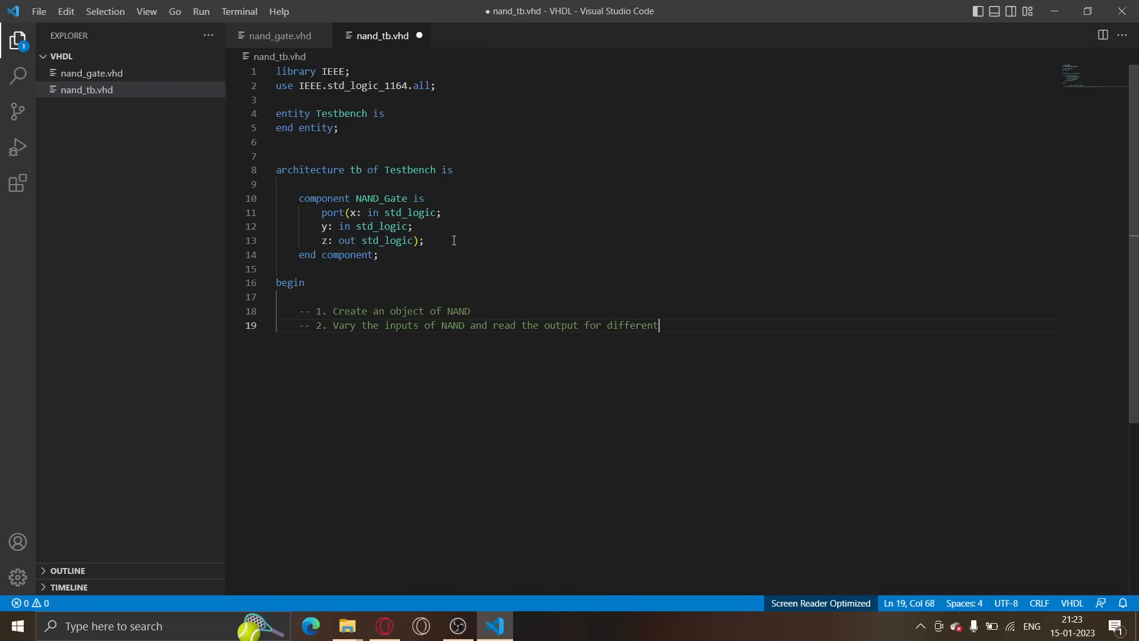
text(inputs)
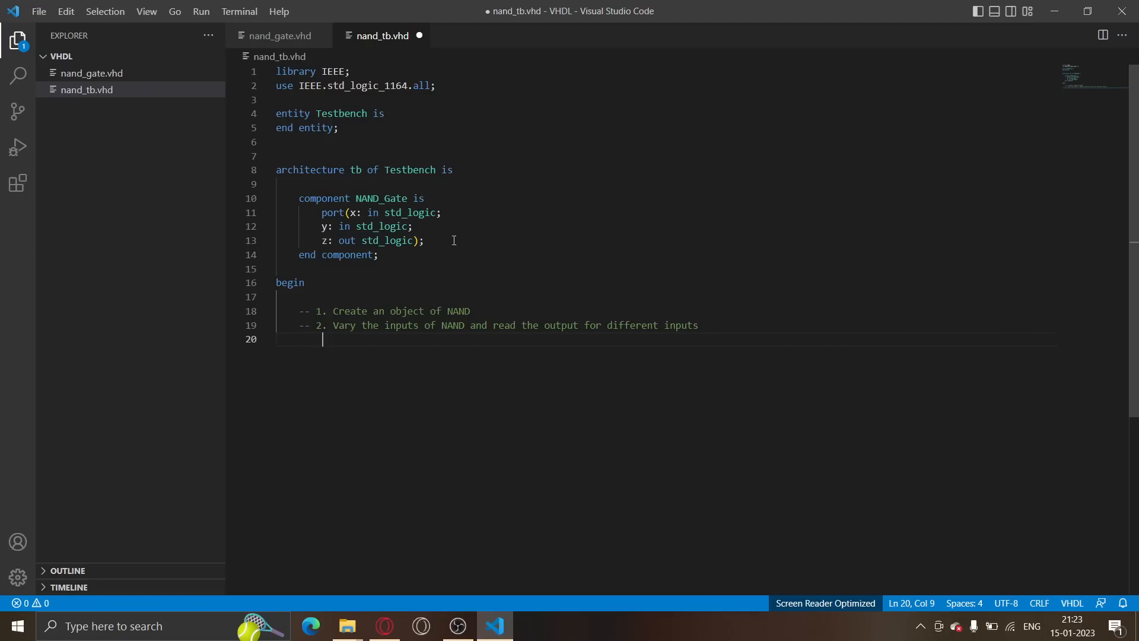
text(--)
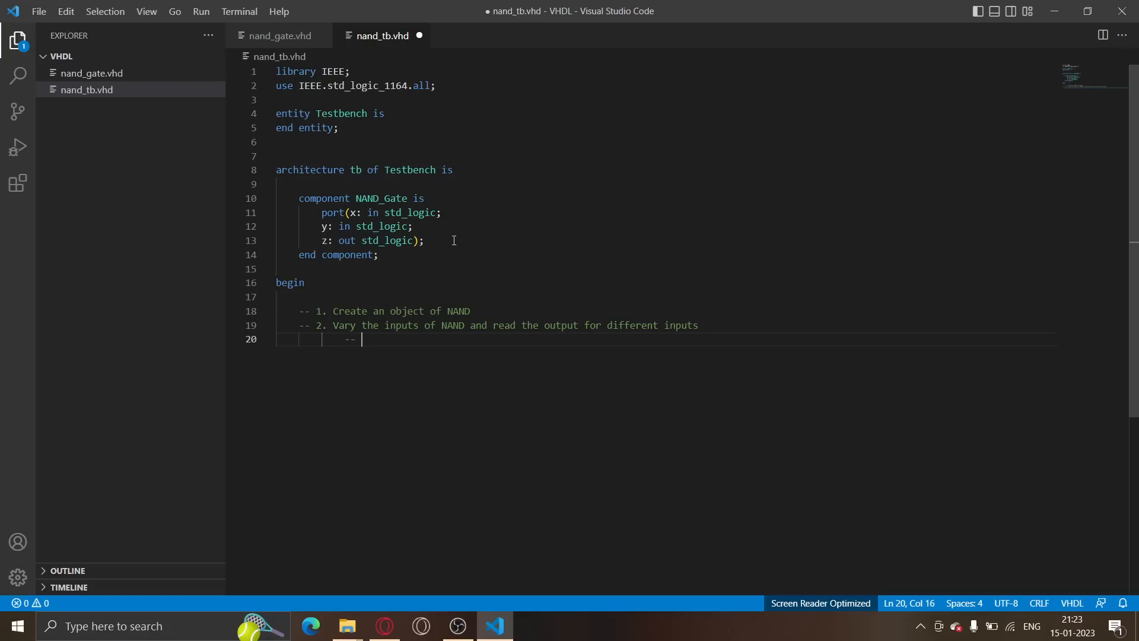
Type a draft 'obj.get_and(x1, x2);' example, then delete it
text(ojb)
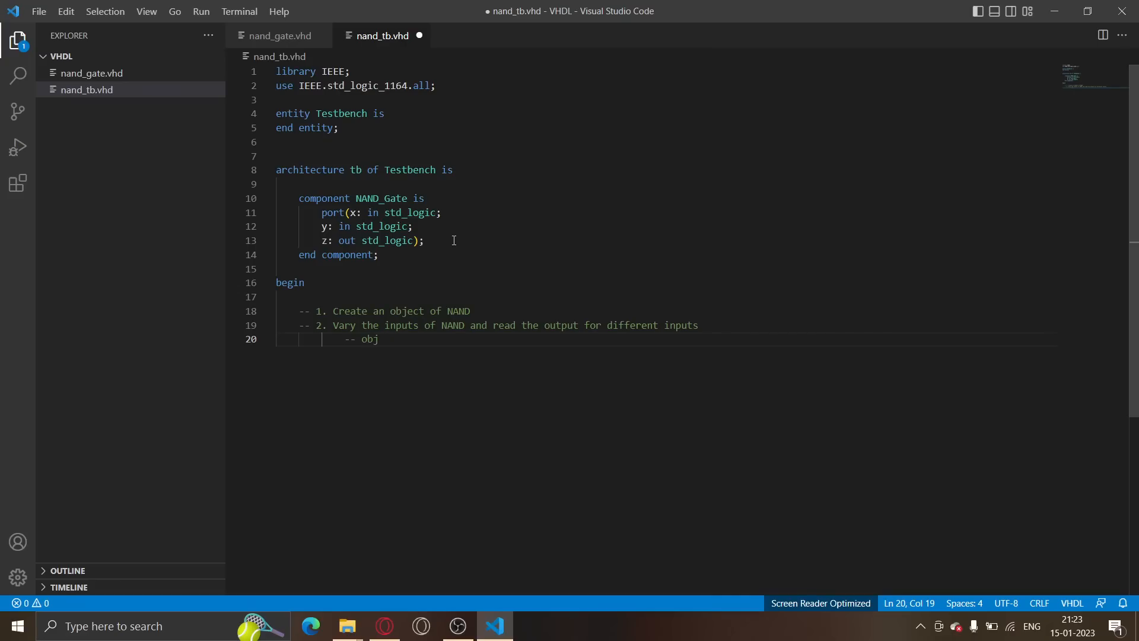
text(.get_an)
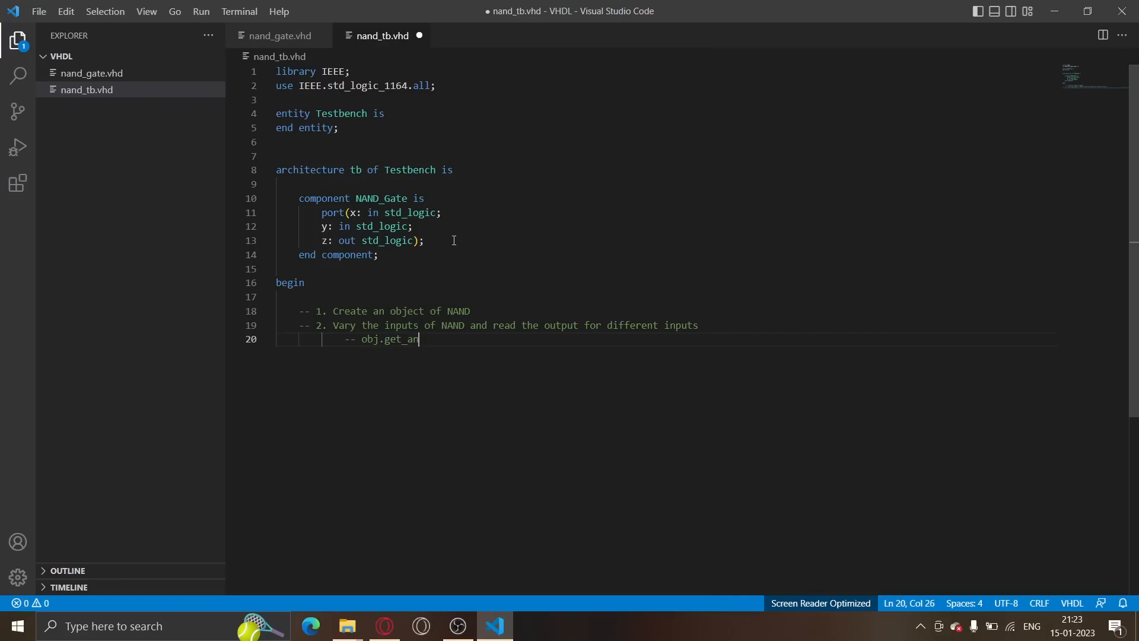
text(d(x1,)
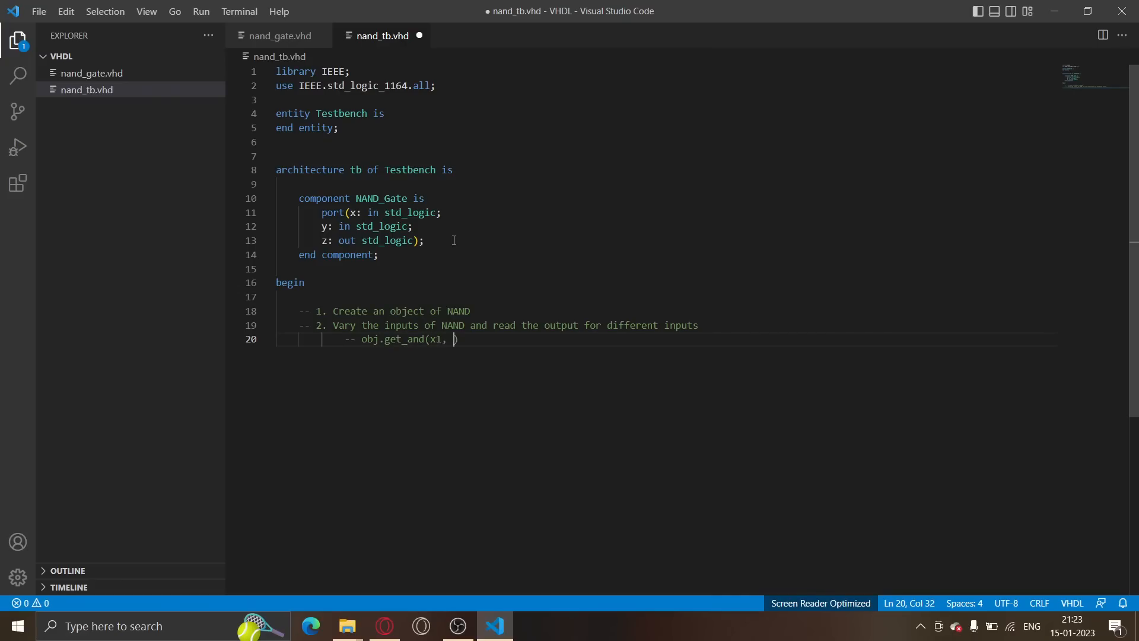
text(x2);)
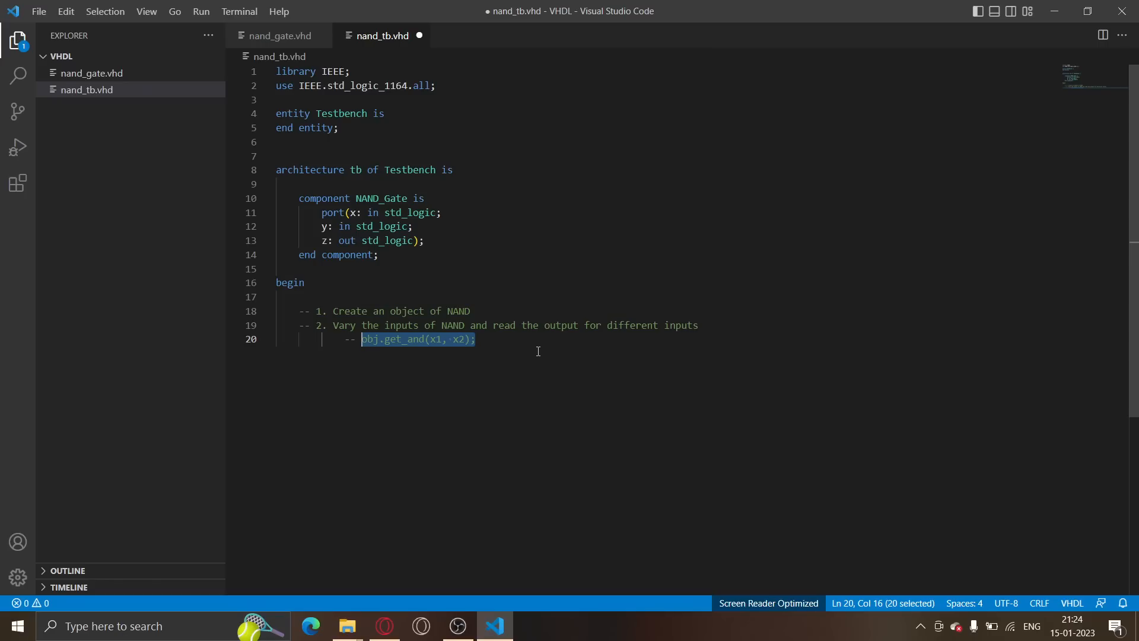
key(Delete)
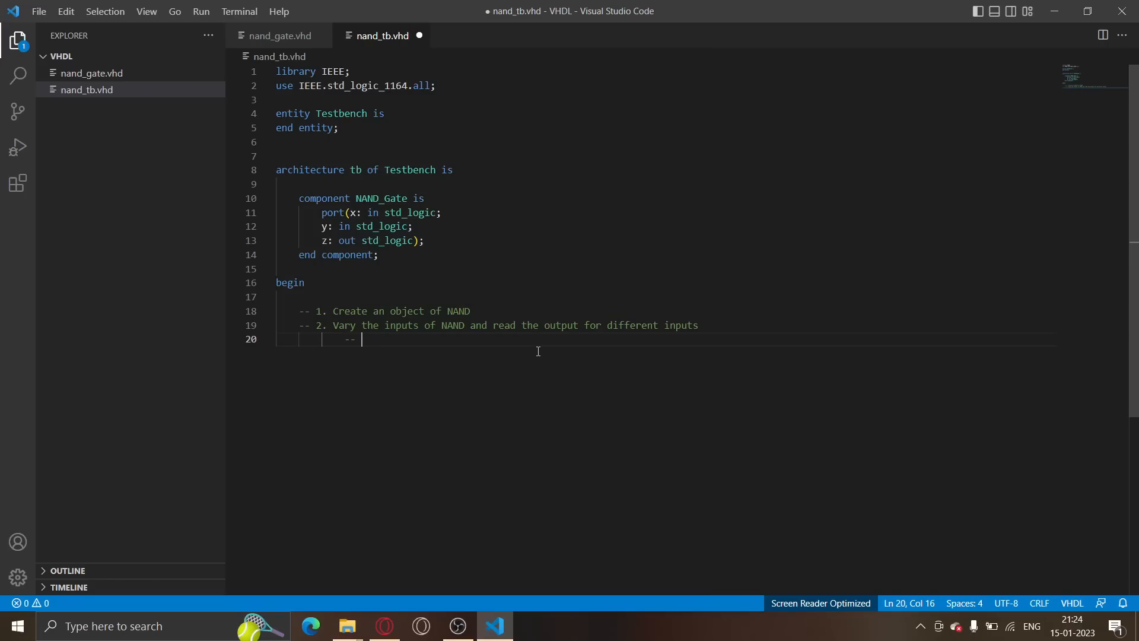
Comment: connect the object's inputs with signals, then vary those signals
text(connect th)
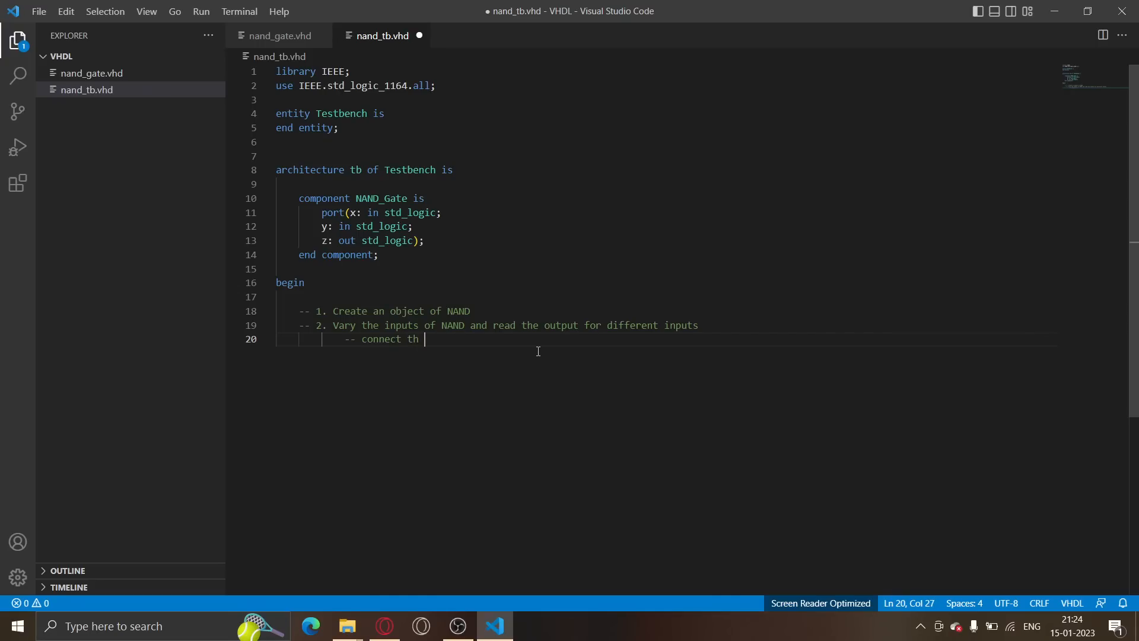
text(e inputs of)
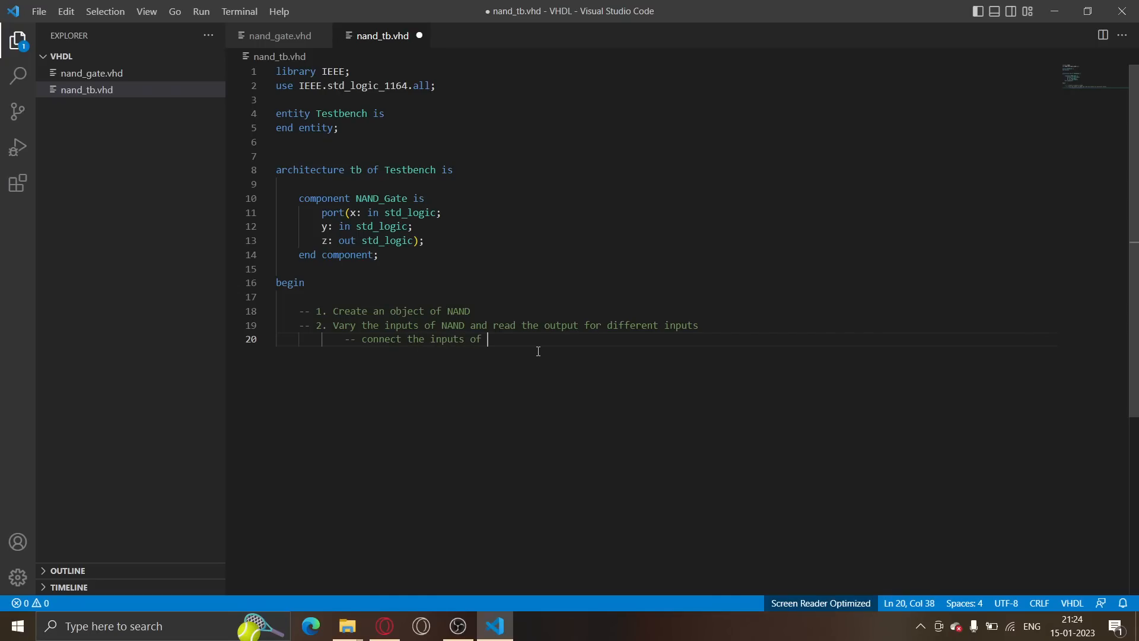
text(the object wih)
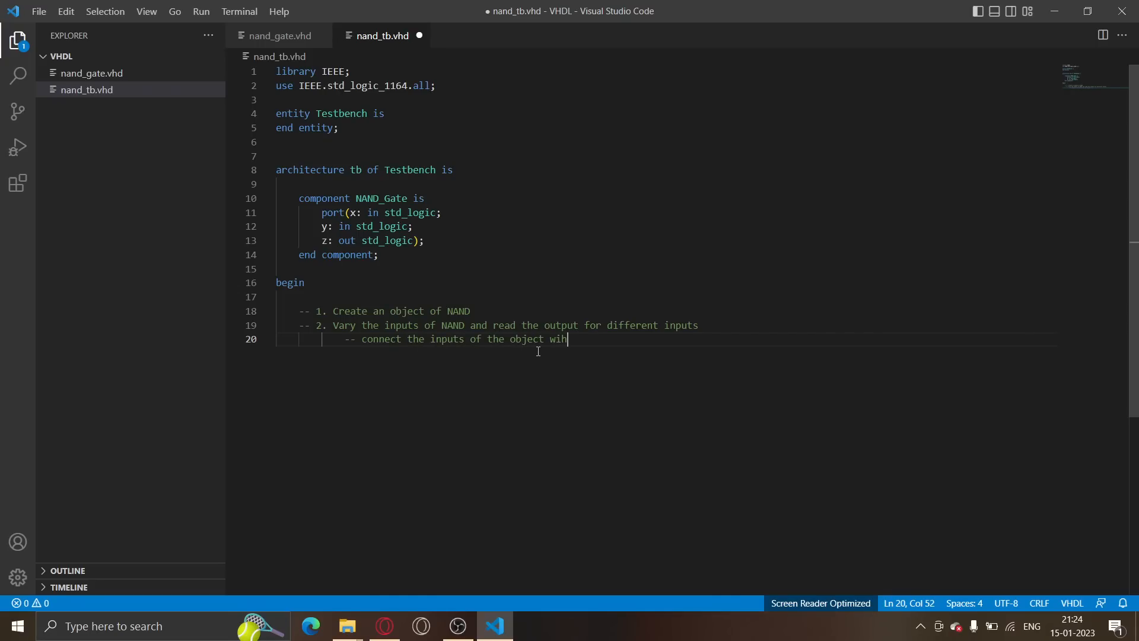
text(th)
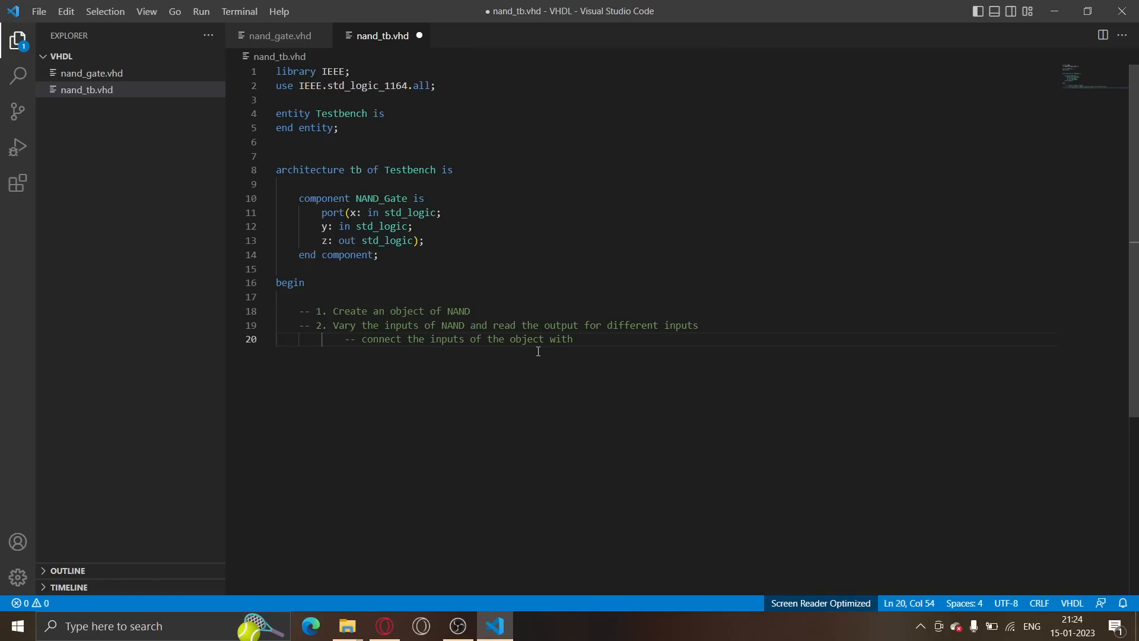
text(sig)
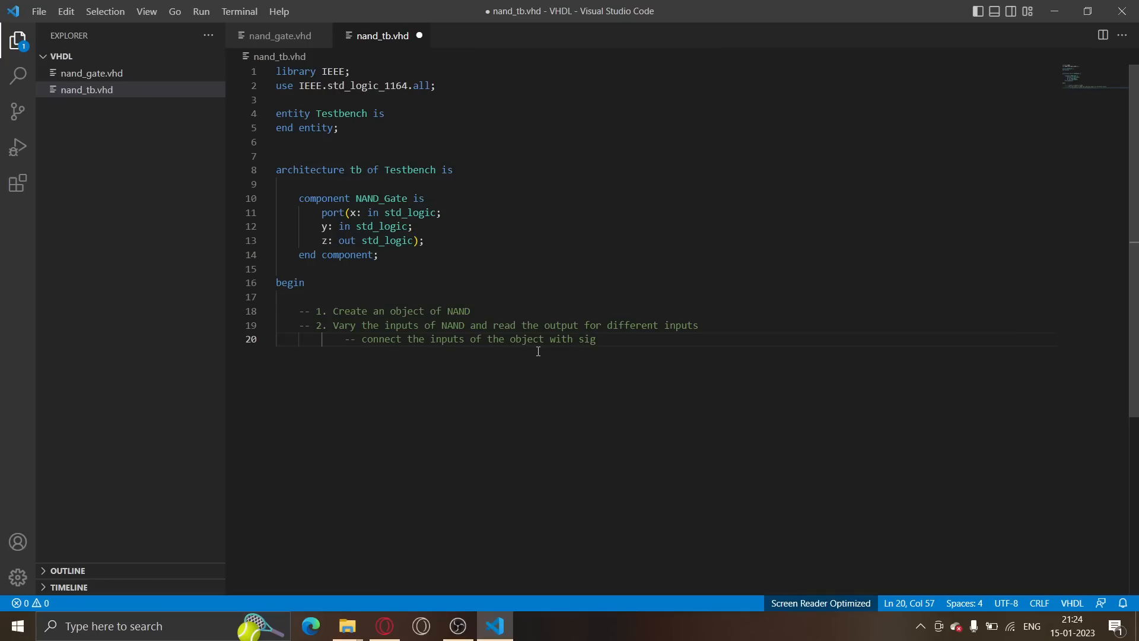
text(nals and t)
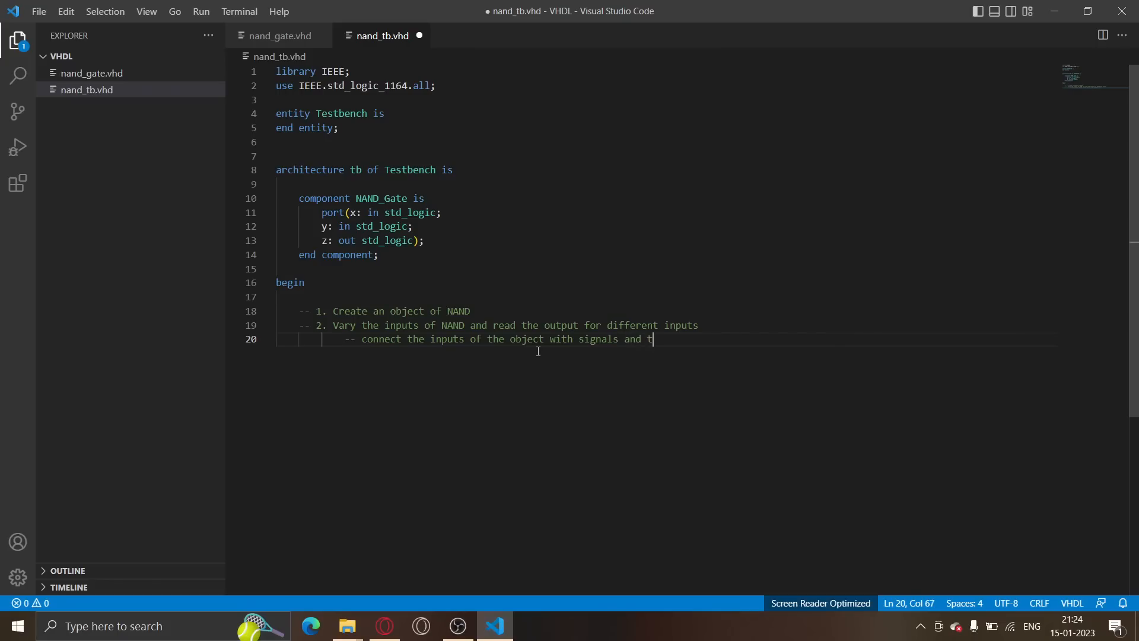
text(hen vary those)
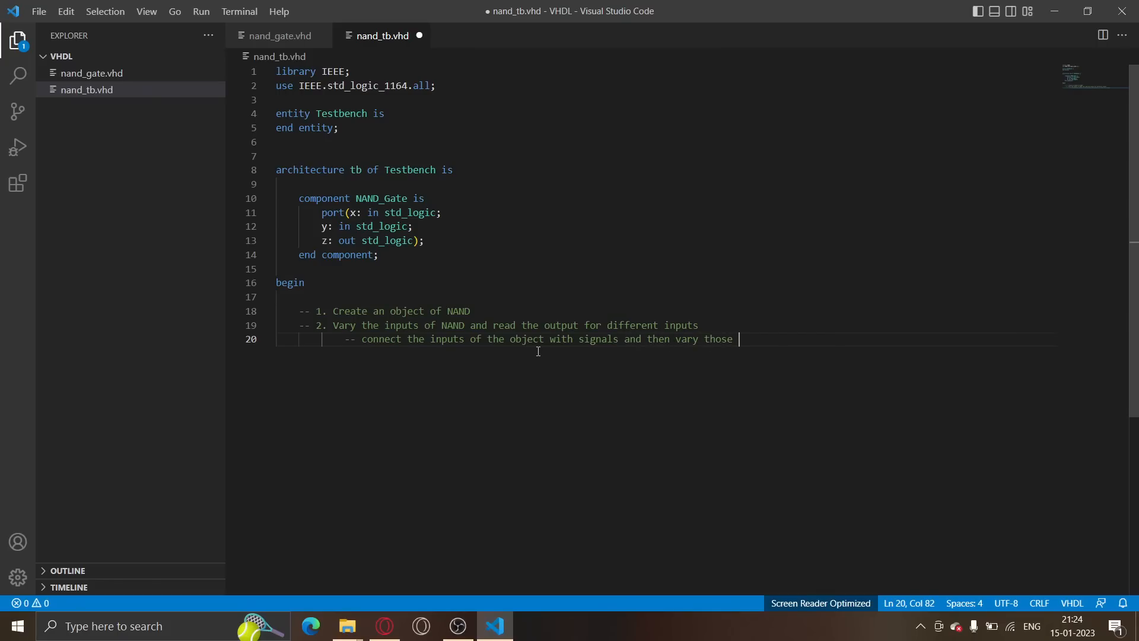
text(signals)
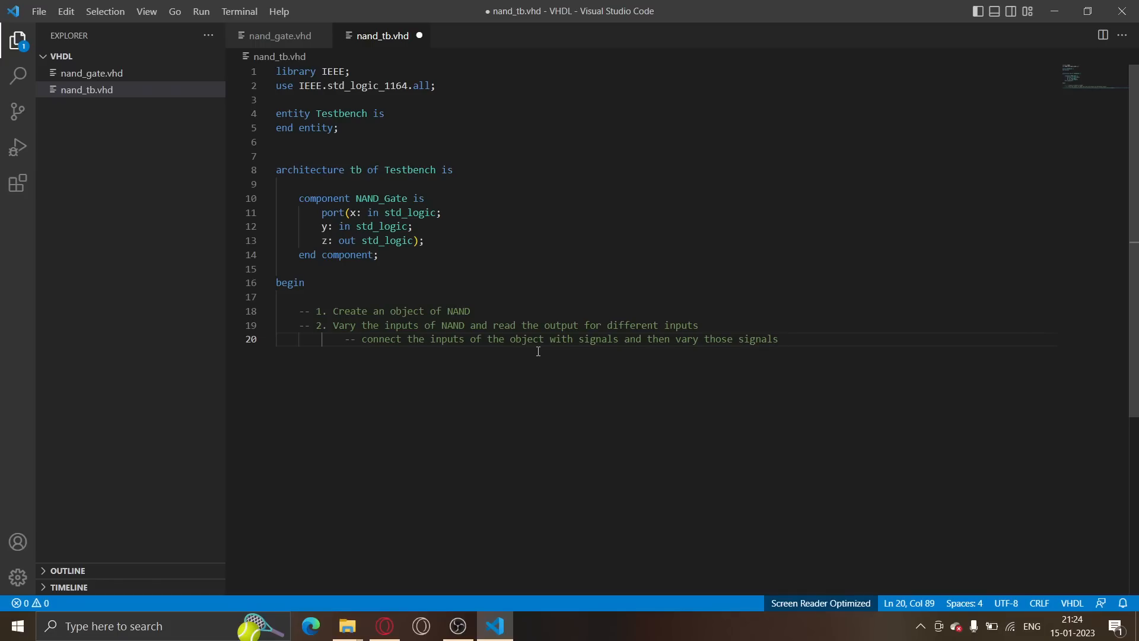
text(.)
text(-- obj)
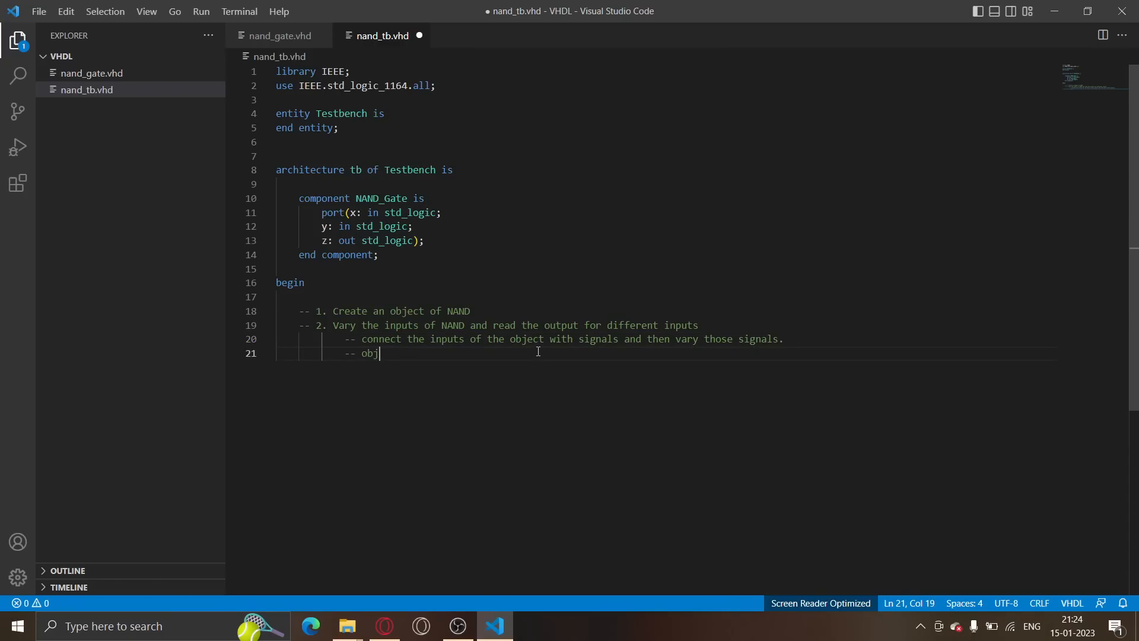
Extend the comment with 'obj(x1, x2, g) .... we will change x1, x2'
text("   ")
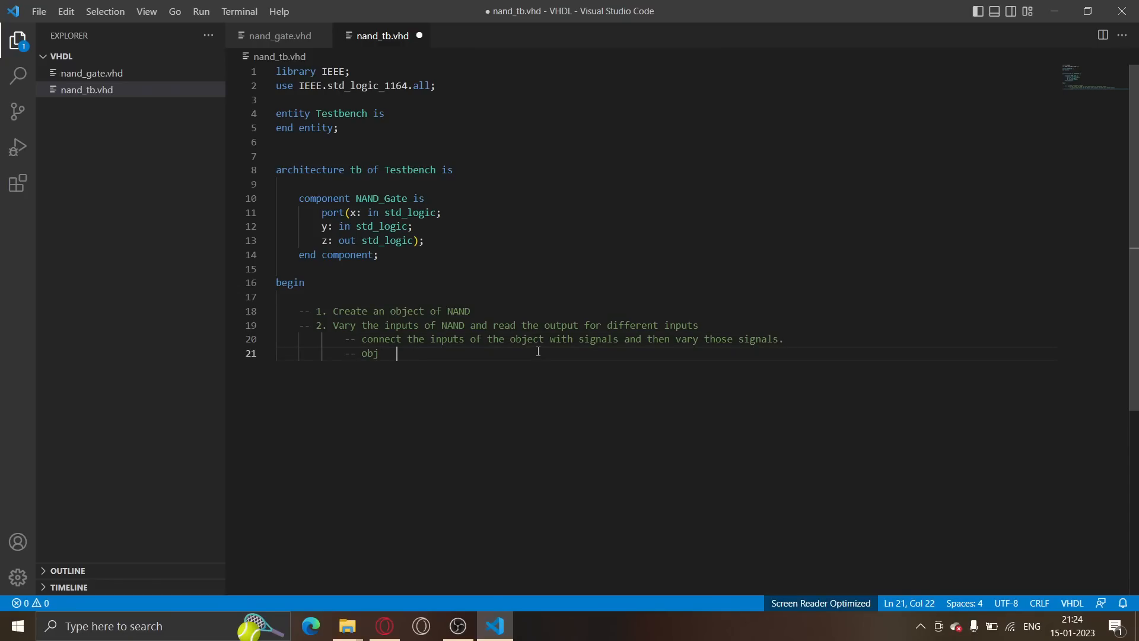
text(())
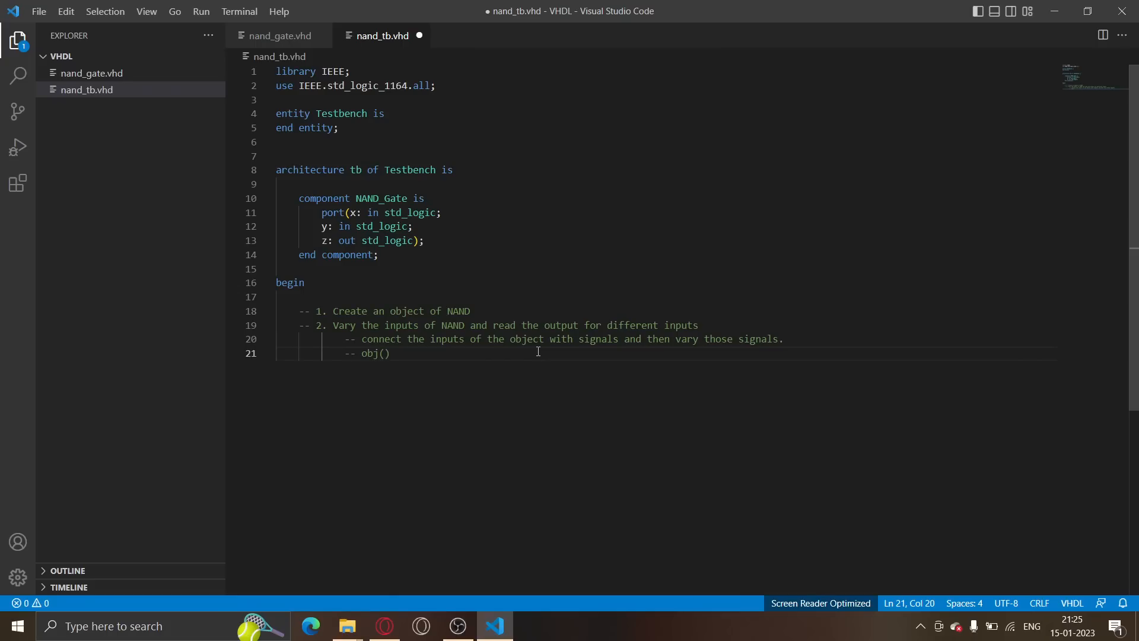
text(x1,)
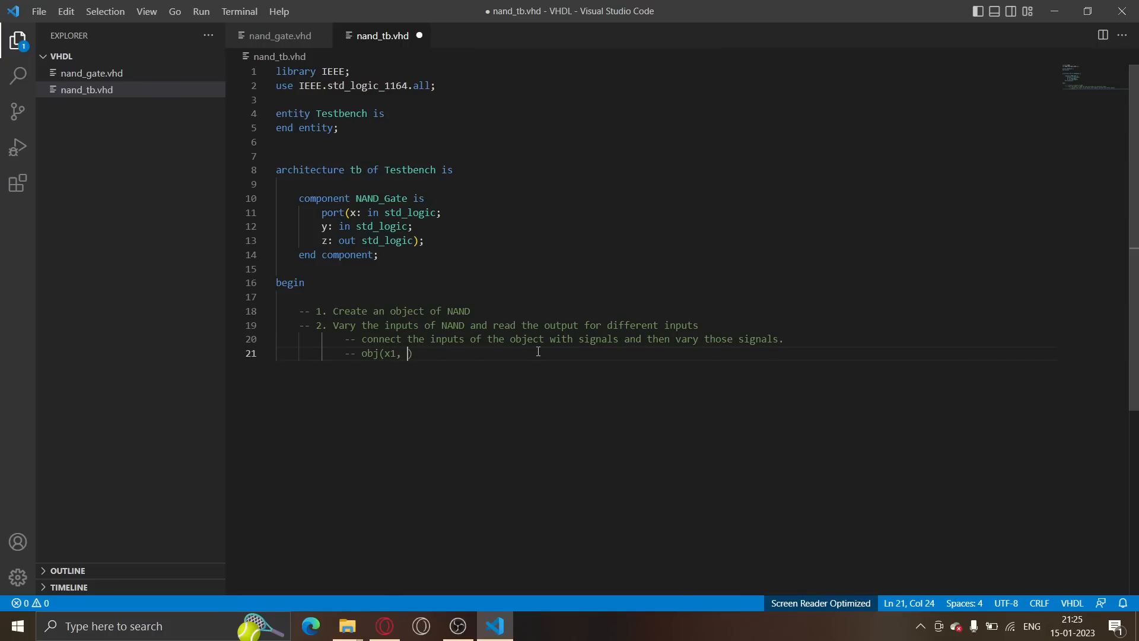
text(x2,)
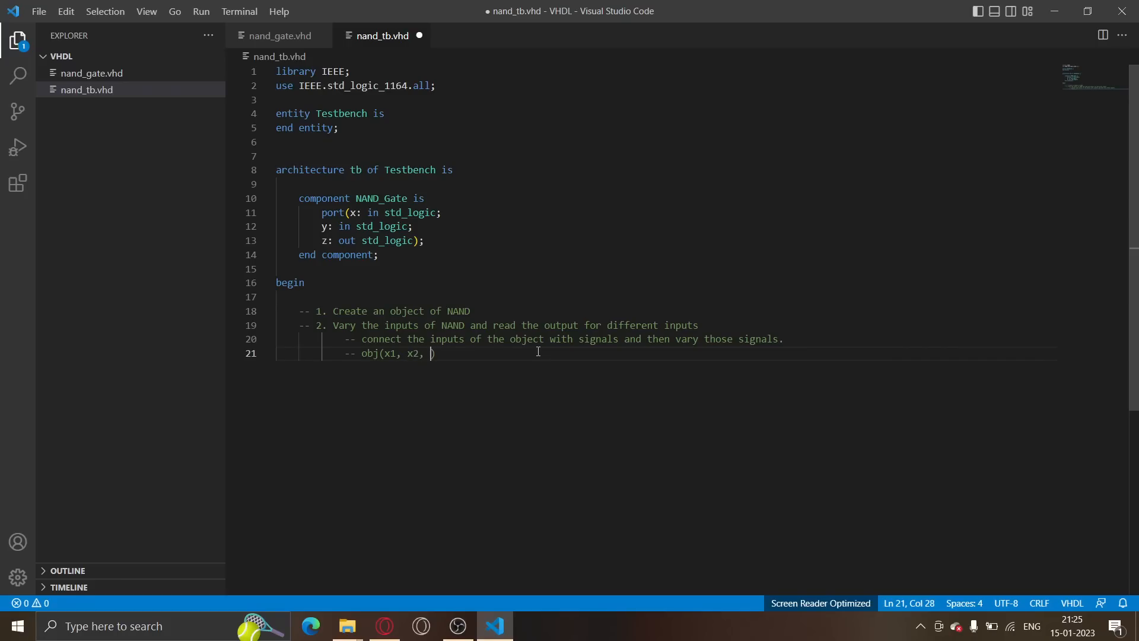
text(g))
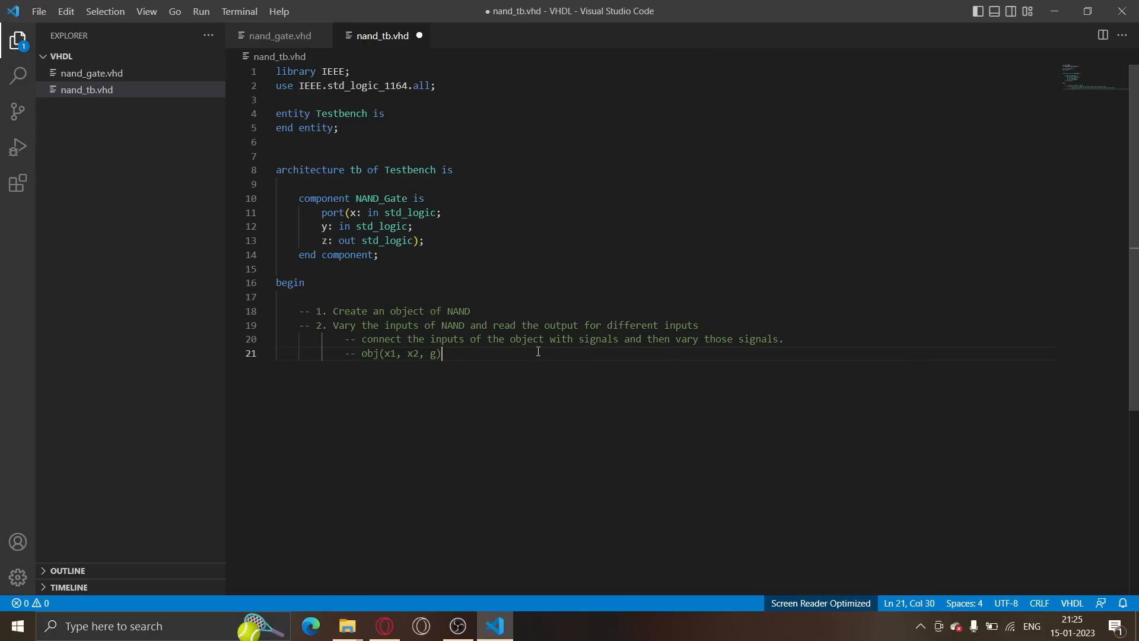
text(....)
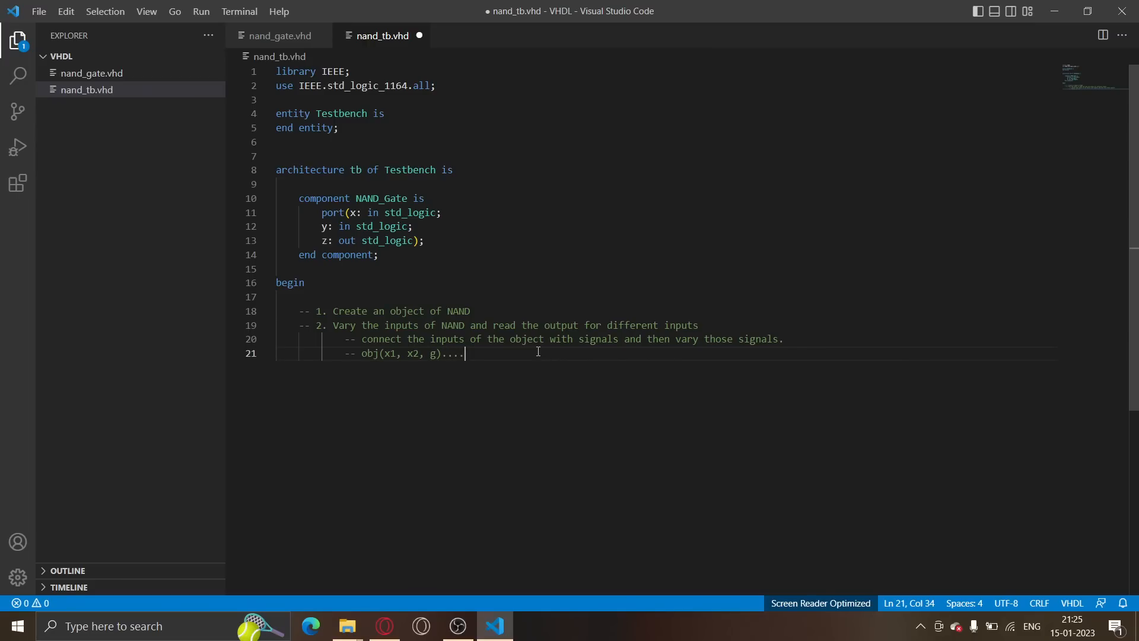
text(we will change x)
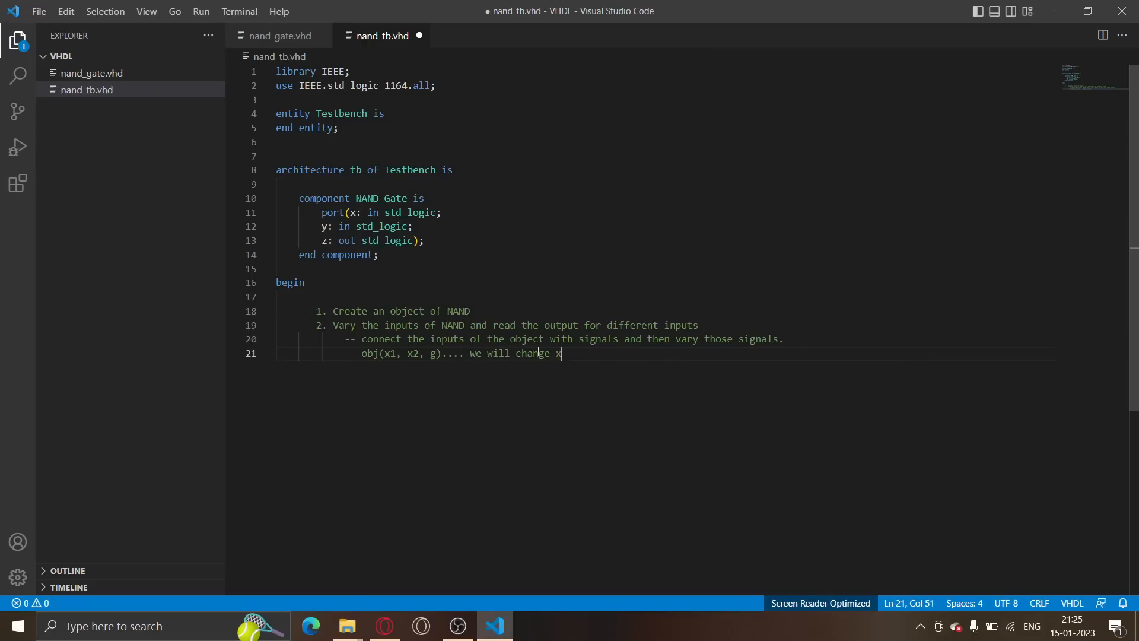
text(1, x2 and keep reading from g)
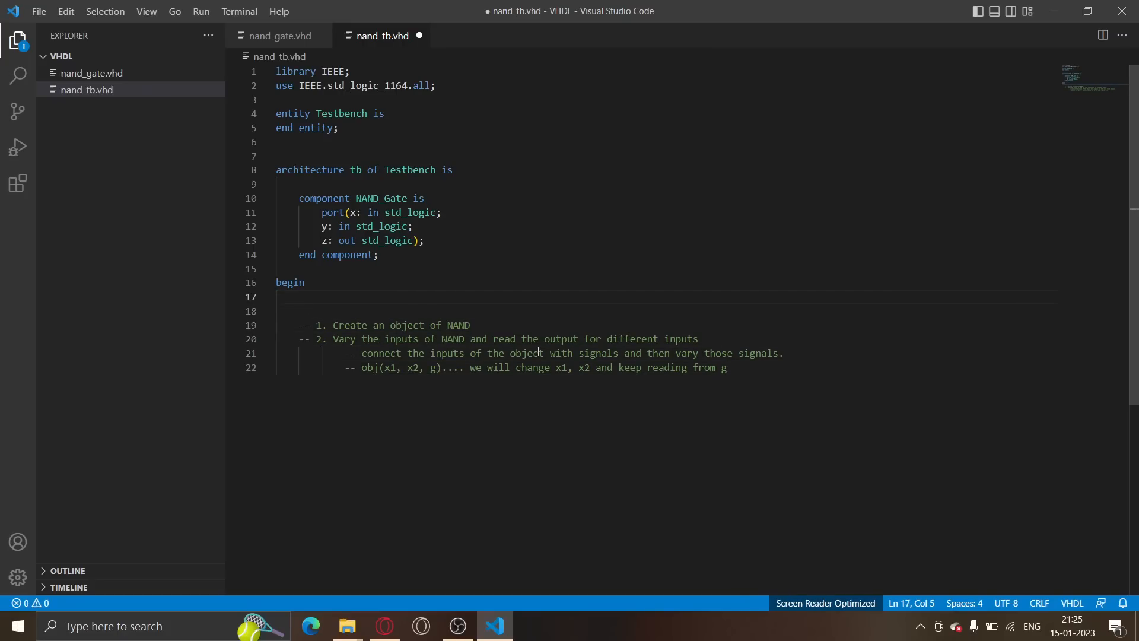
Insert a 'dut_instance: NAND_Gate' line after begin, padded by blank lines
key(Enter)
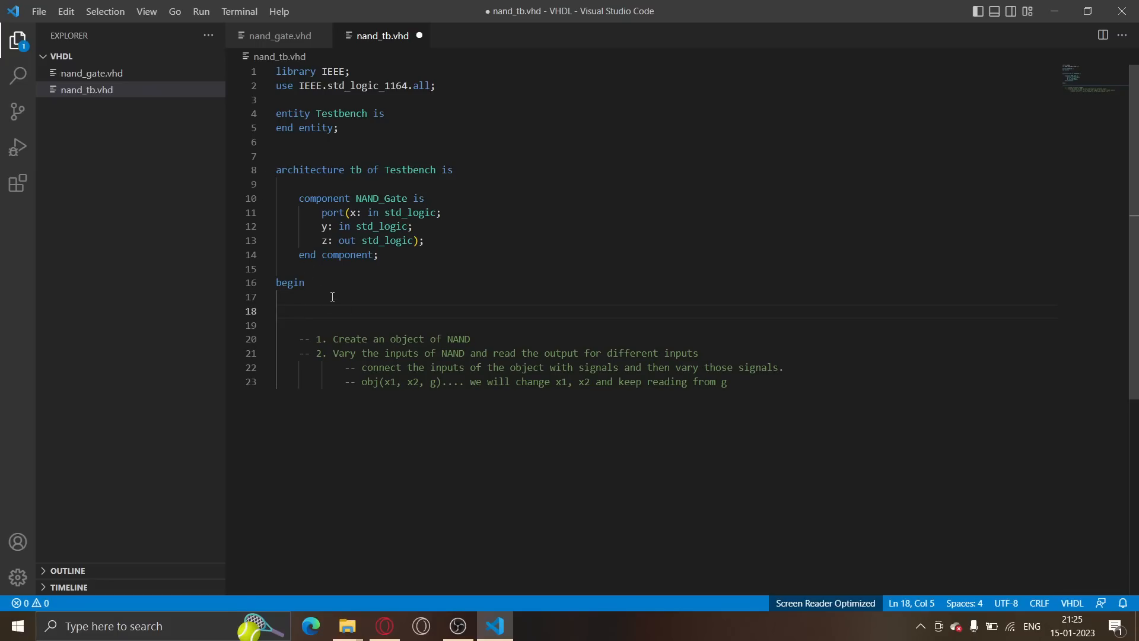
mouse_move(755, 181)
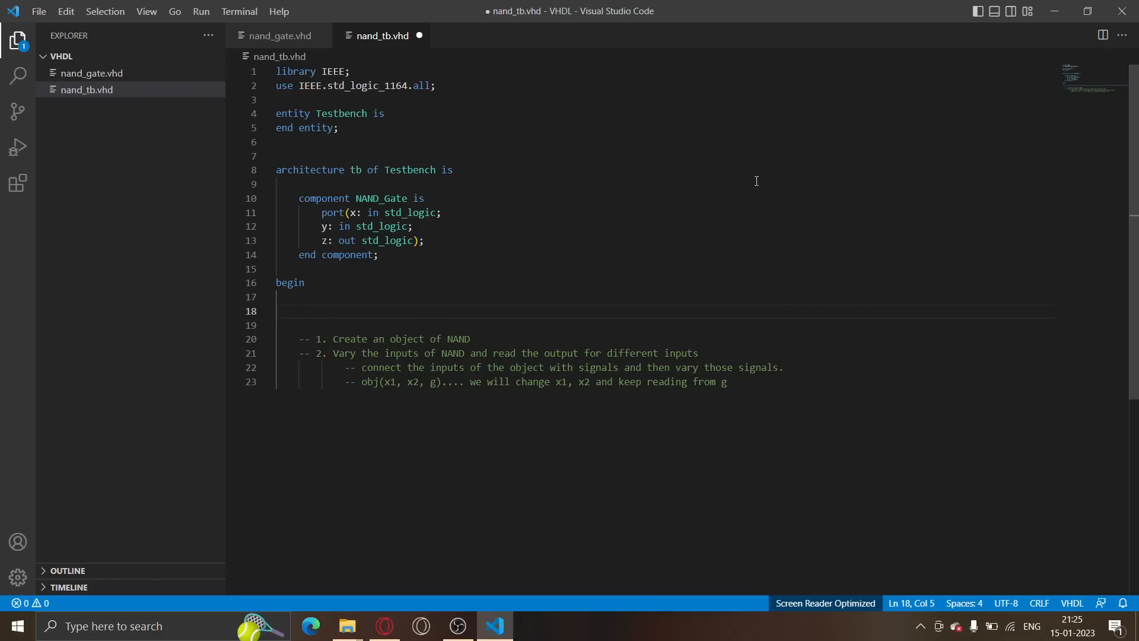
text(dut_)
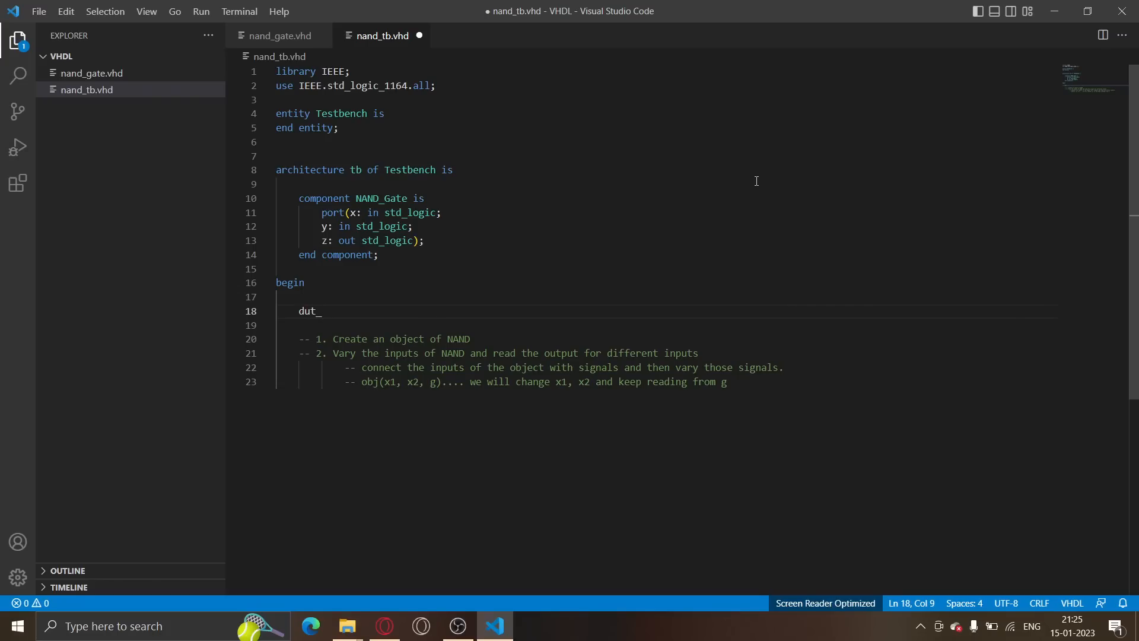
text(instan)
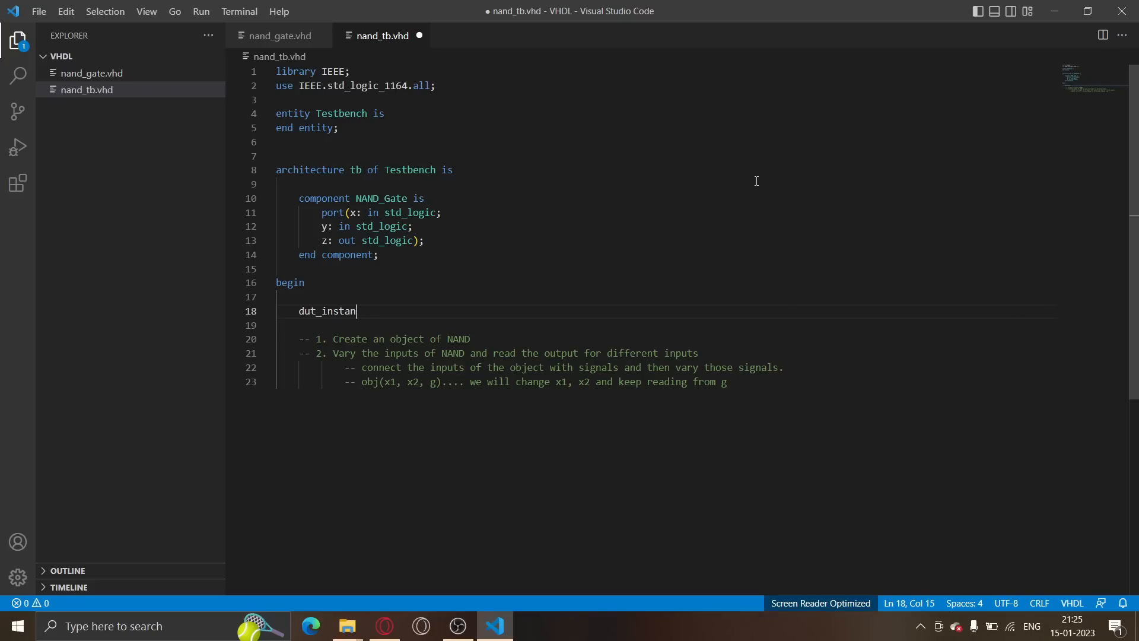
text(ce)
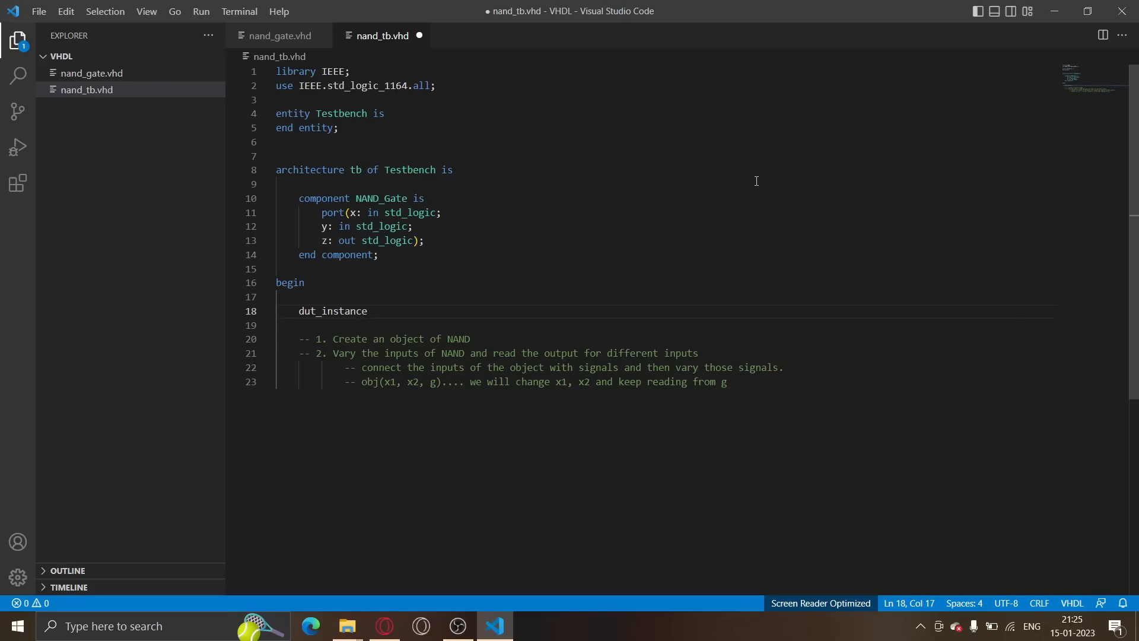
text(: NAND)
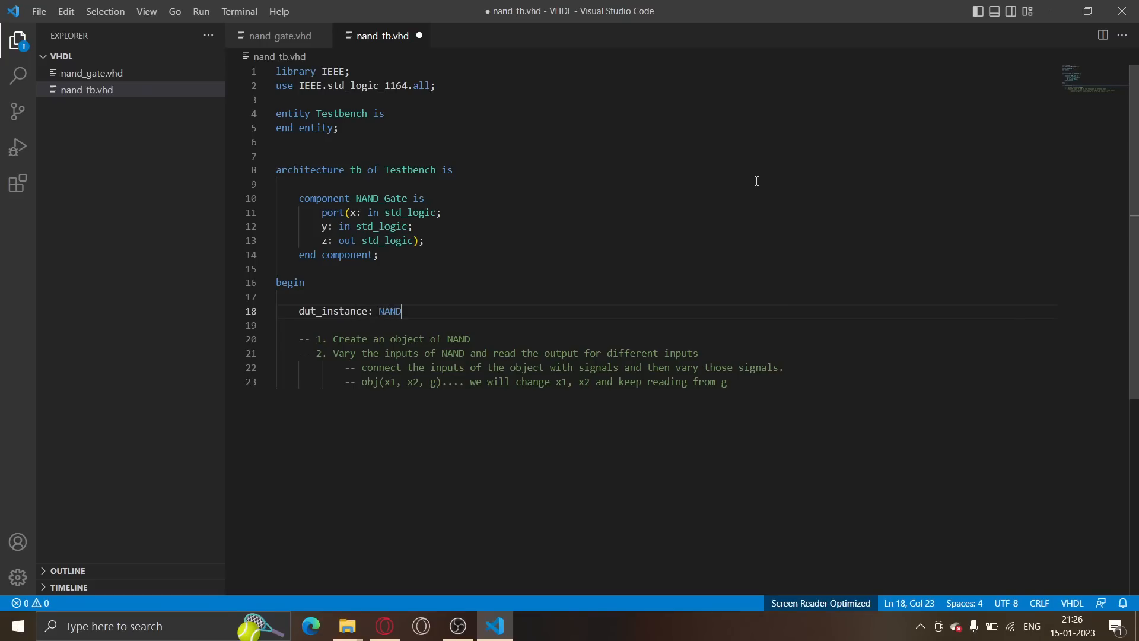
text(_Gate)
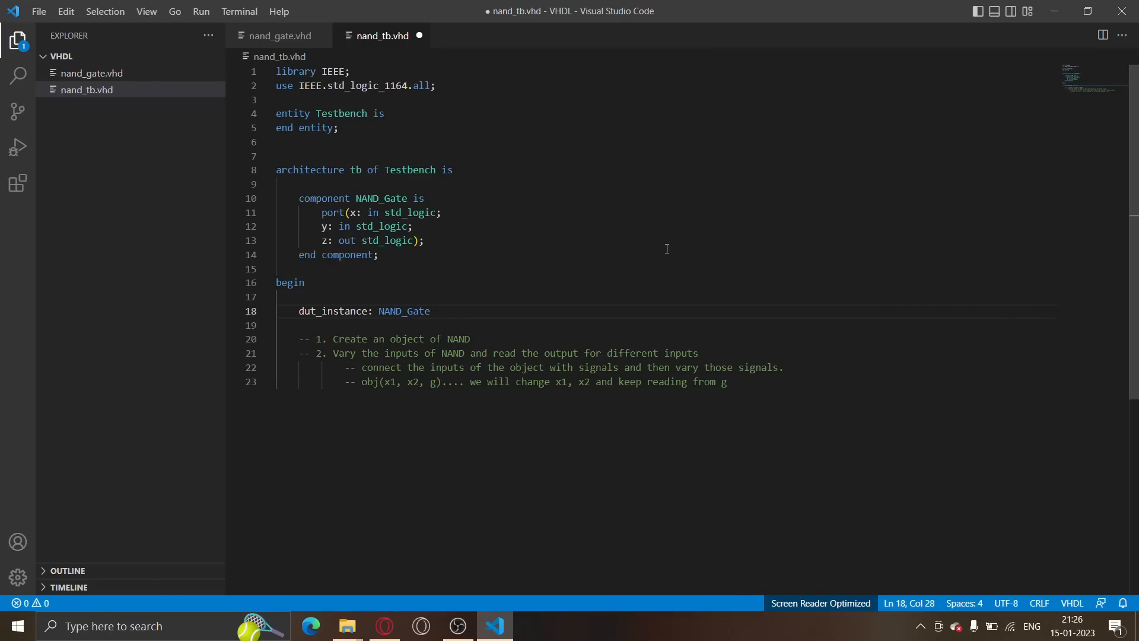
key(Enter)
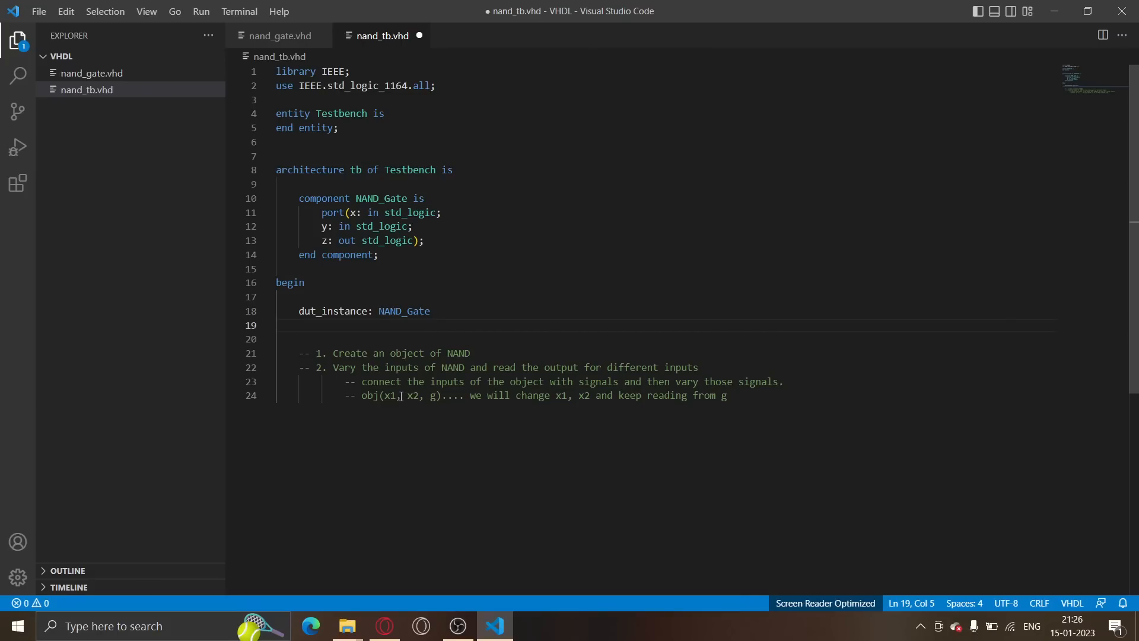
mouse_move(475, 382)
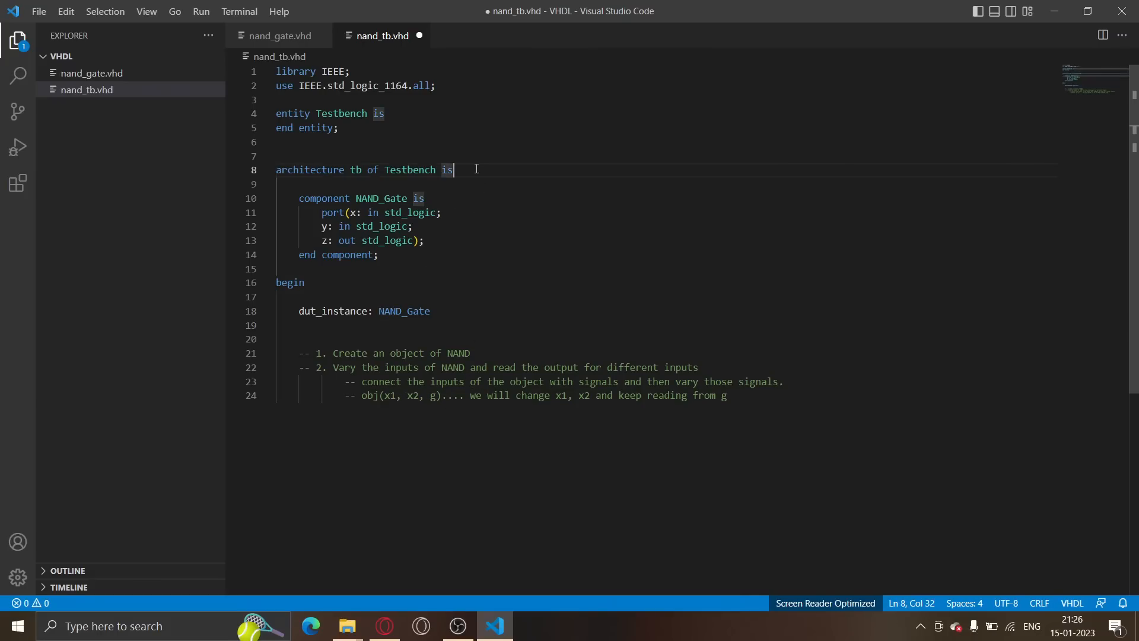
Declare 'signal x1, x2, g: std_logic;' at the top of the architecture
key(enter)
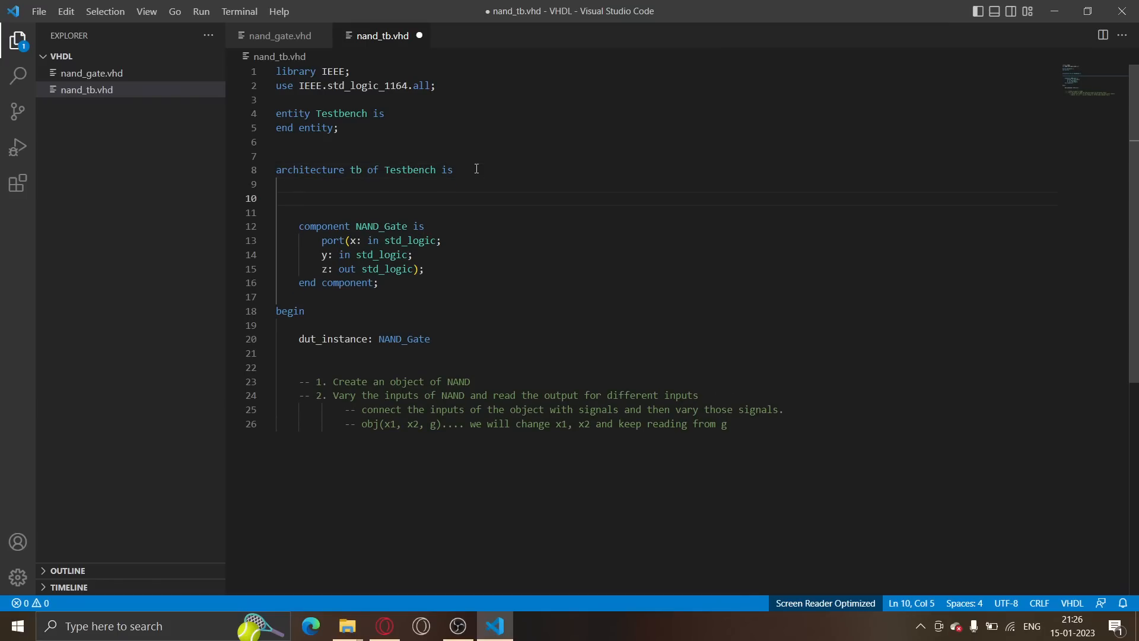
text(signal)
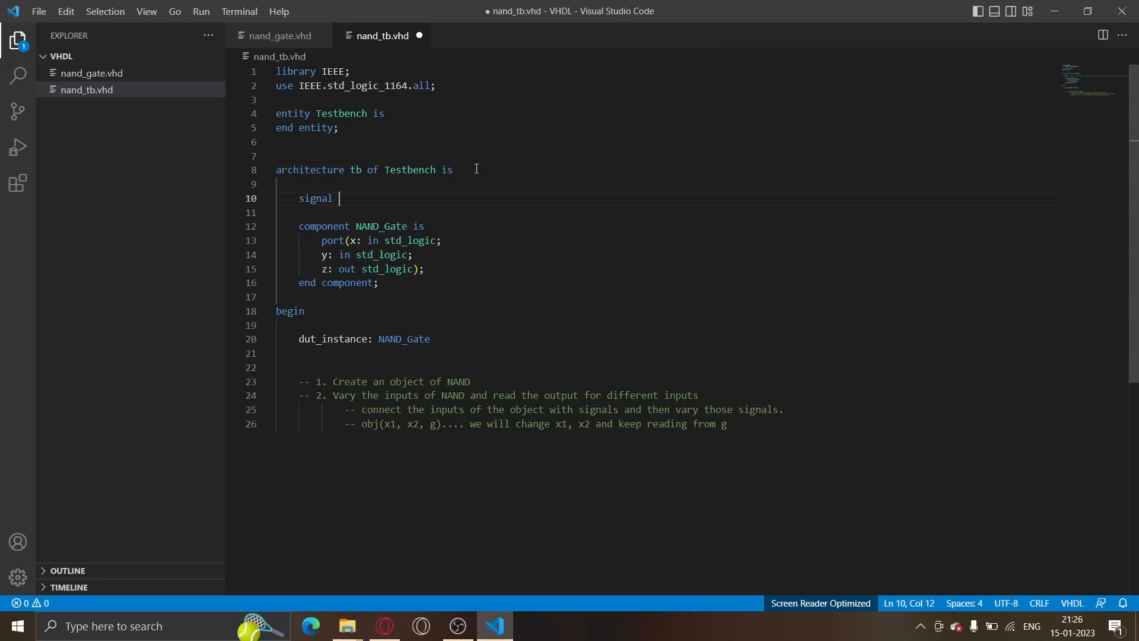
text(x)
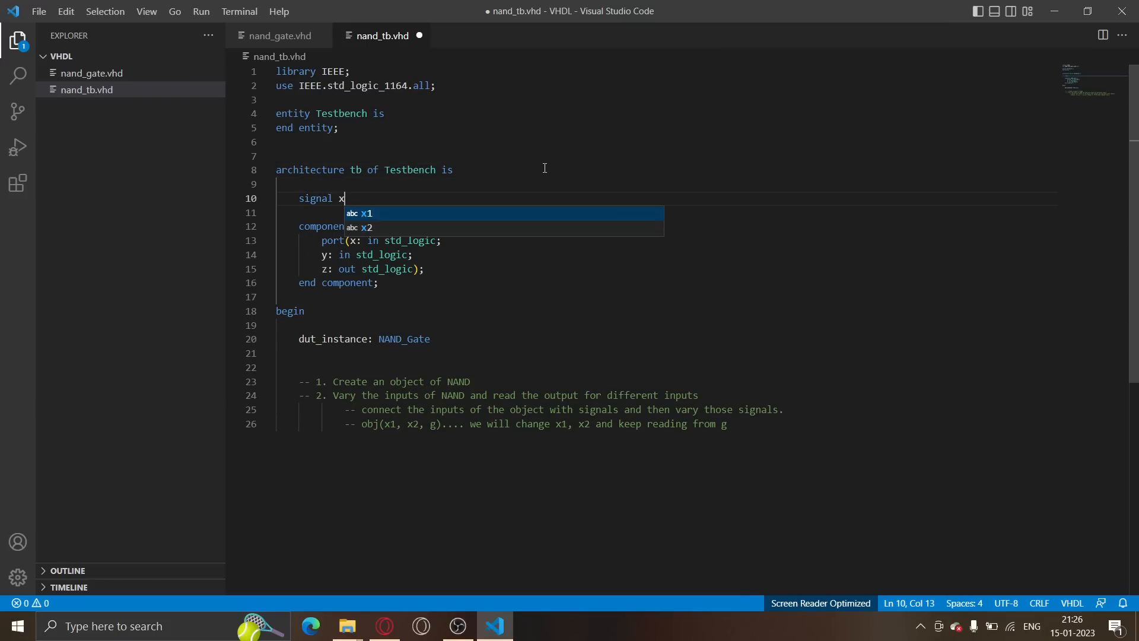
text(1, x2, g)
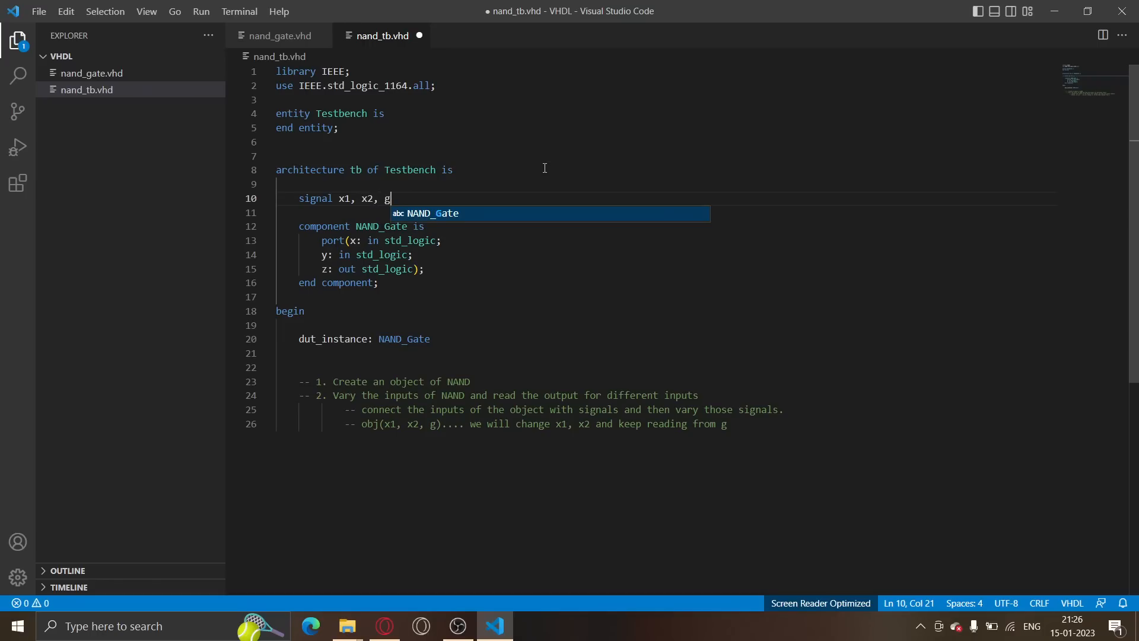
text(:)
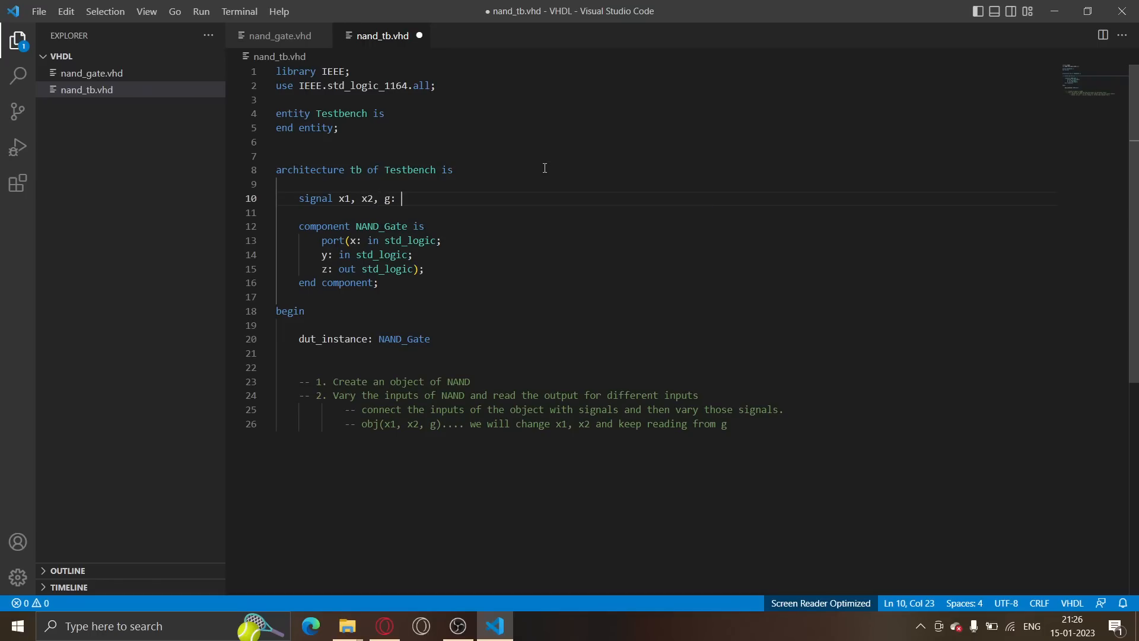
text(std_l)
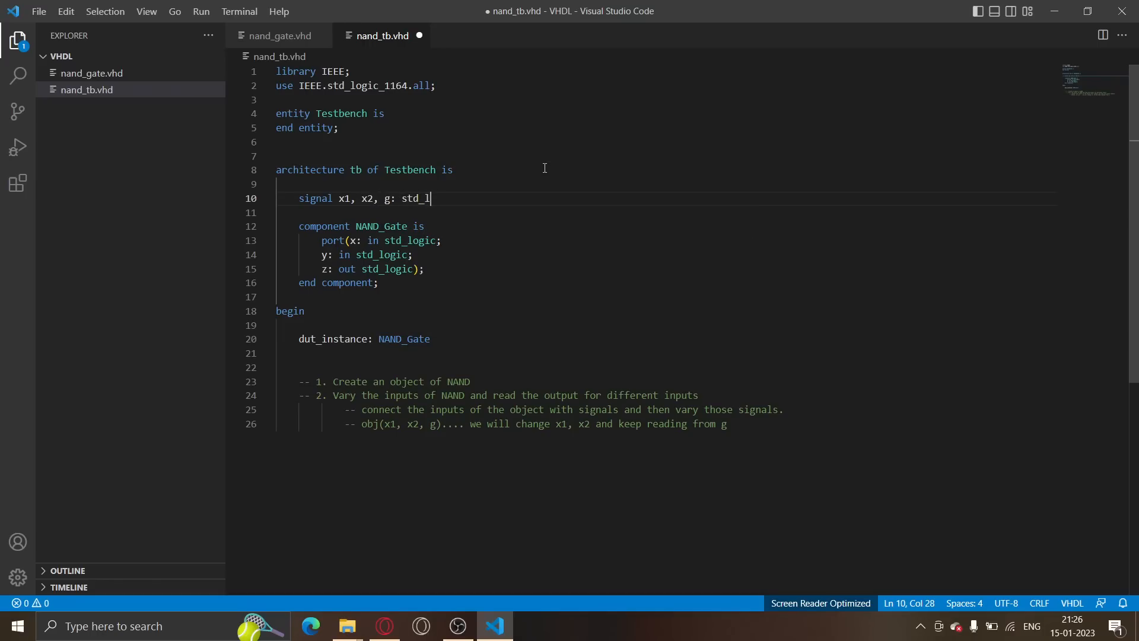
text(ogic)
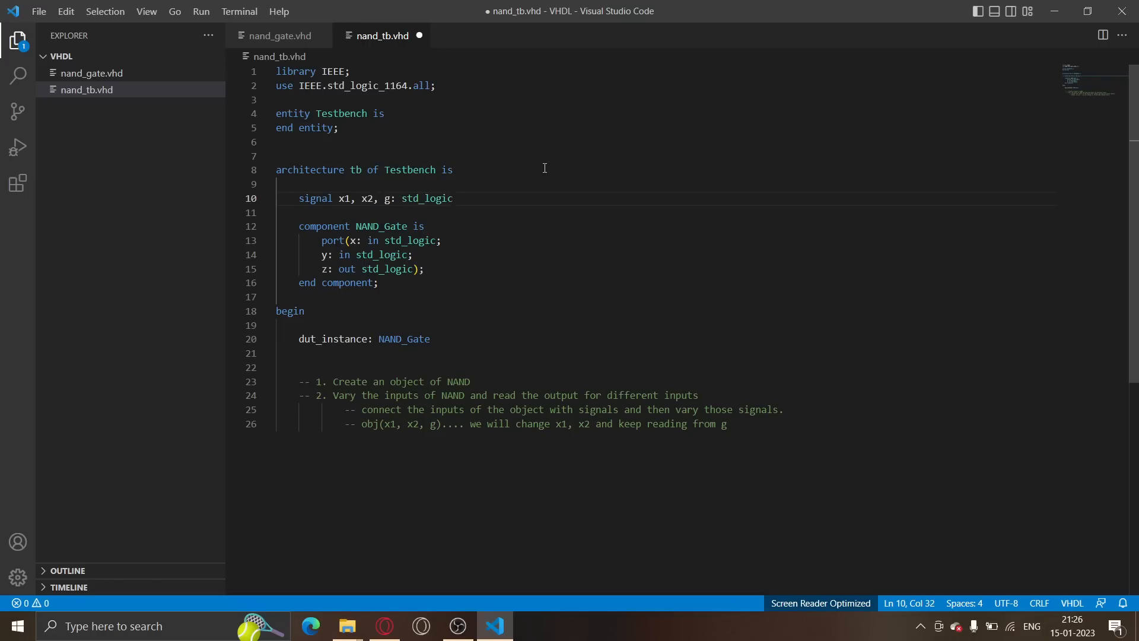
text(;)
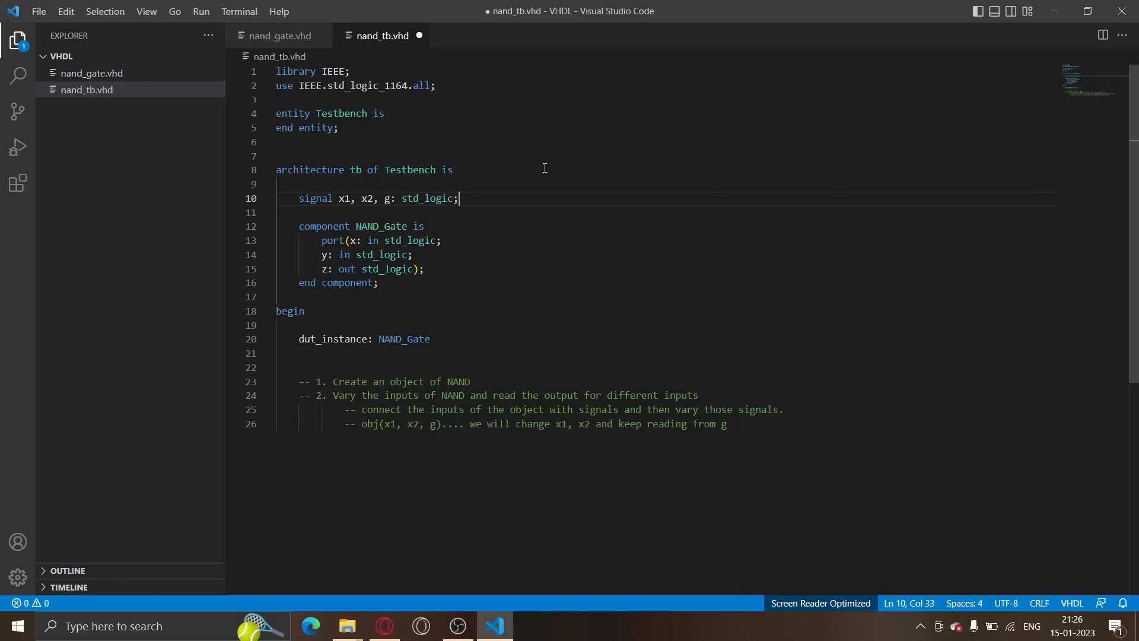
Move g into its own 'signal g: std_logic;' declaration
click(375, 198)
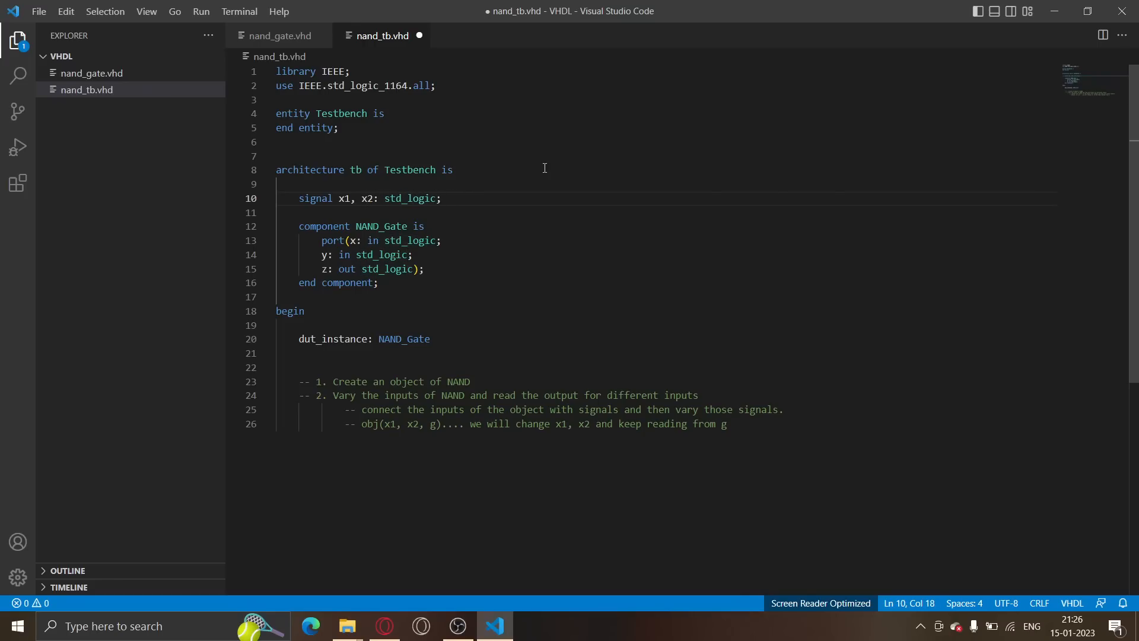
text(signal)
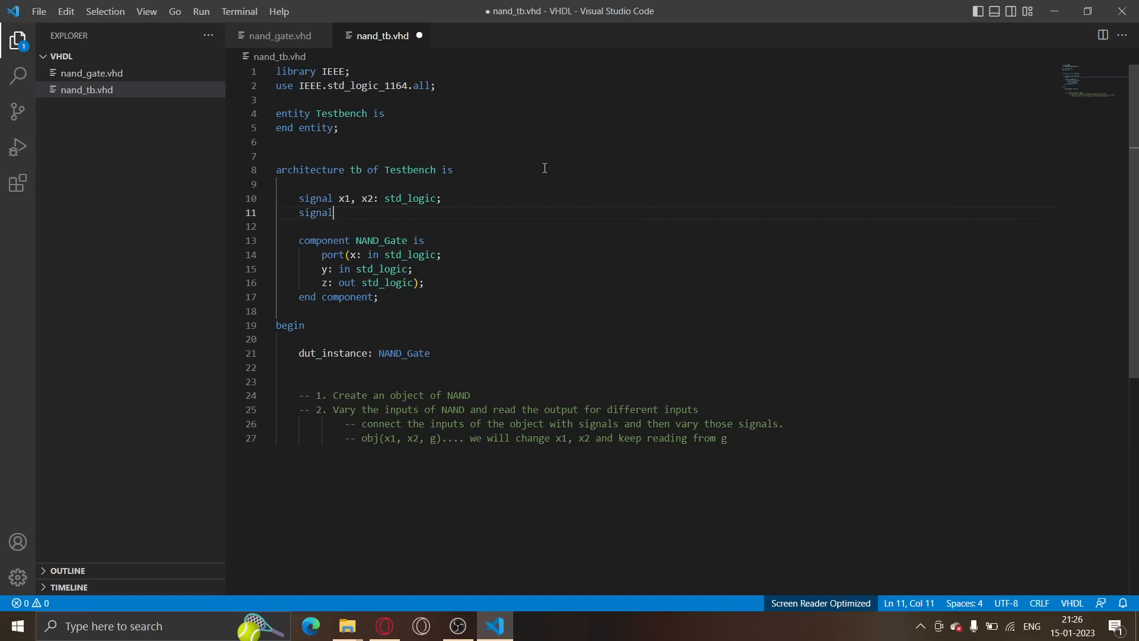
text(g: std)
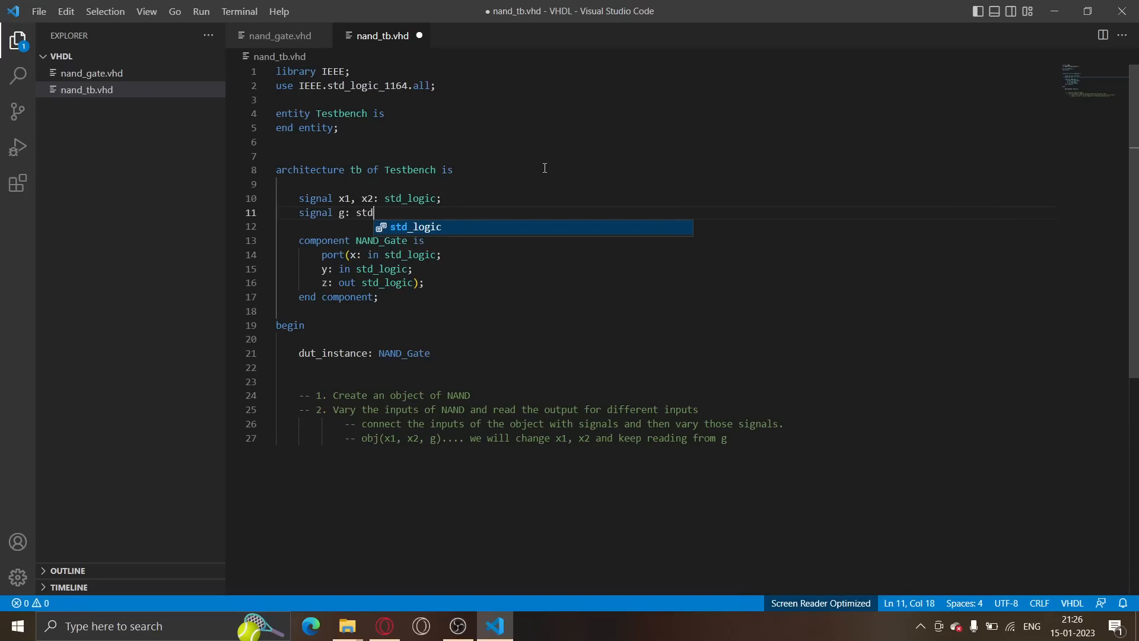
text(_logic;)
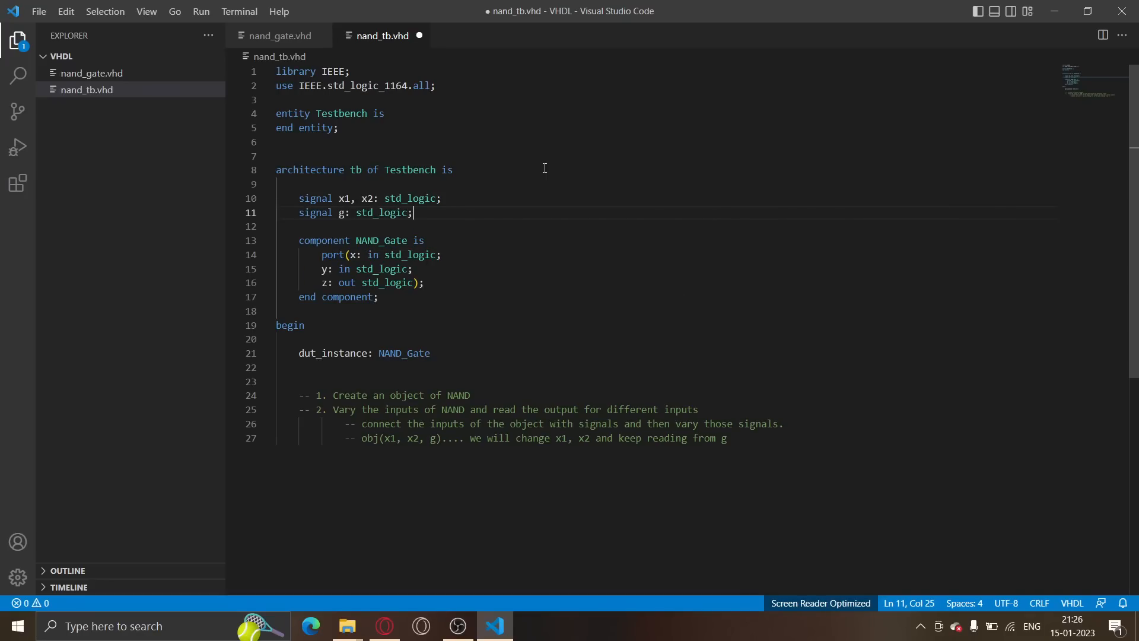
scroll(down, 3)
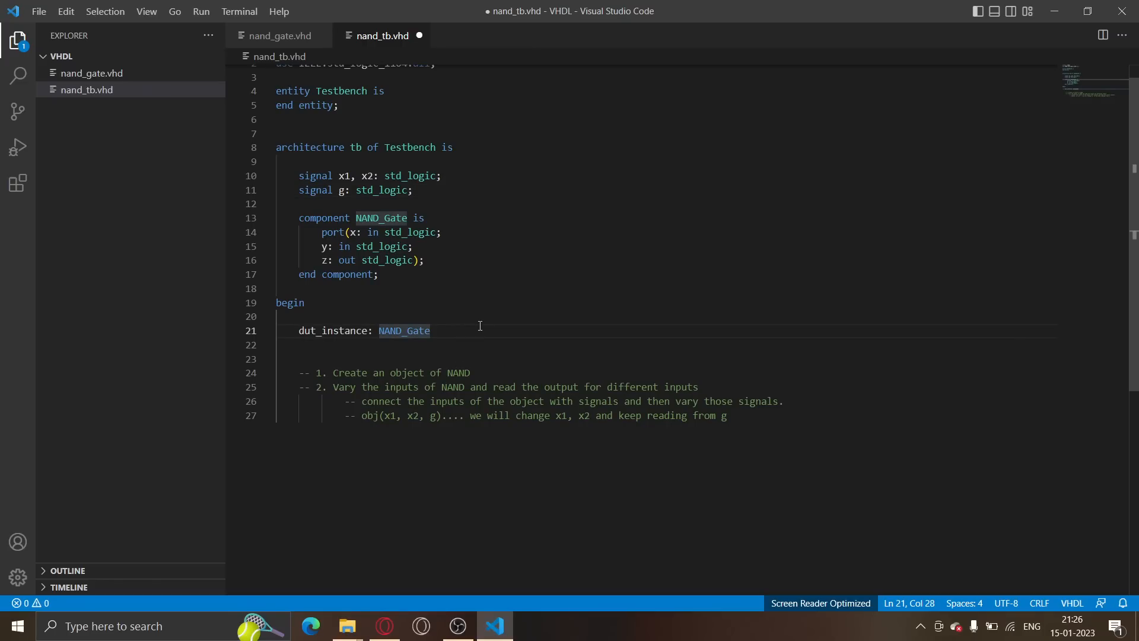
mouse_move(408, 314)
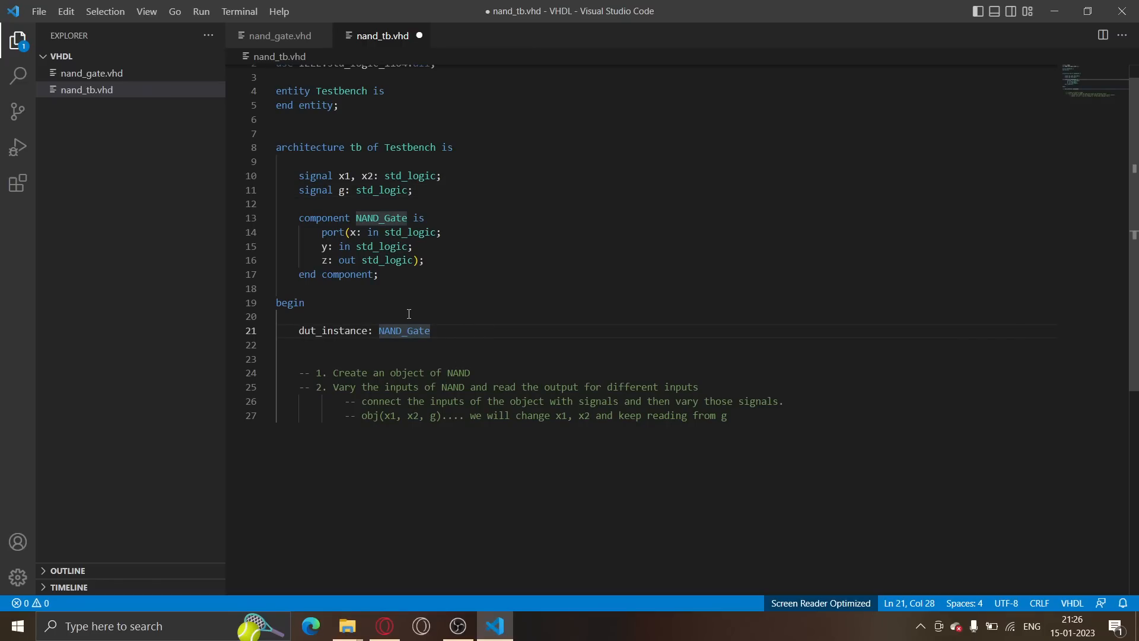
mouse_move(392, 317)
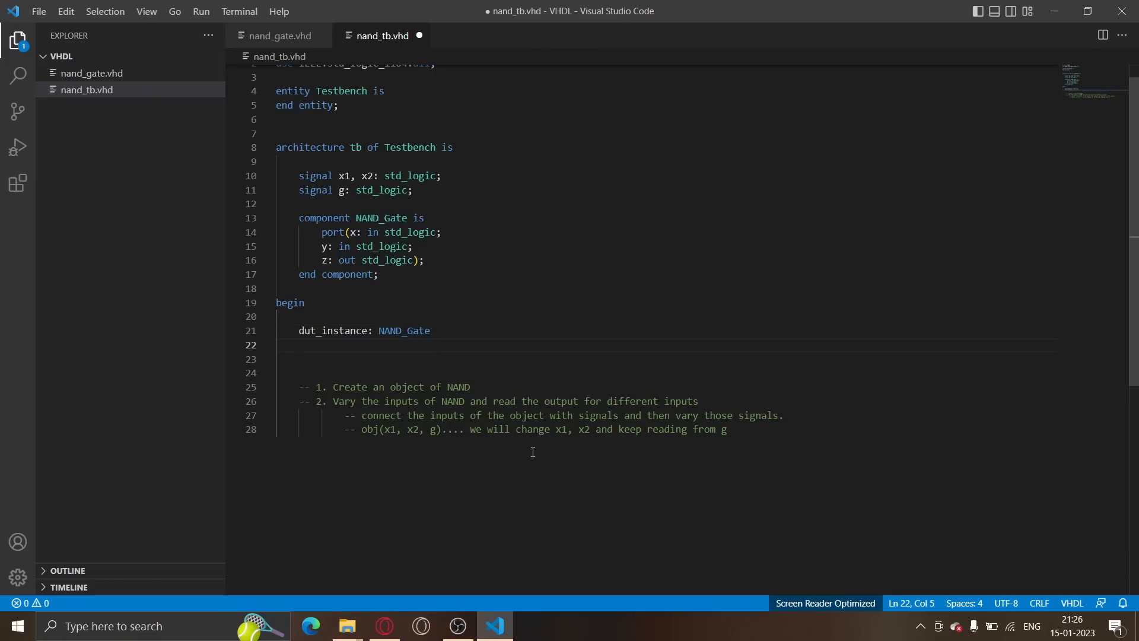
Write port map(x => x1, y => x2, z => g); for the dut instance on line 22
text(port map)
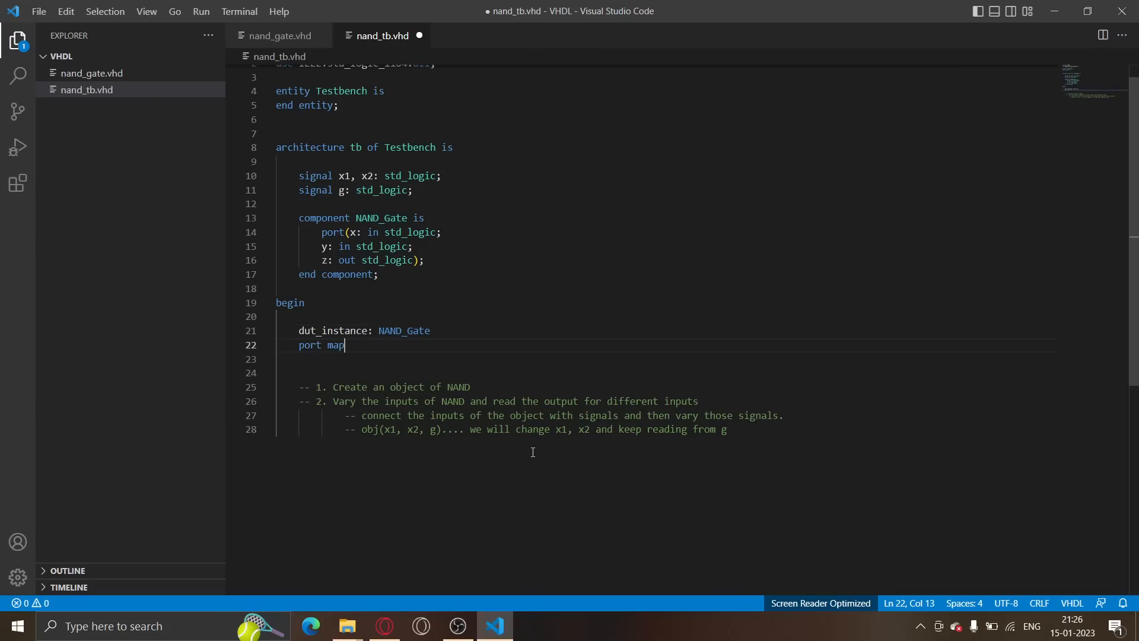
text(();)
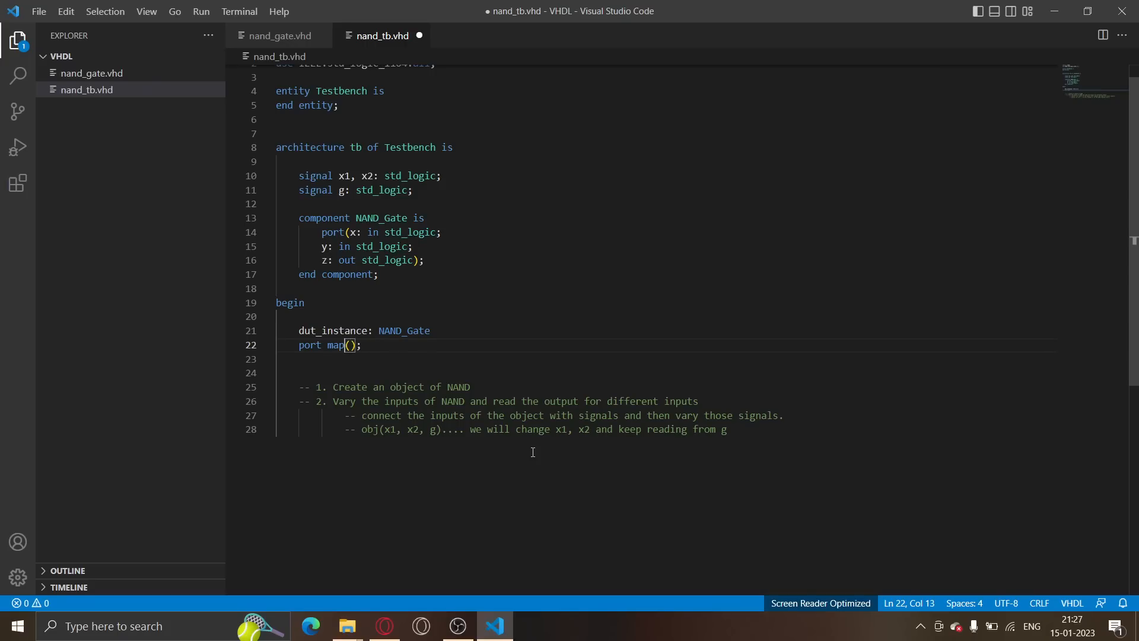
key(Right)
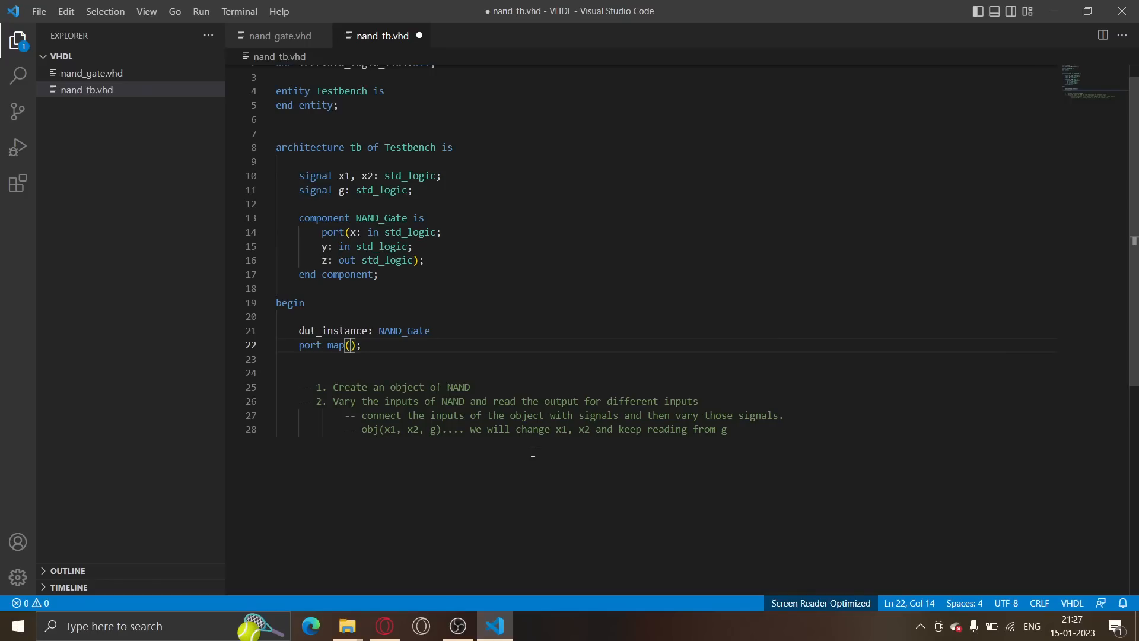
text(A)
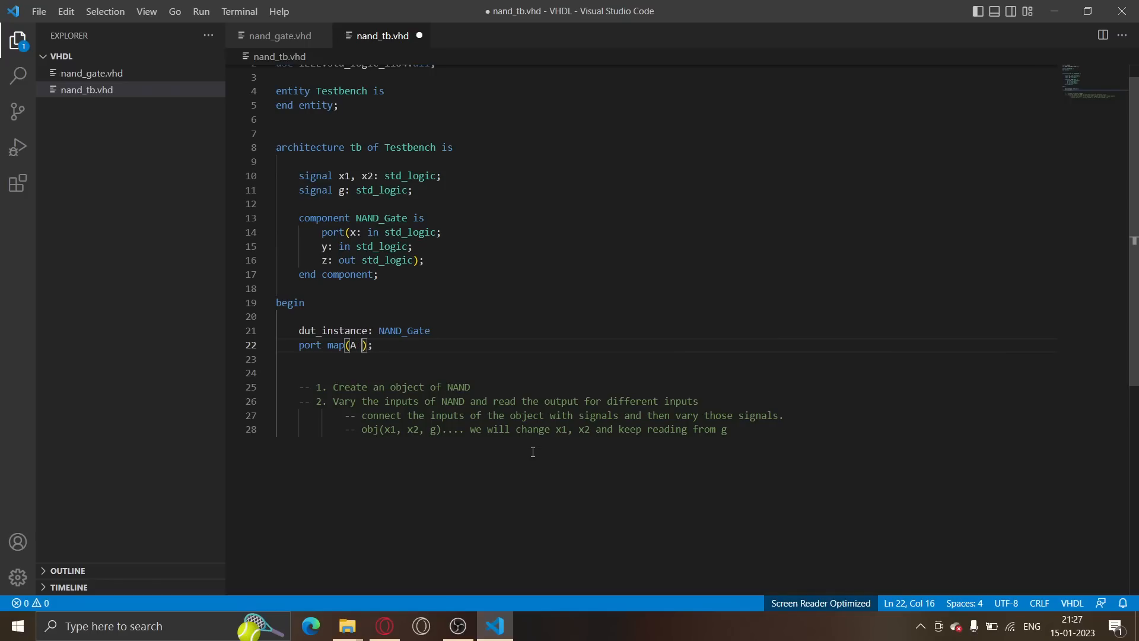
text(=>)
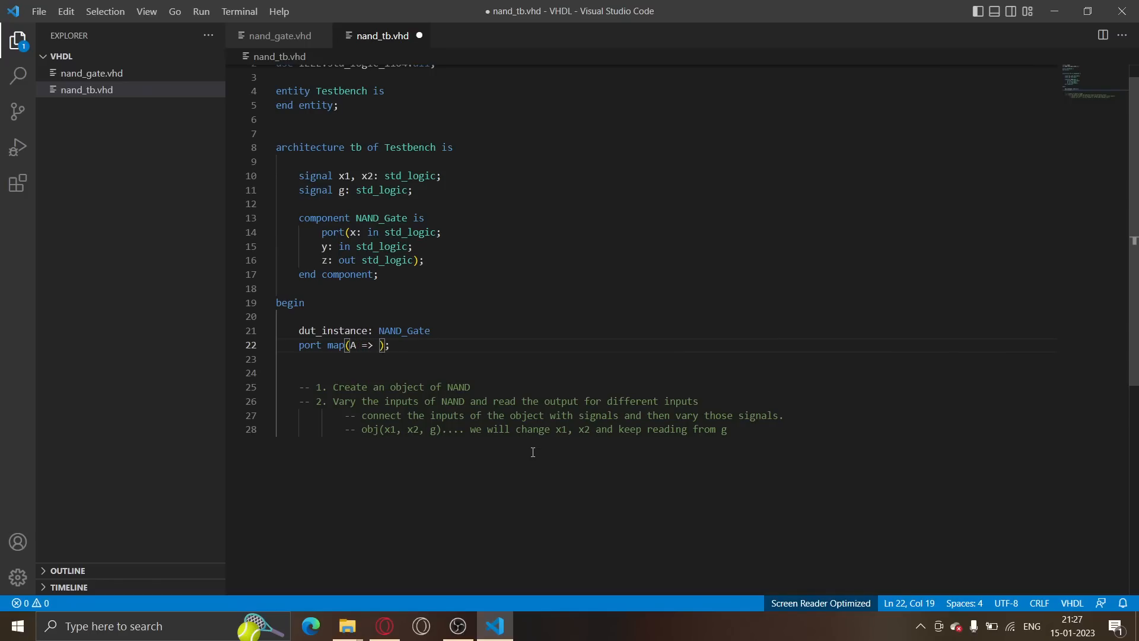
text(x1,)
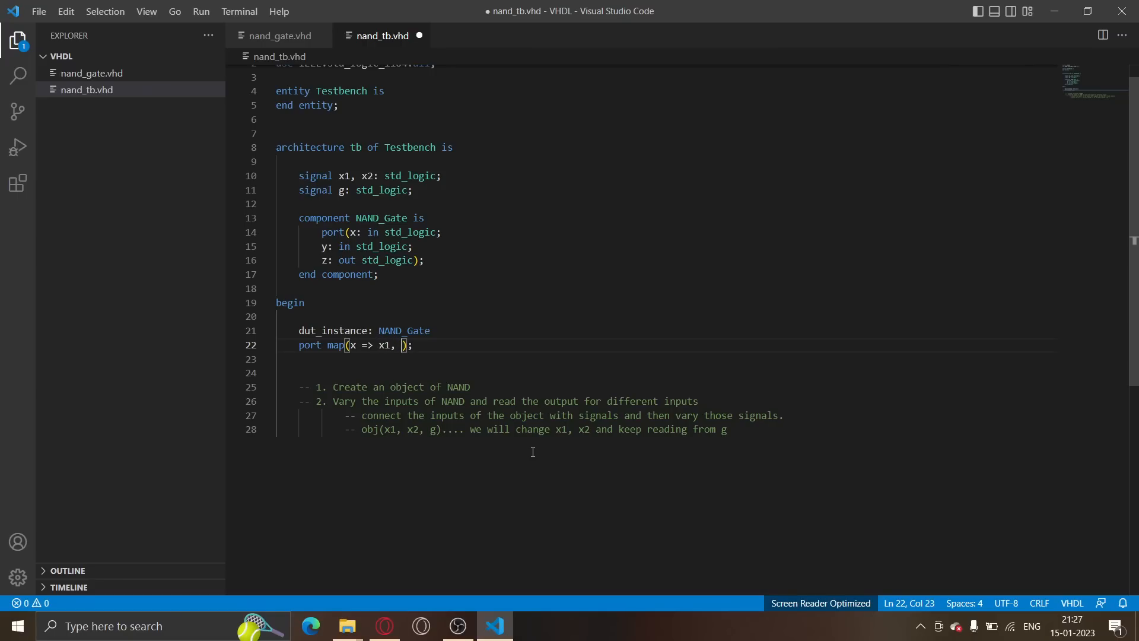
text(y =>)
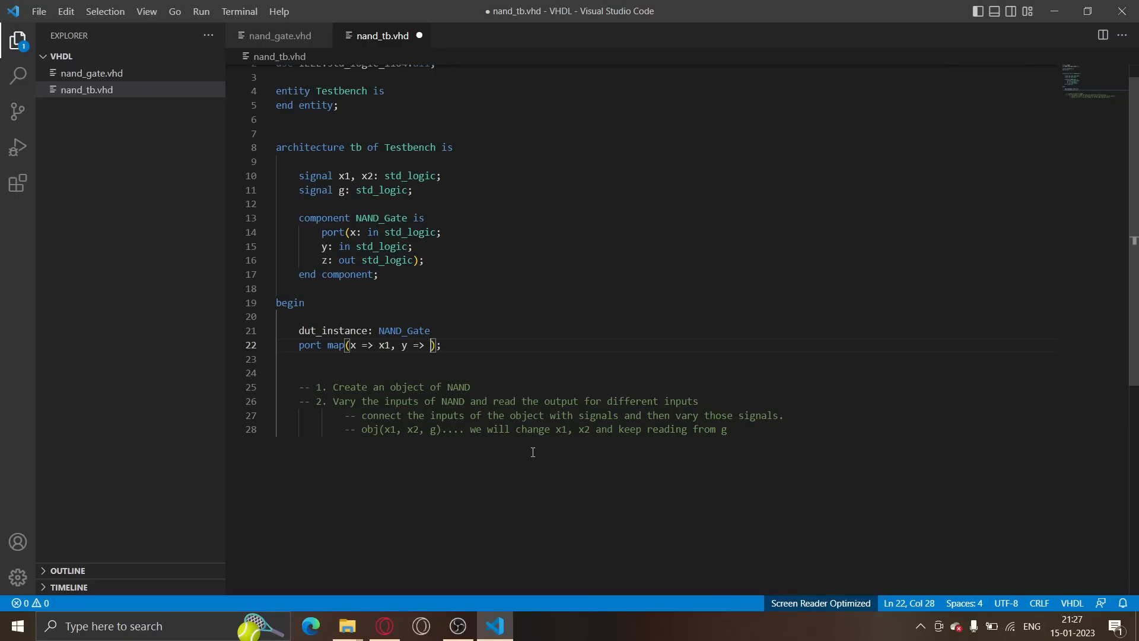
text(x2,)
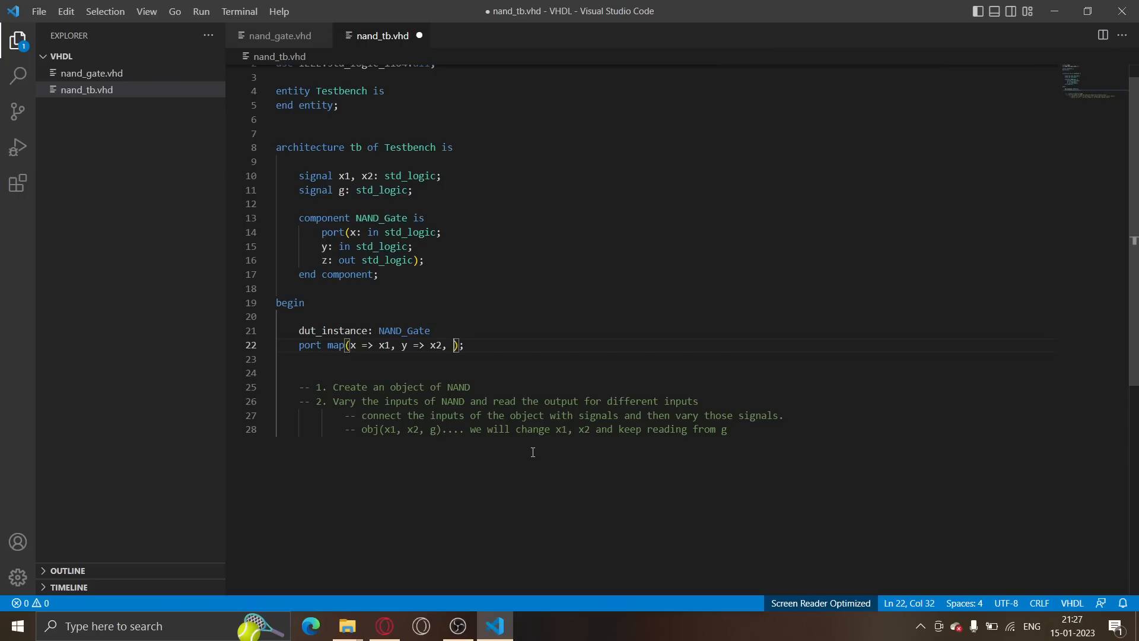
text(z =>)
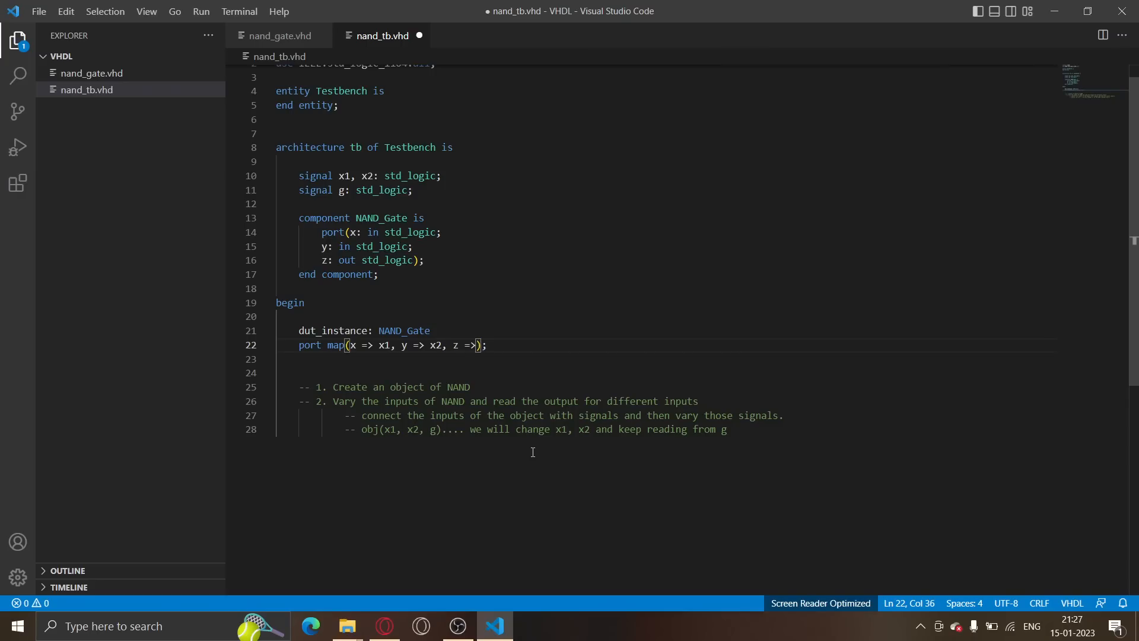
text(g)
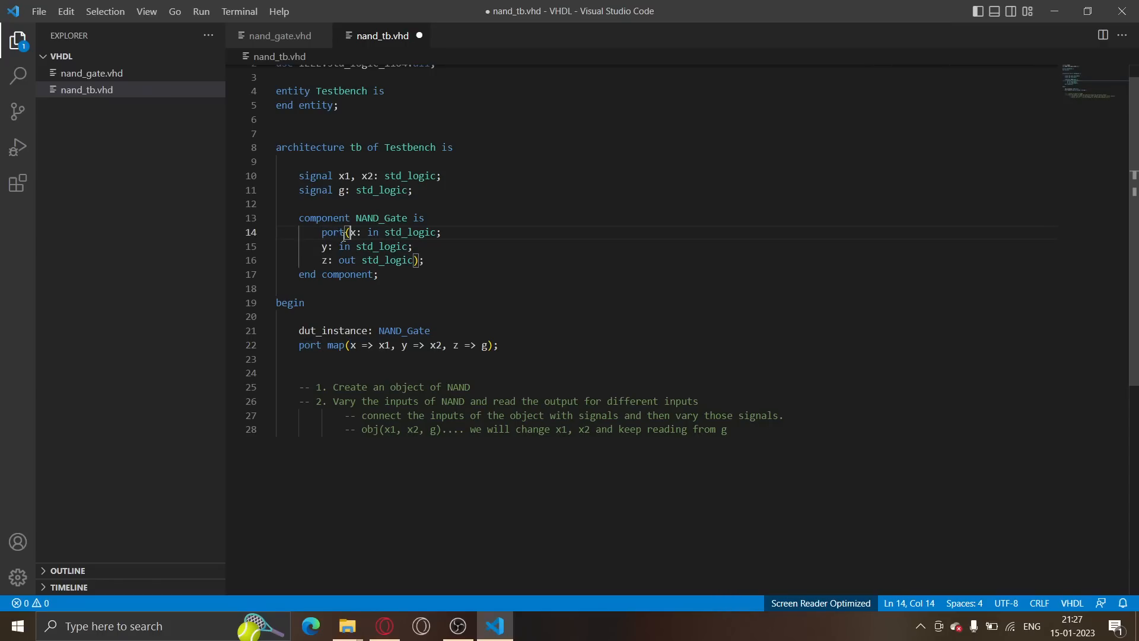
double_click(350, 232)
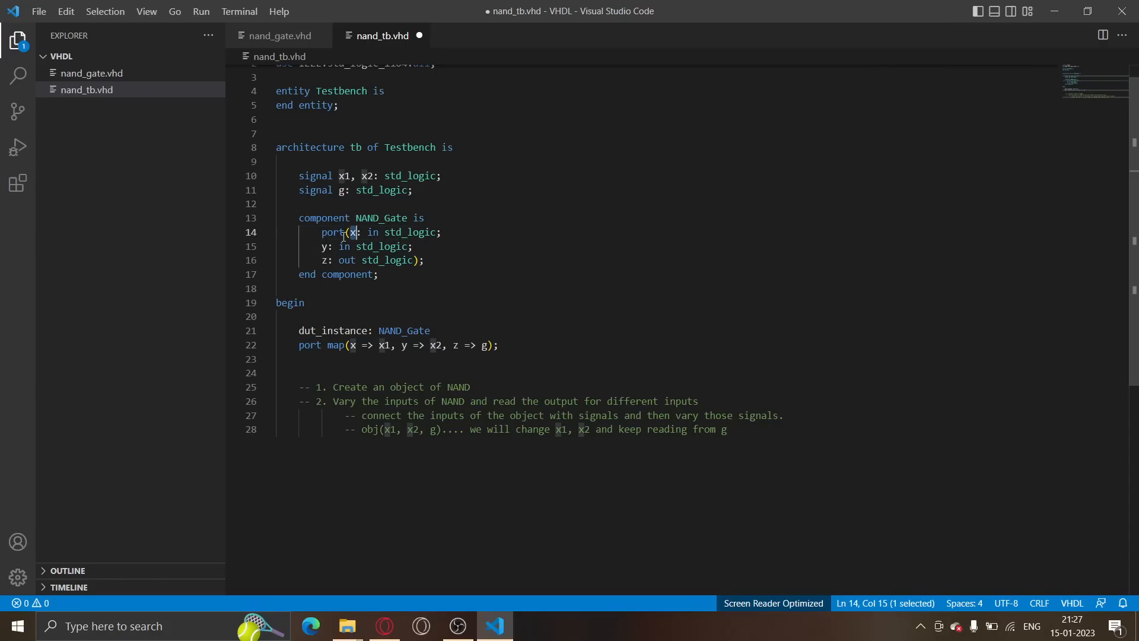
Insert a blank line below the port map statement, then return to nand_gate.vhd
click(350, 345)
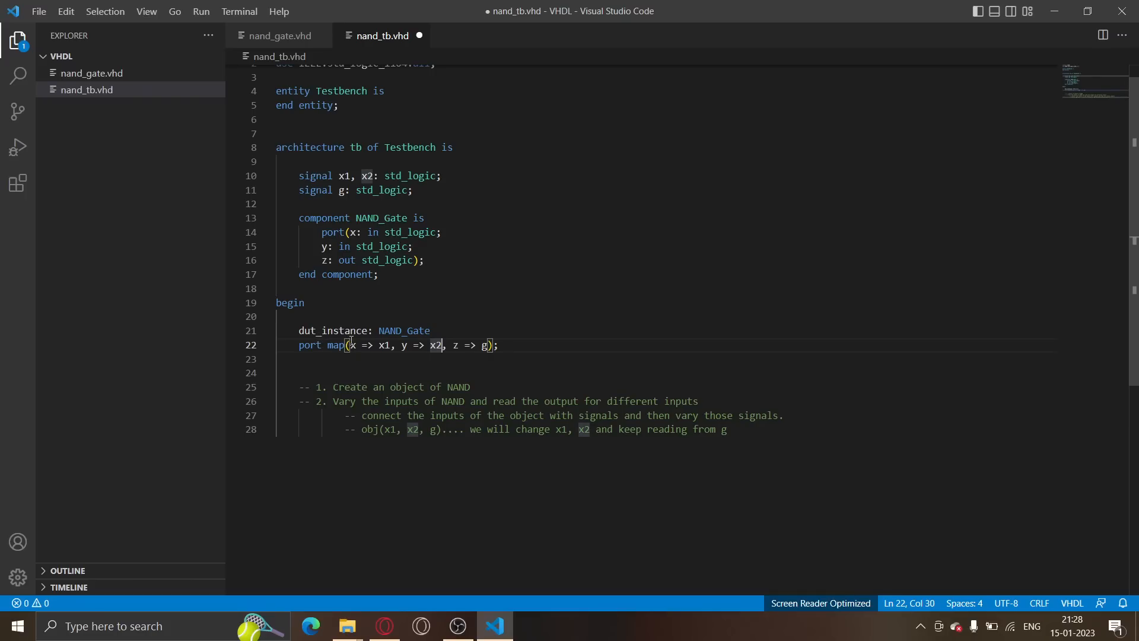
click(518, 346)
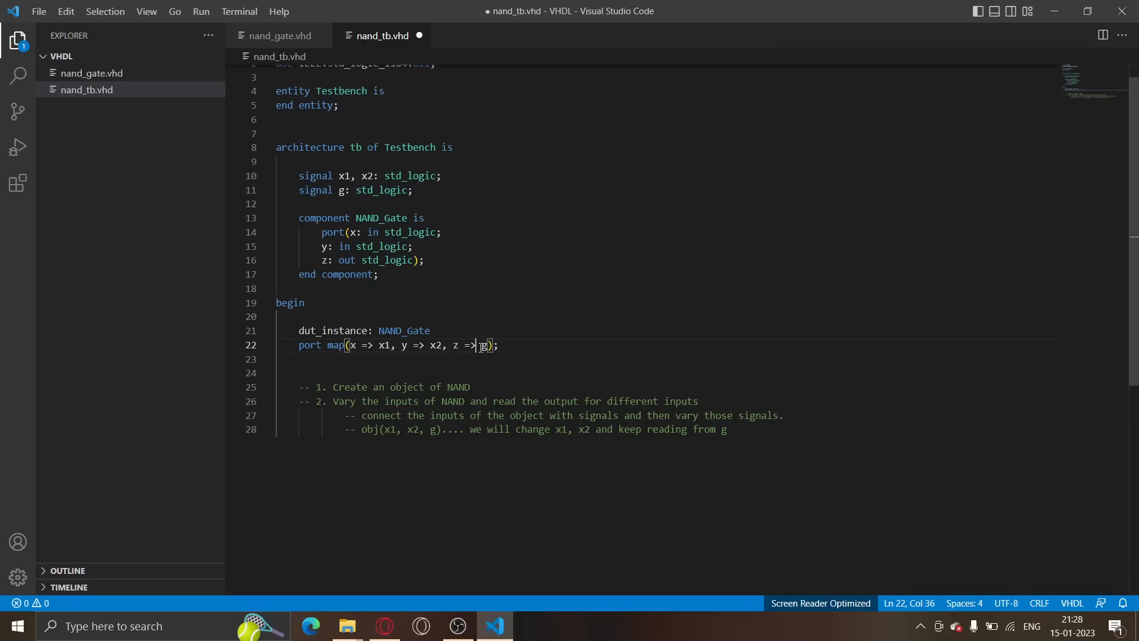
key(Enter)
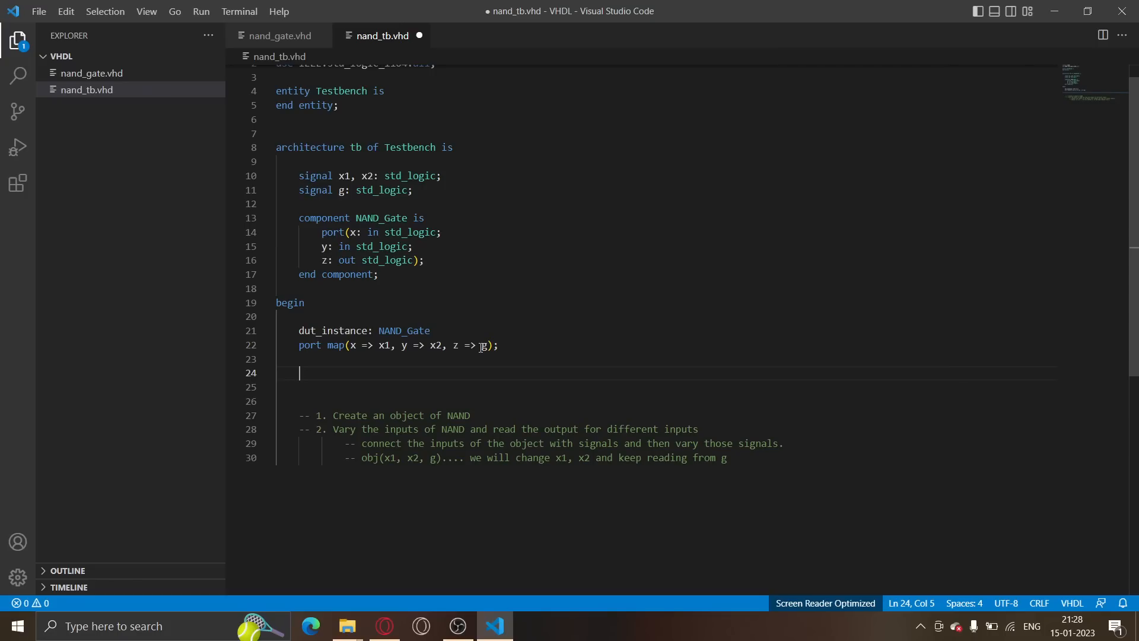
mouse_move(499, 333)
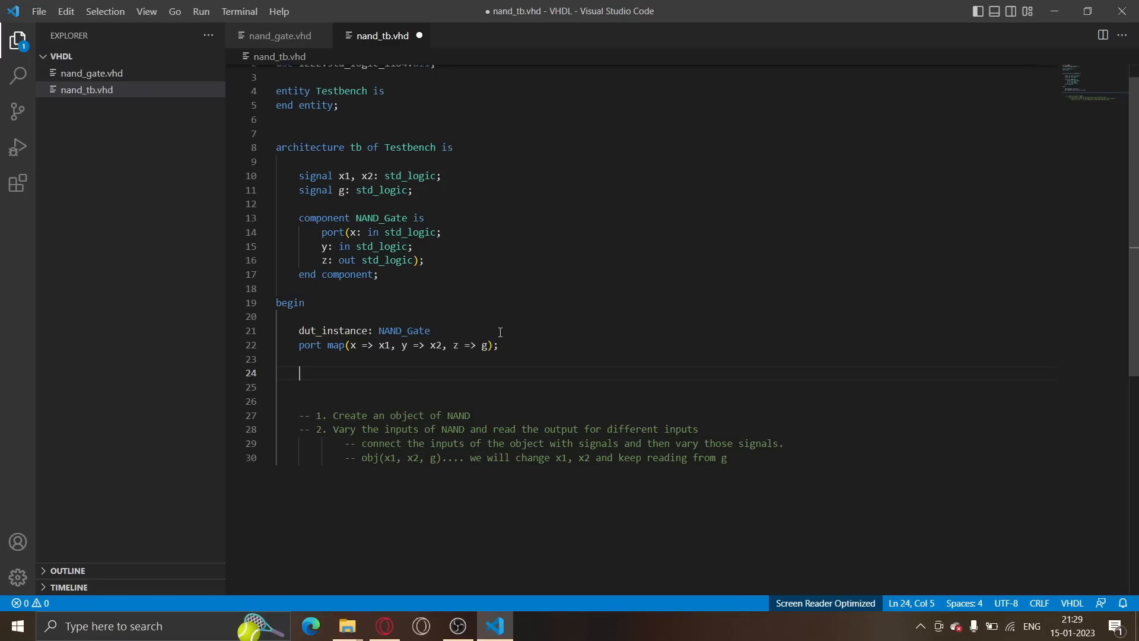
mouse_move(456, 191)
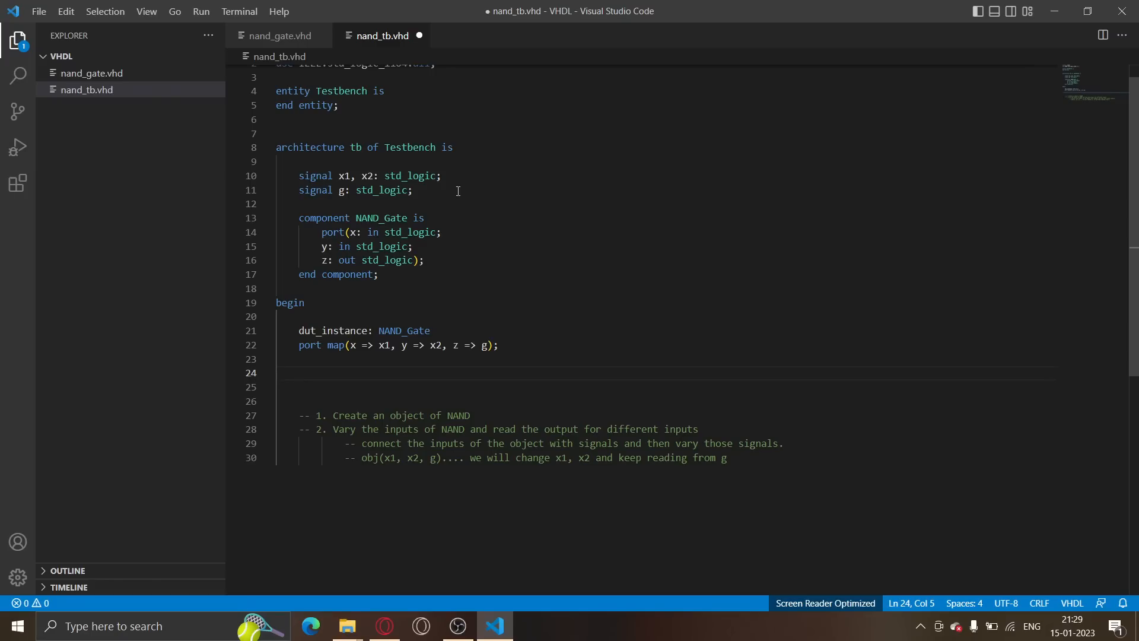
click(279, 35)
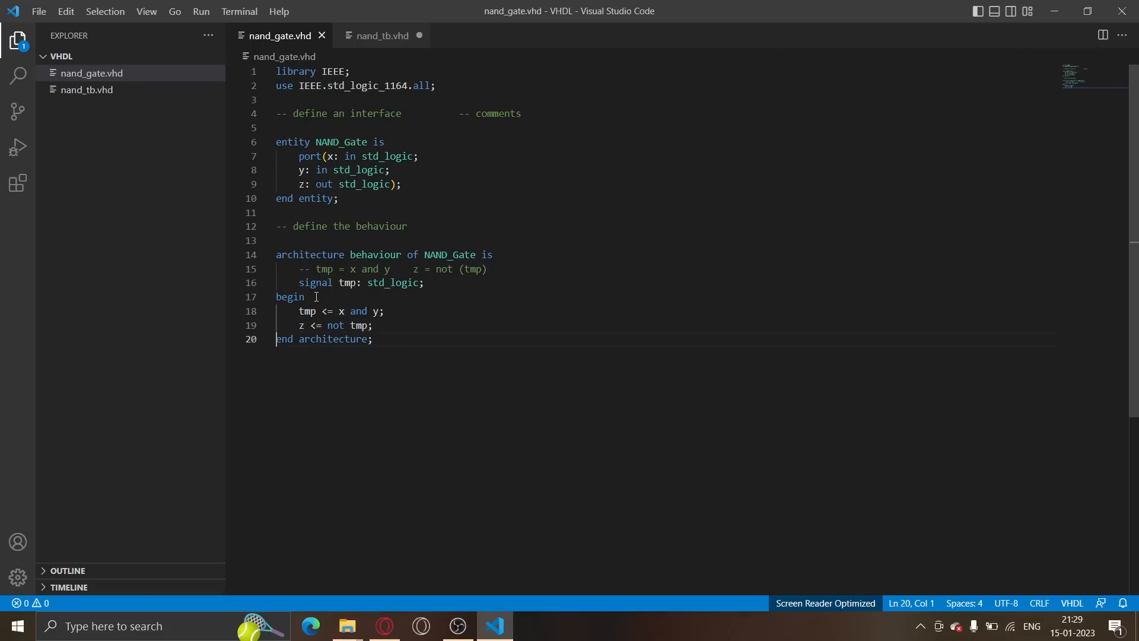
drag(275, 324, 373, 325)
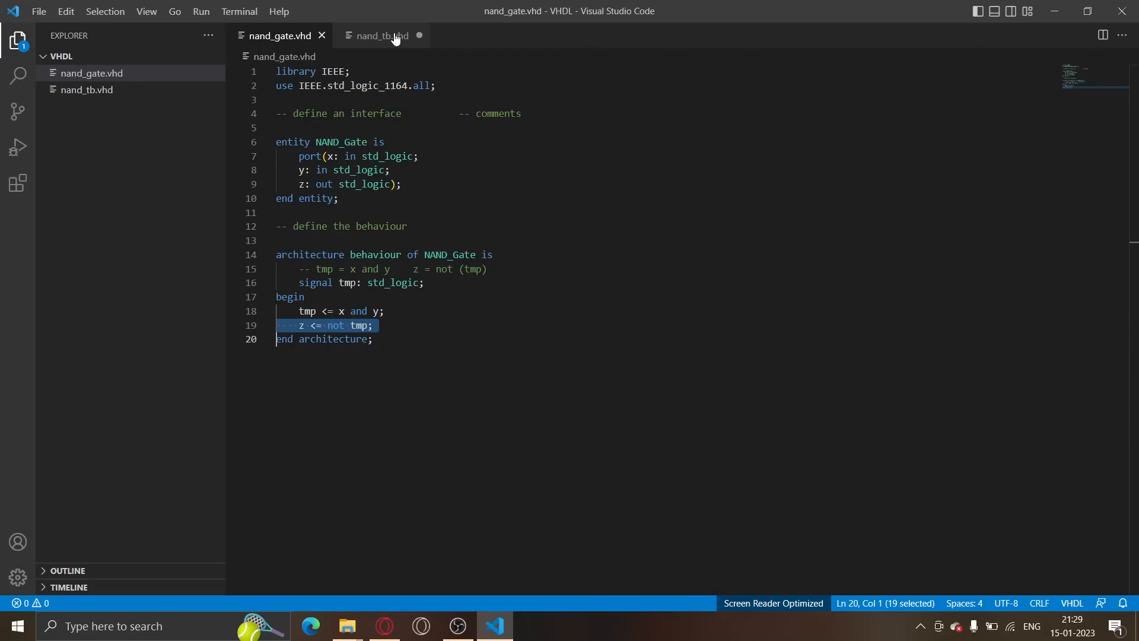
click(379, 35)
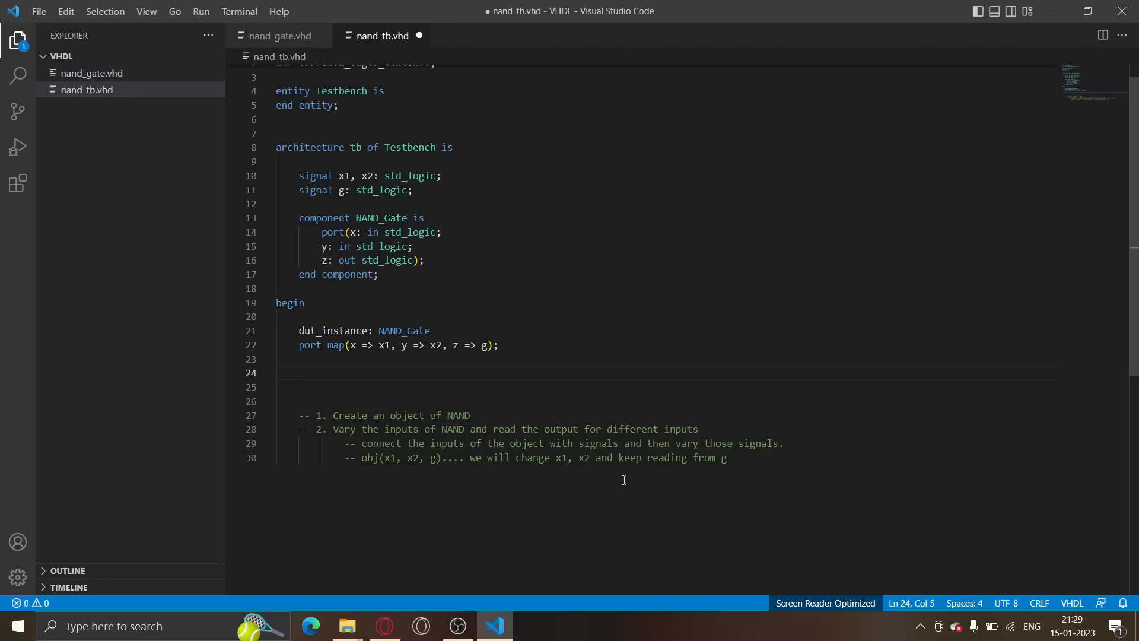
double_click(385, 345)
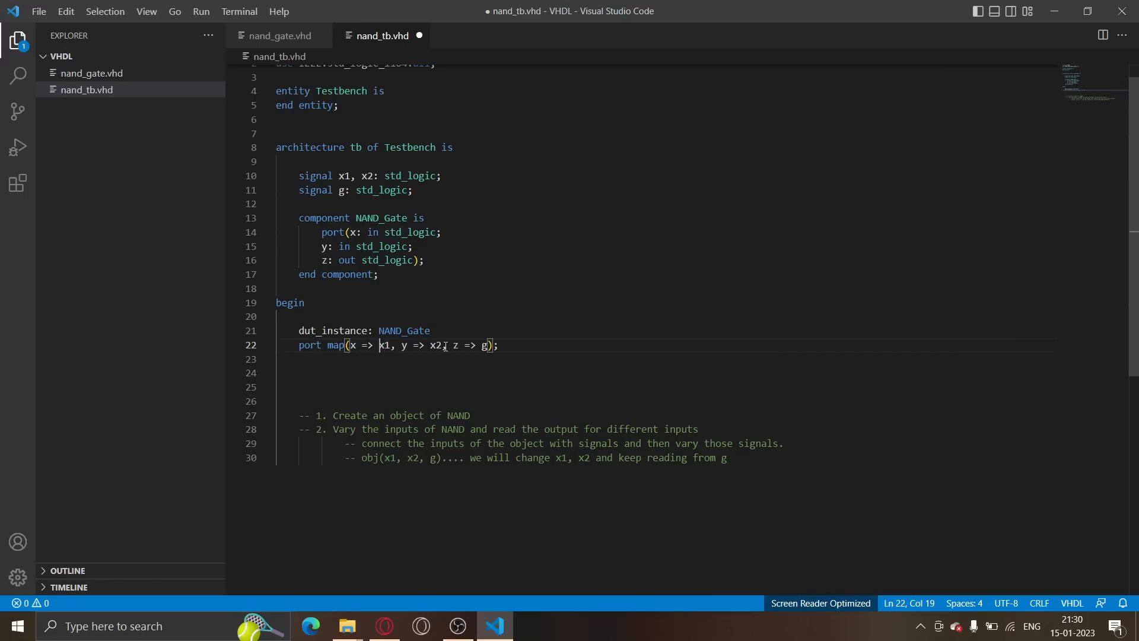
double_click(405, 345)
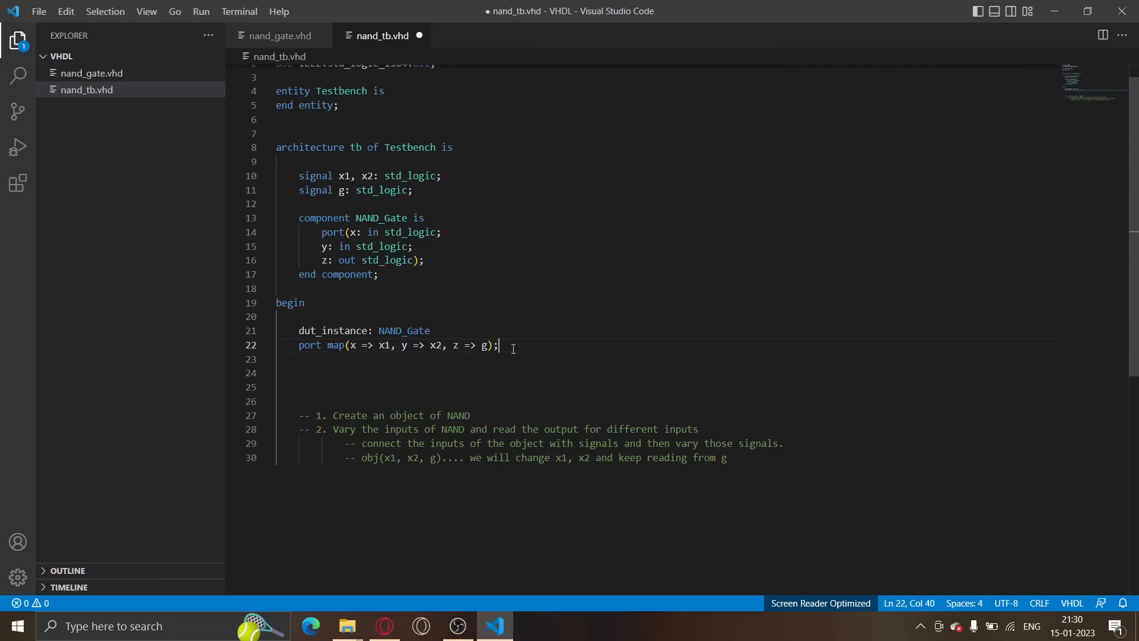
key(enter)
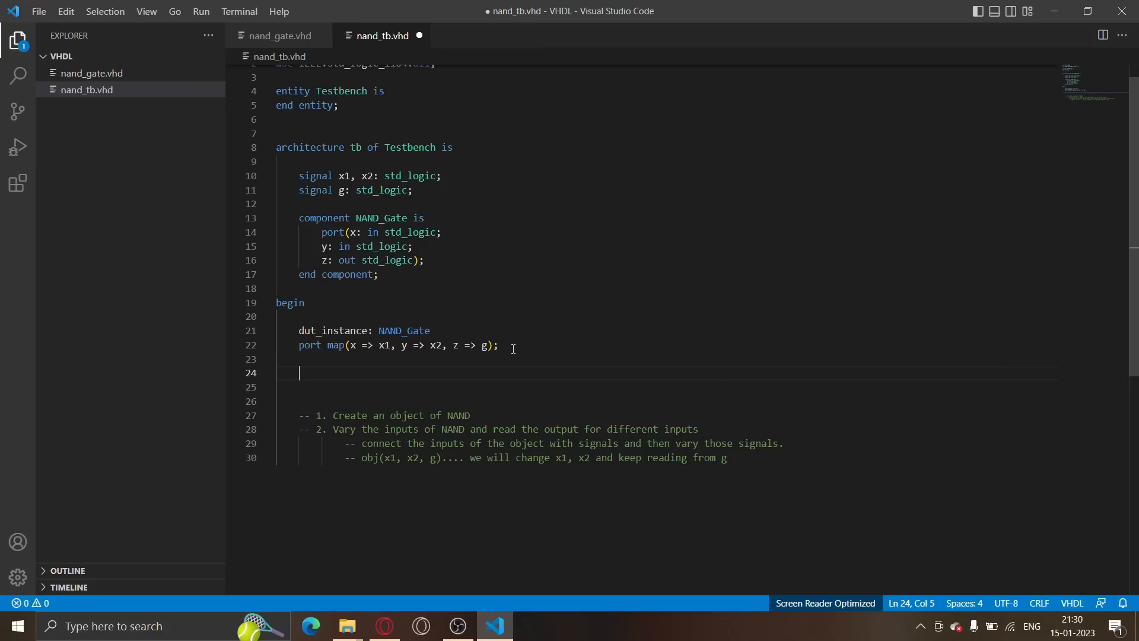
Type the x1/x2 assignments for the 00 pair and start the 01 pair
text(x1)
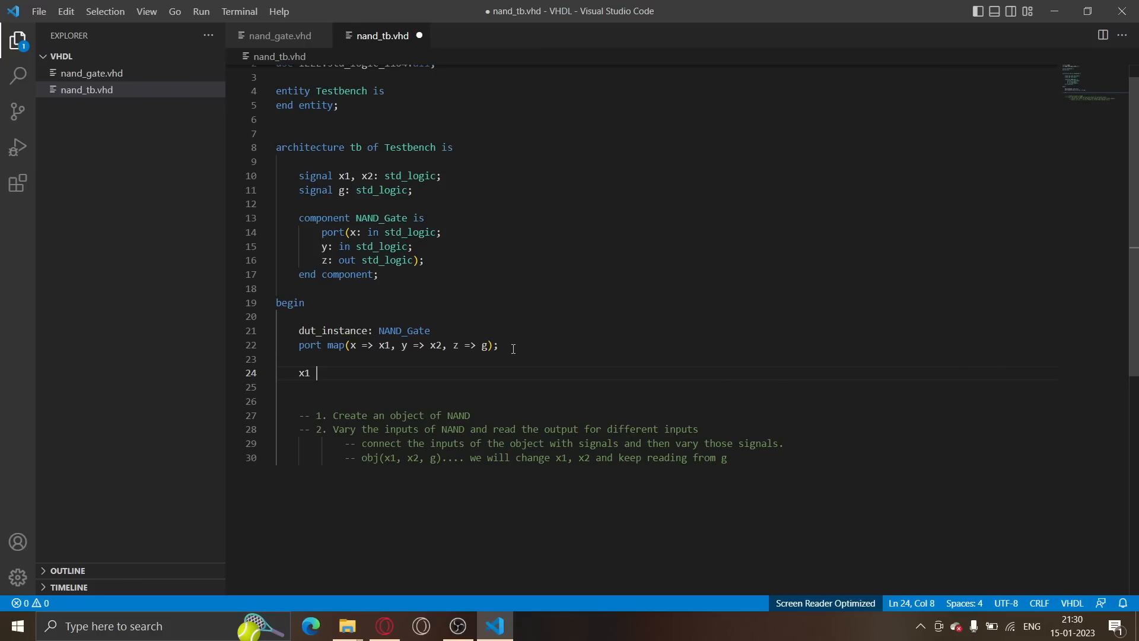
text(<= ')
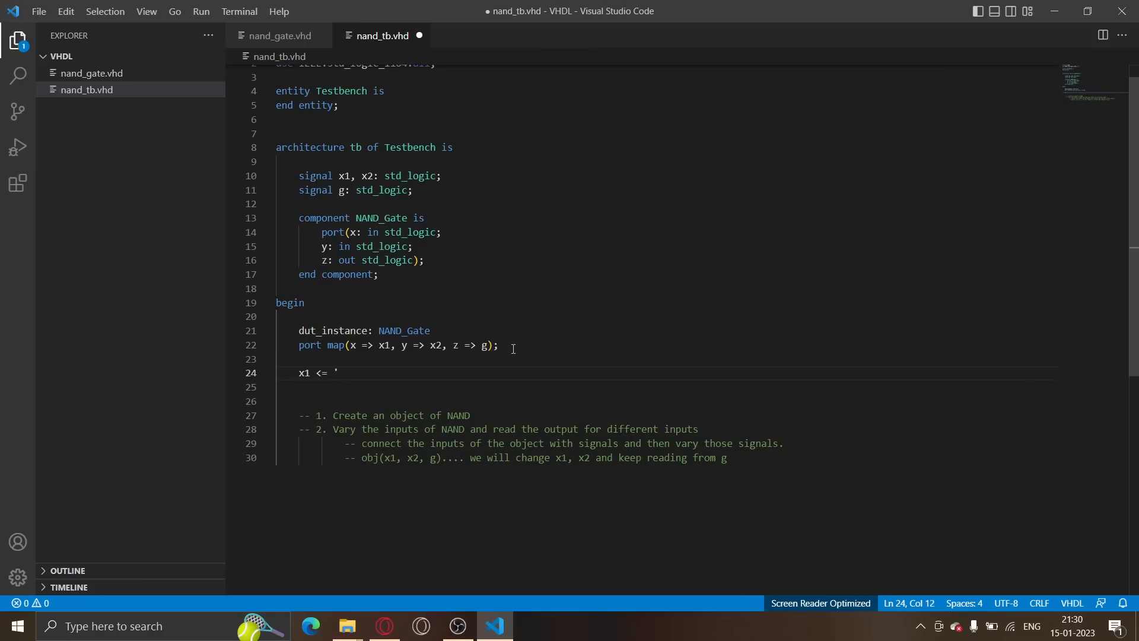
text(0)
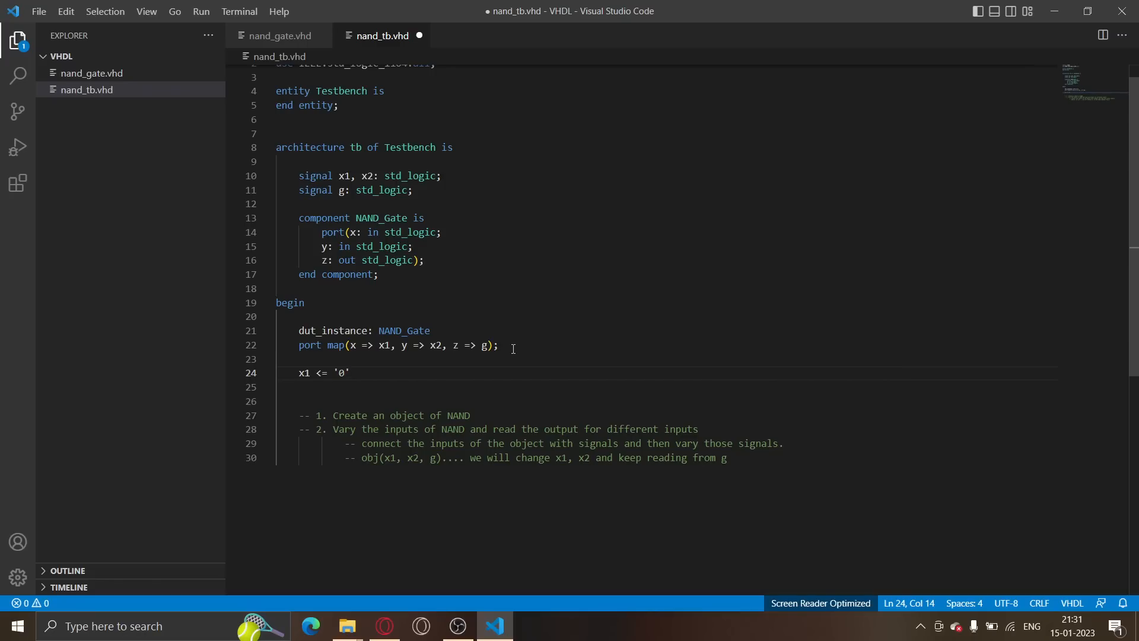
text(;)
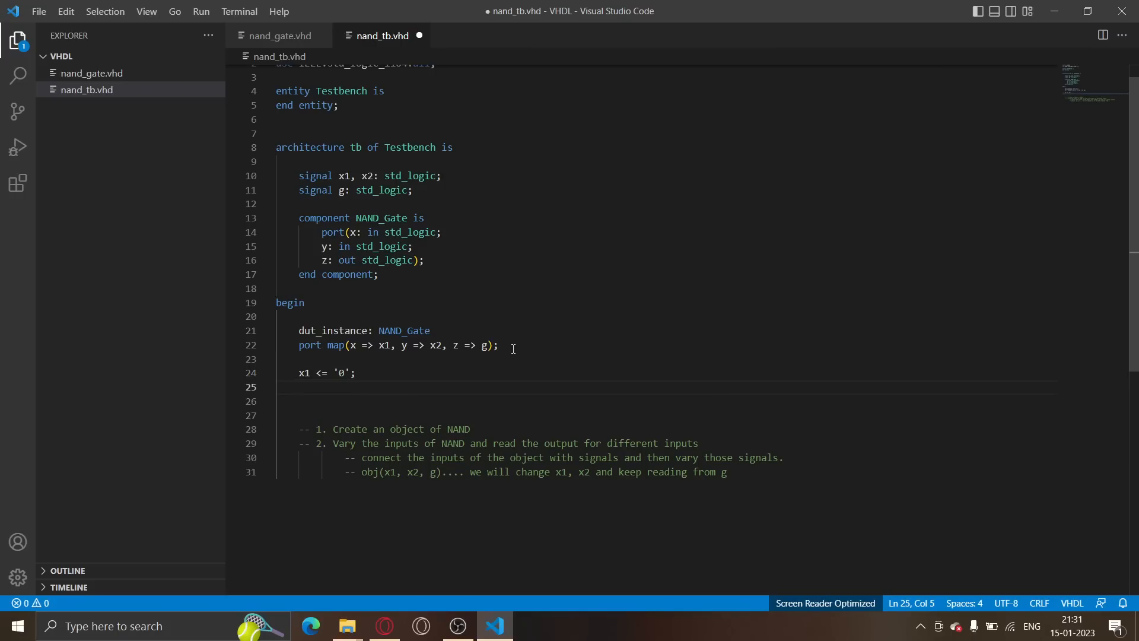
text(x)
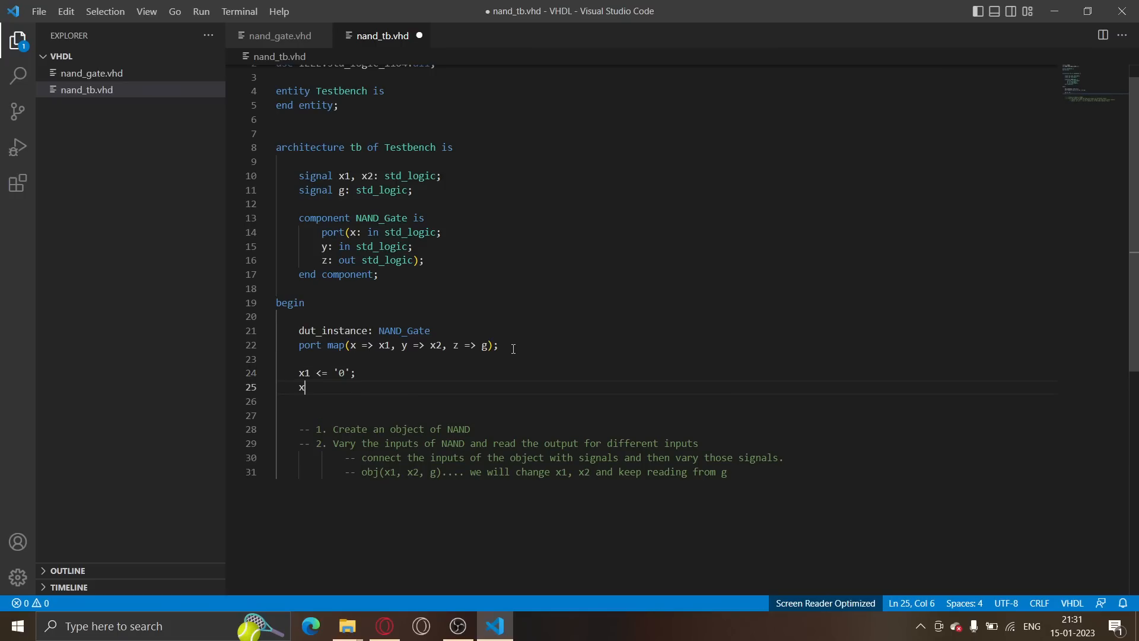
text(2 <= ')
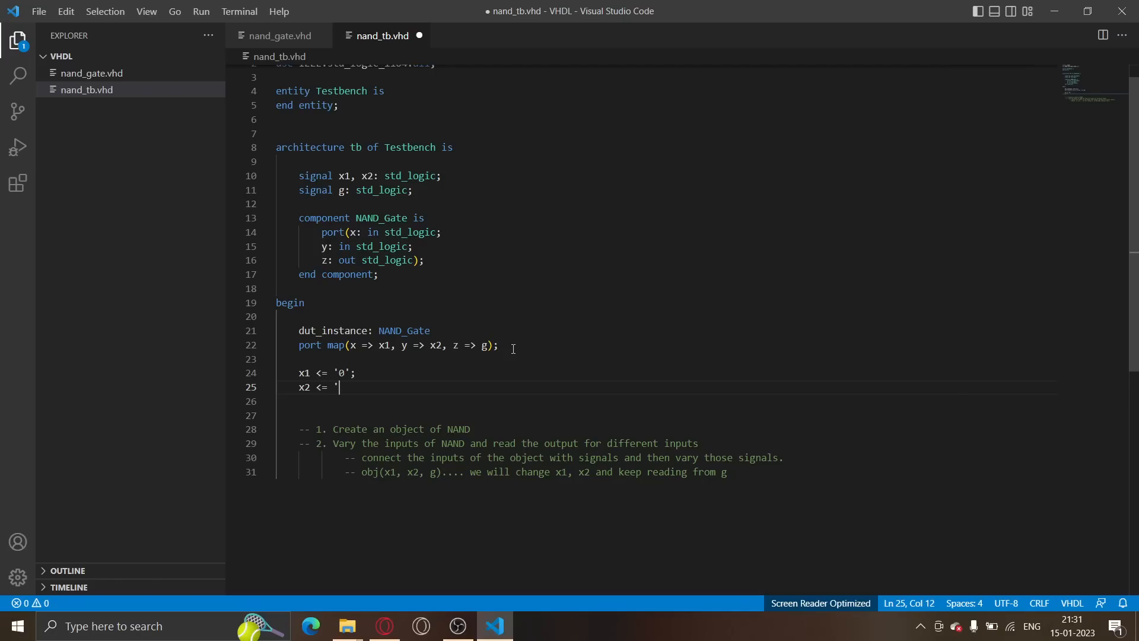
text(0';)
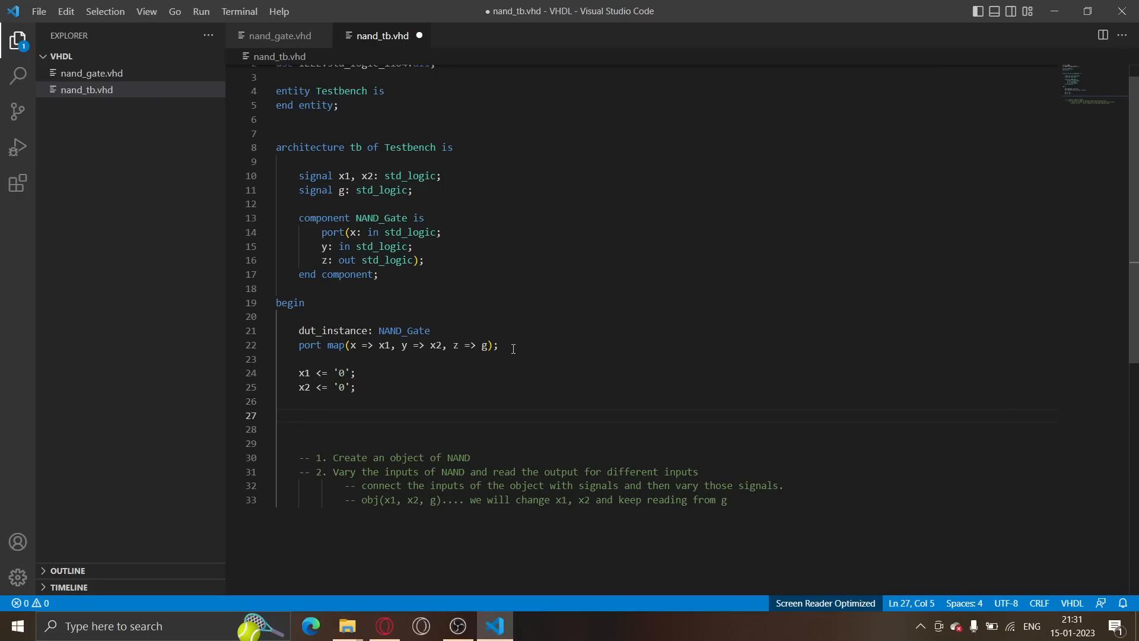
text(x1 <= '')
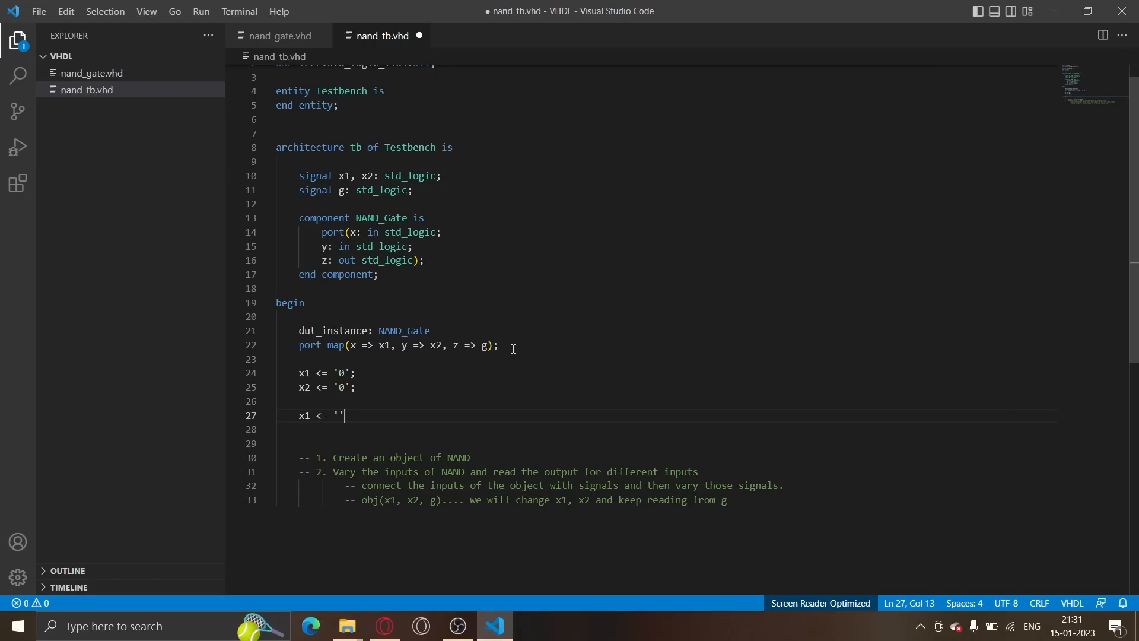
text(0;)
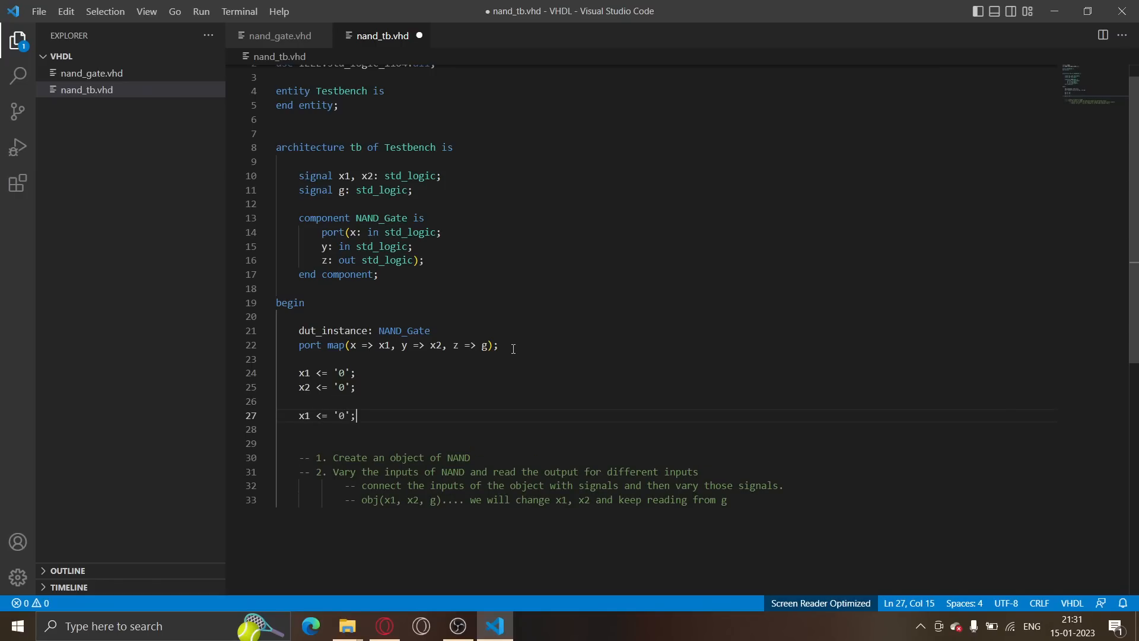
text(x2 <= '1';)
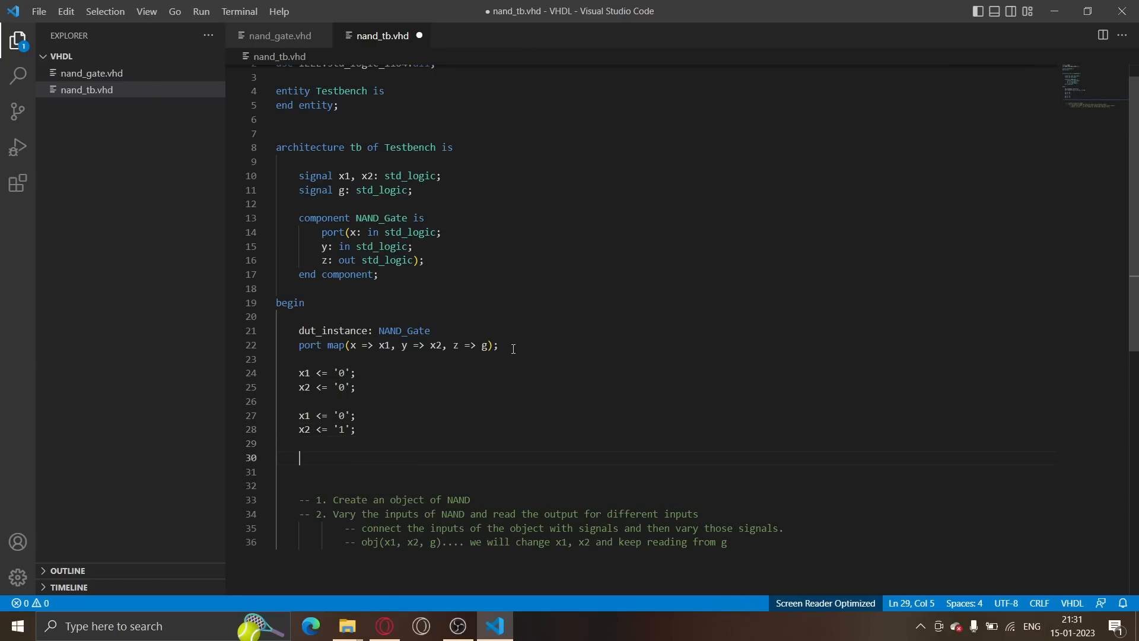
Type the x1/x2 assignments with x1 <= '1' for the 10 and 11 pairs
text(x1 <=)
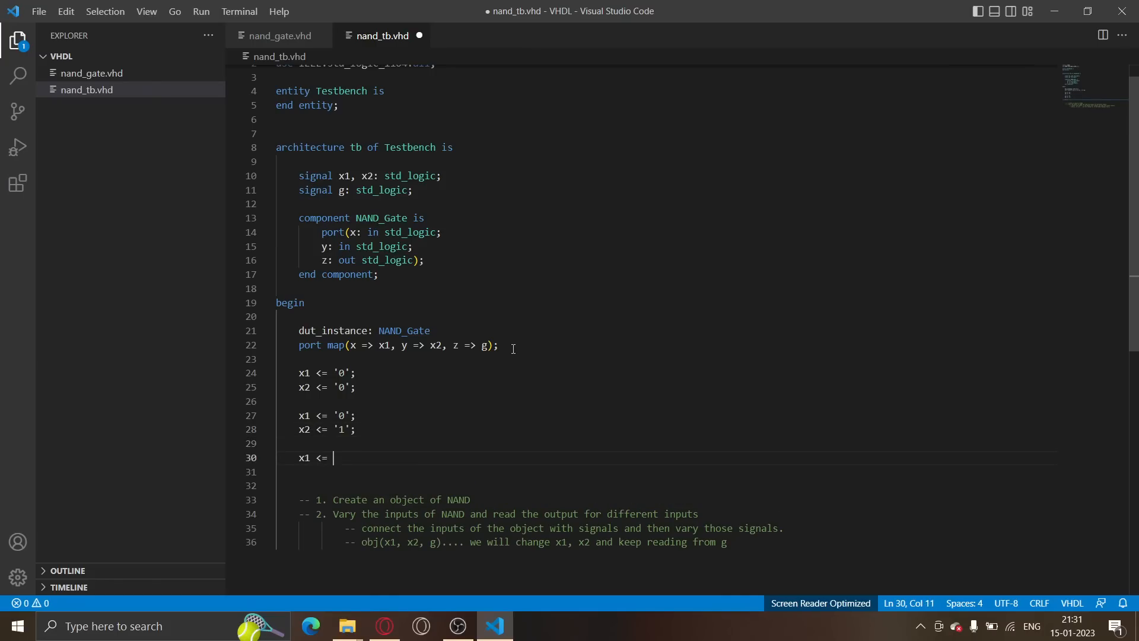
text('1';)
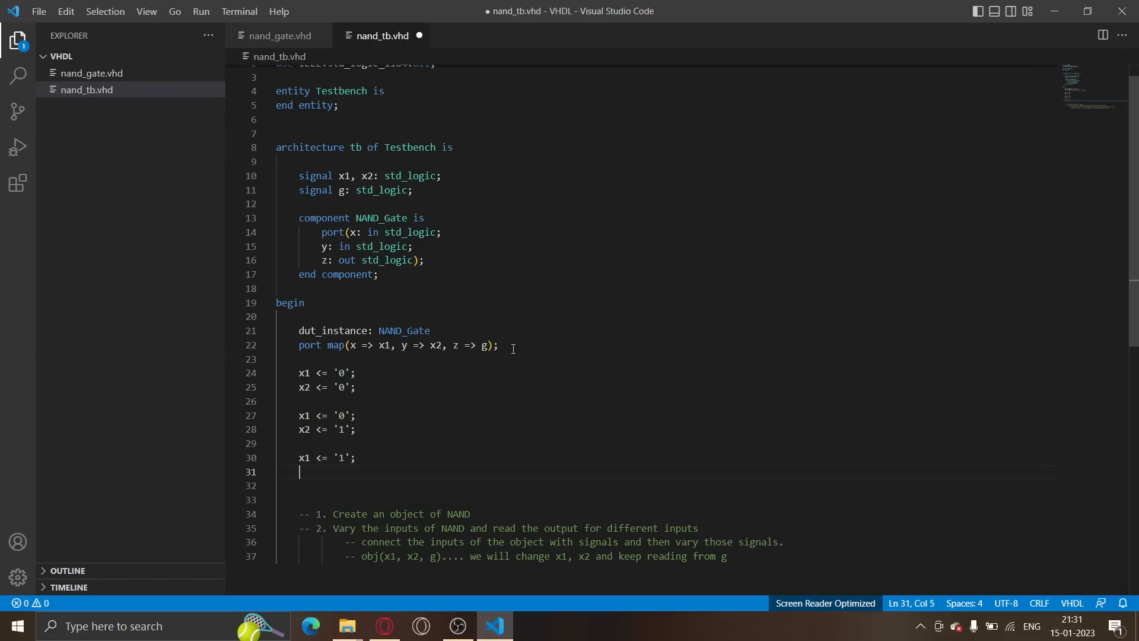
text(x2 <= '';)
text(x1 <=)
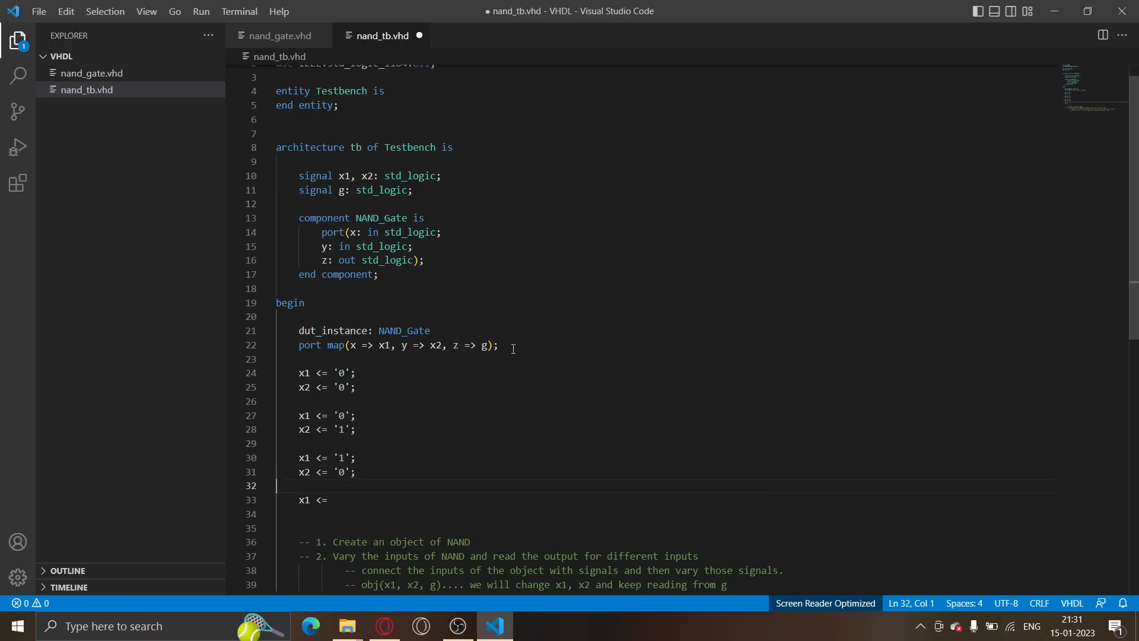
text('1)
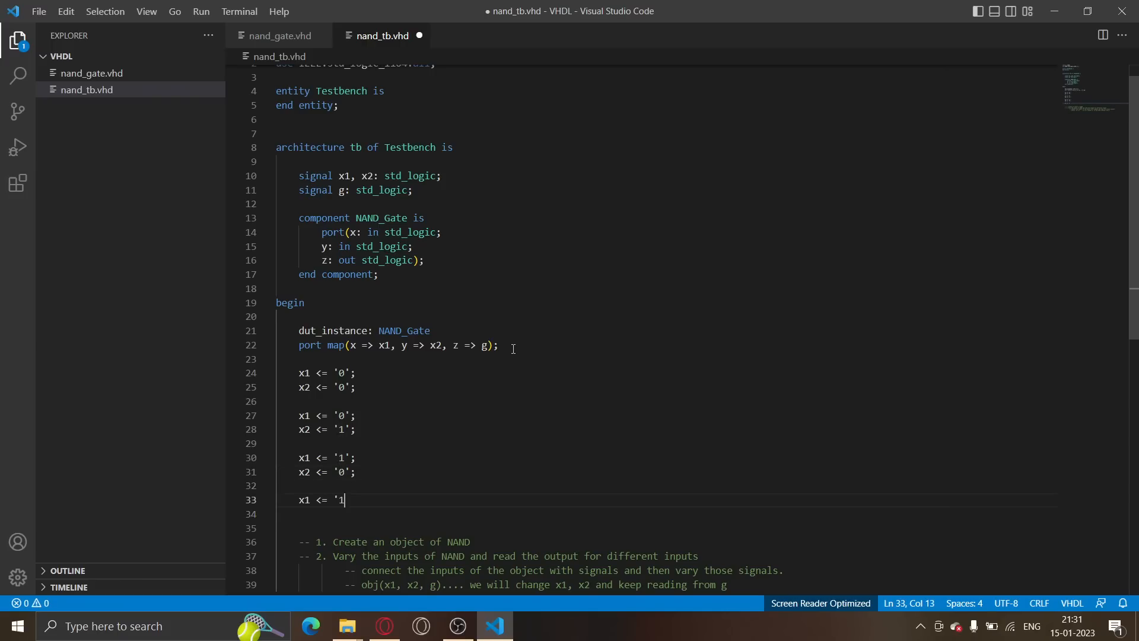
text('1;)
click(667, 514)
text(x2 <)
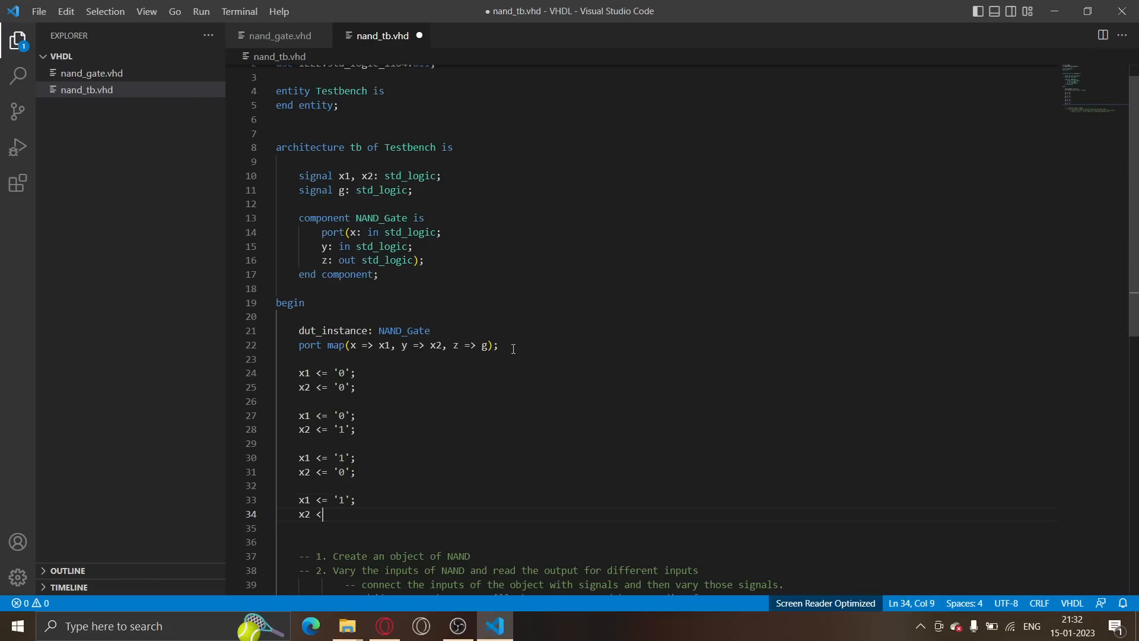
text(= '1')
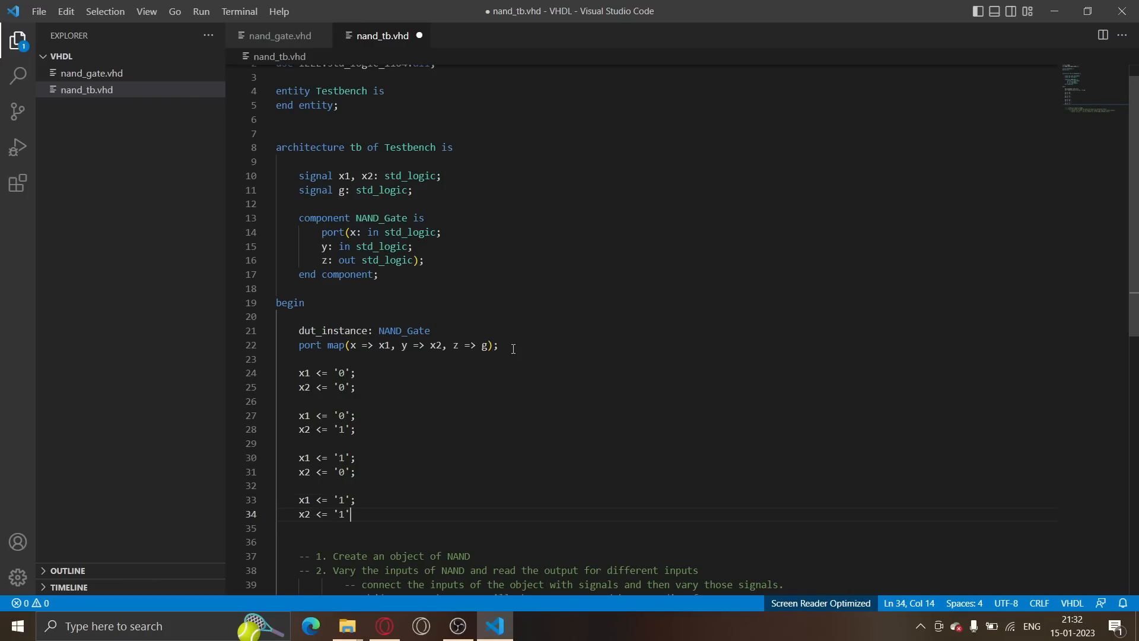
text(;)
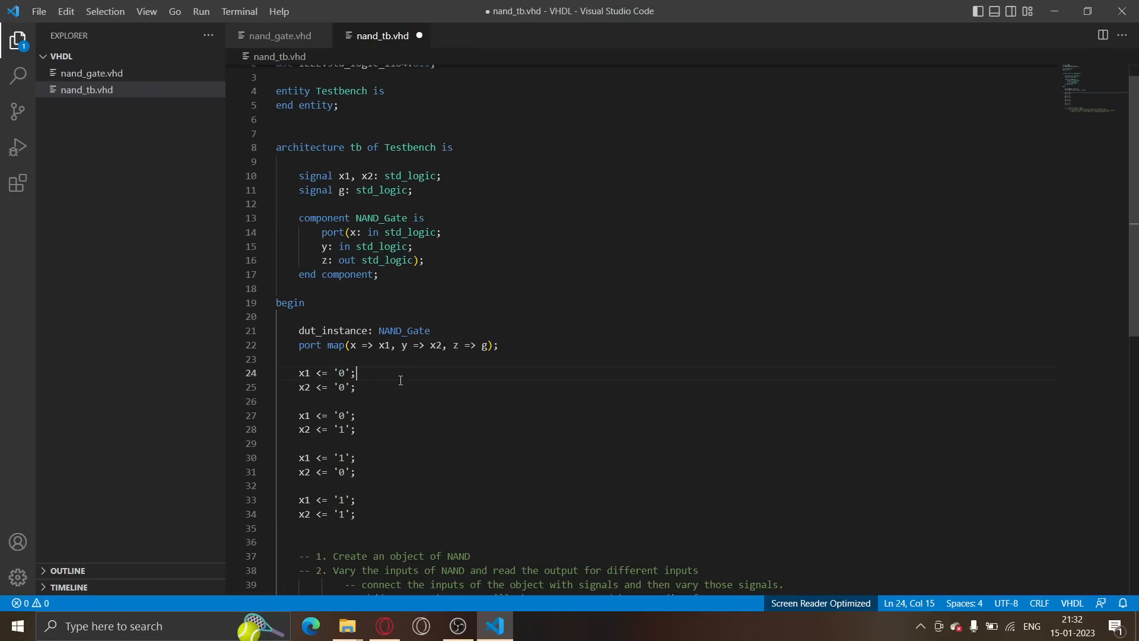
mouse_move(309, 372)
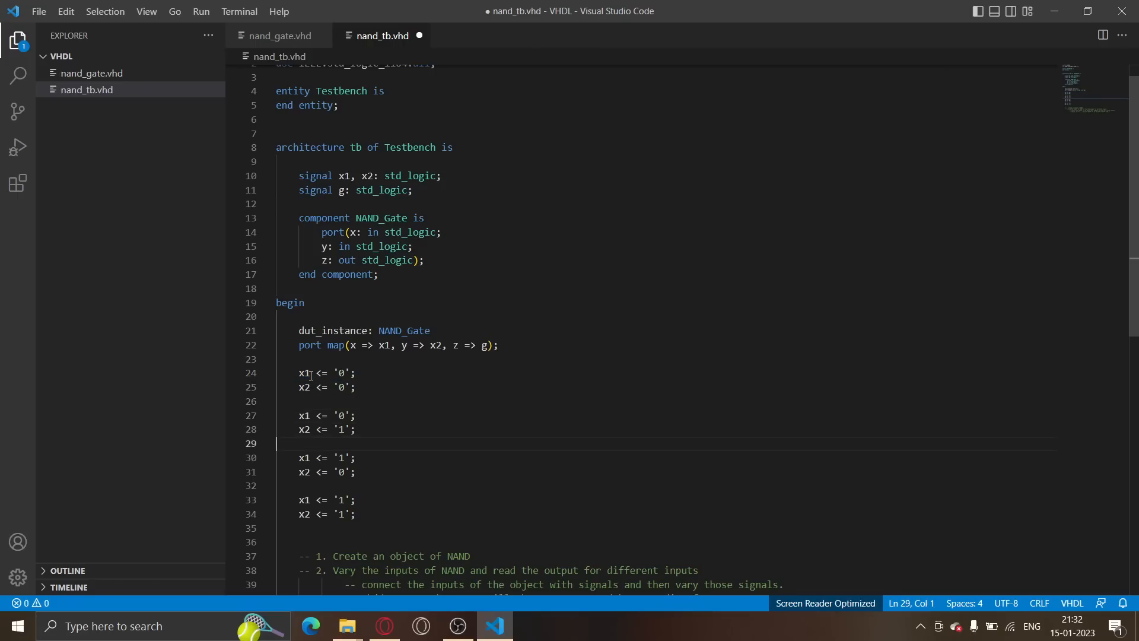
click(327, 499)
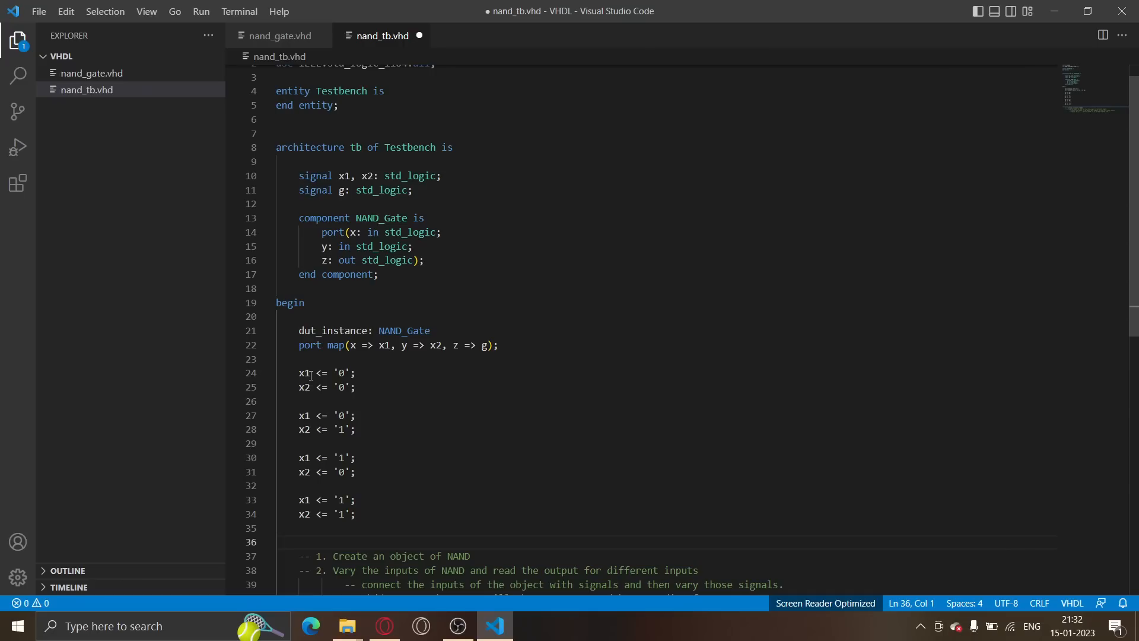
Add end architecture; after the assignments and move above the first input pair
text(end tb;)
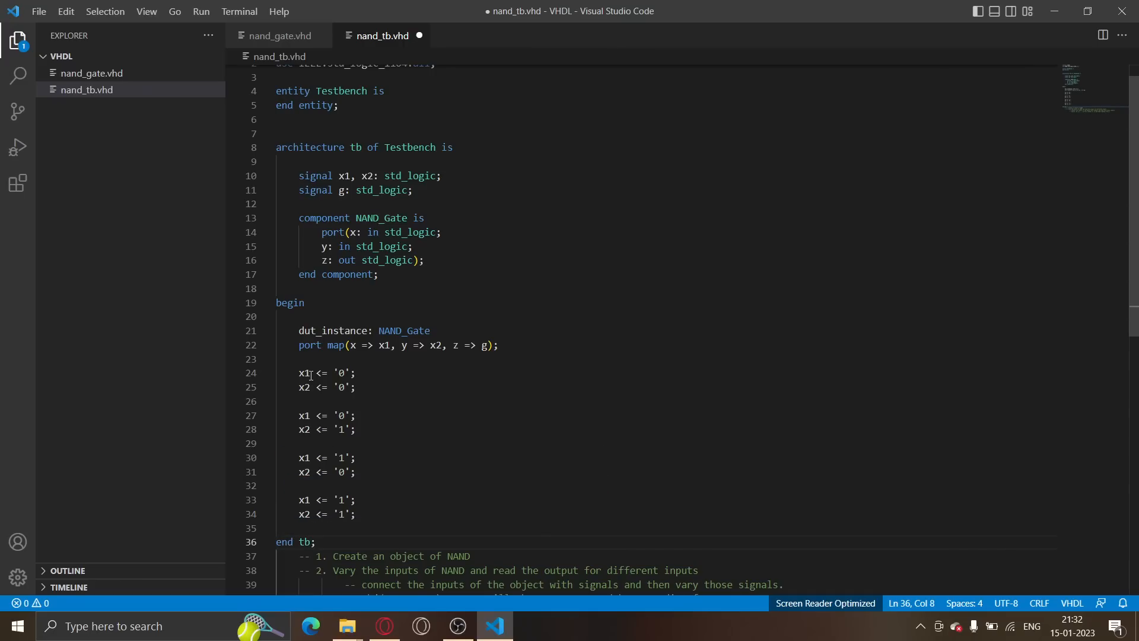
text(architecture)
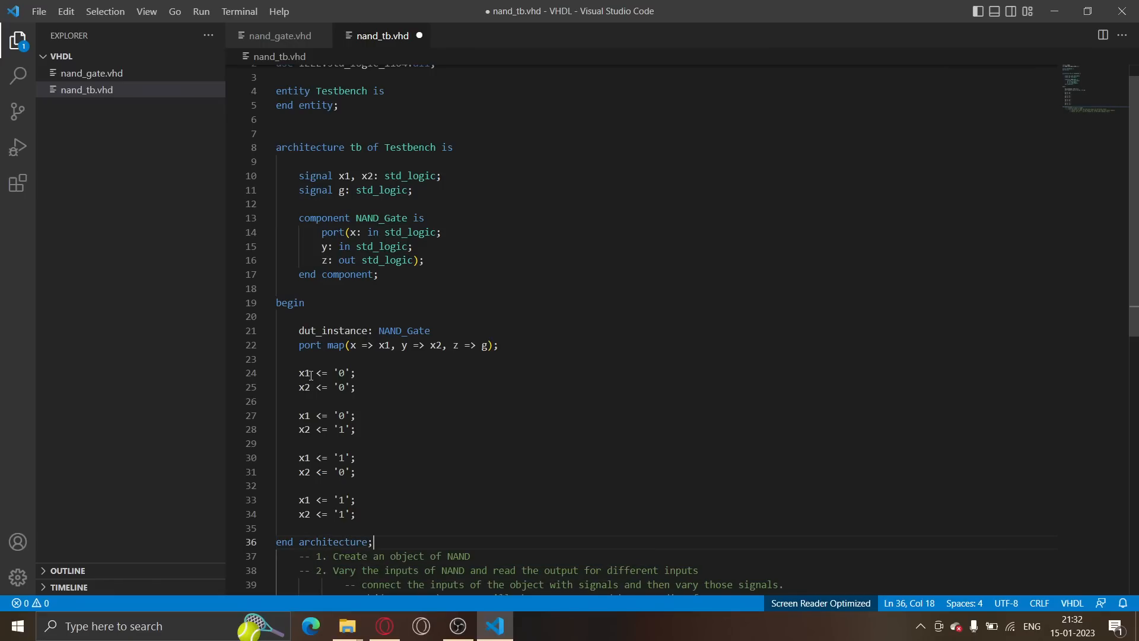
click(352, 373)
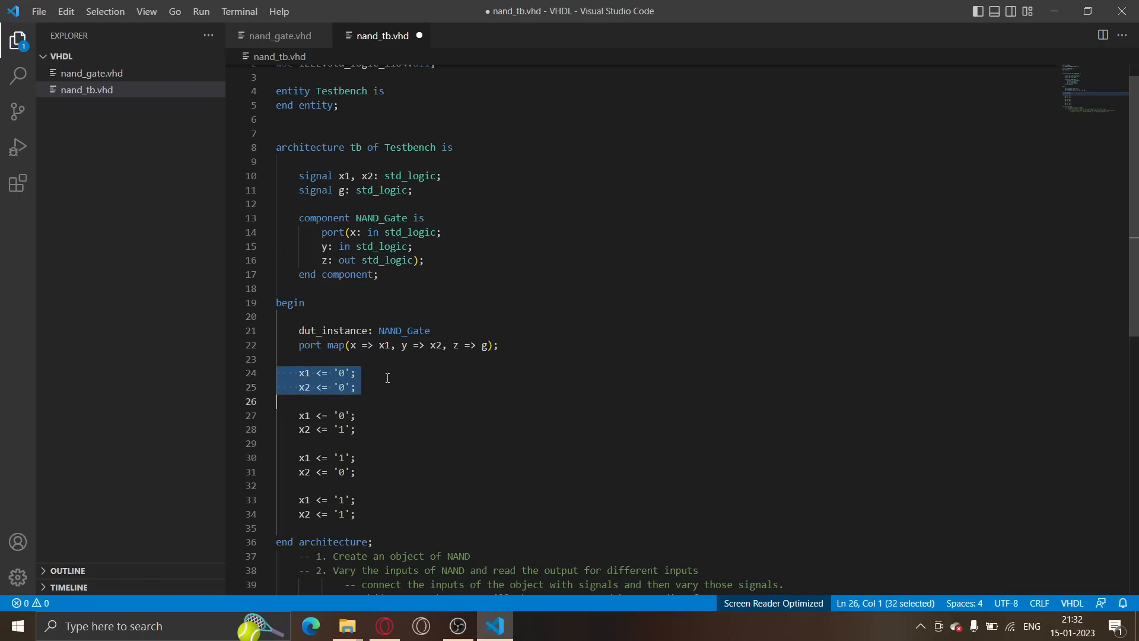
click(305, 373)
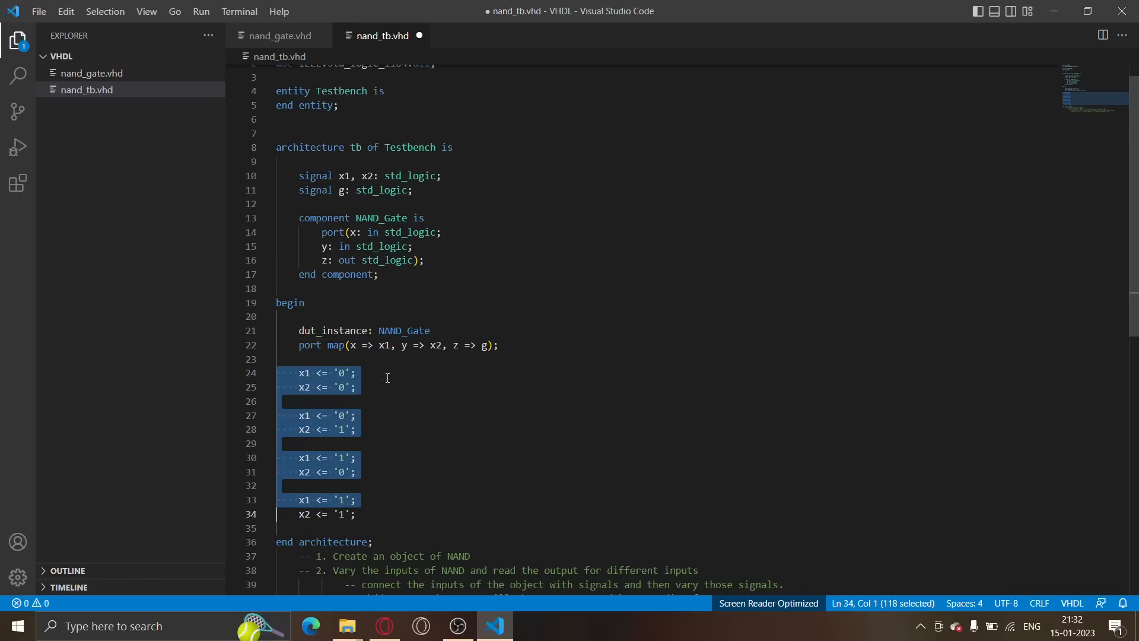
key(Shift+Down)
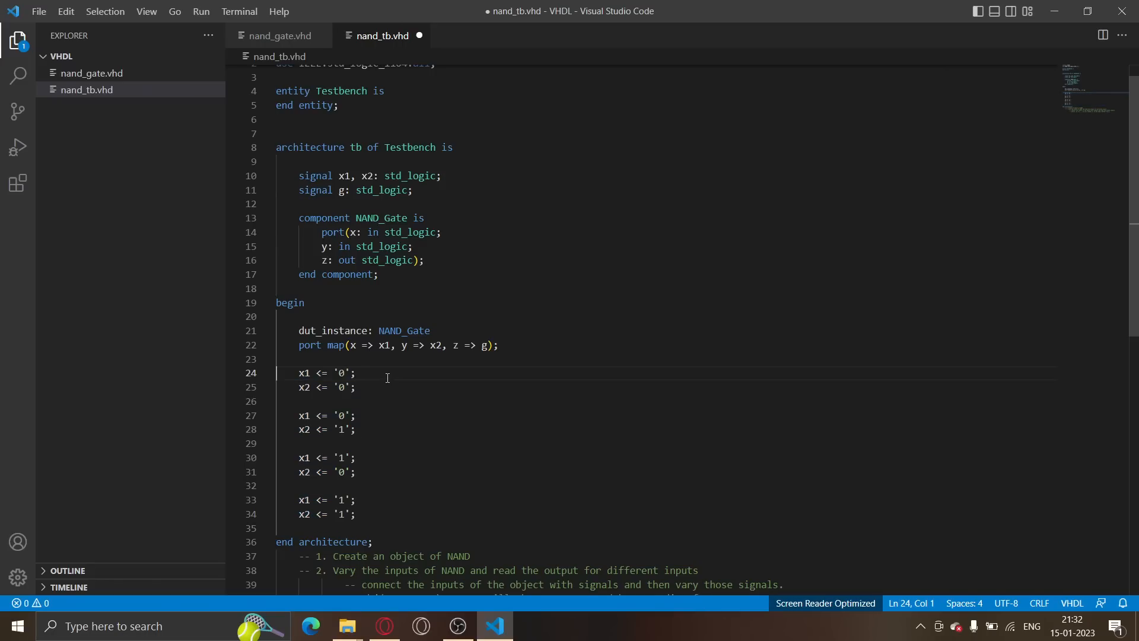
drag(276, 373, 276, 456)
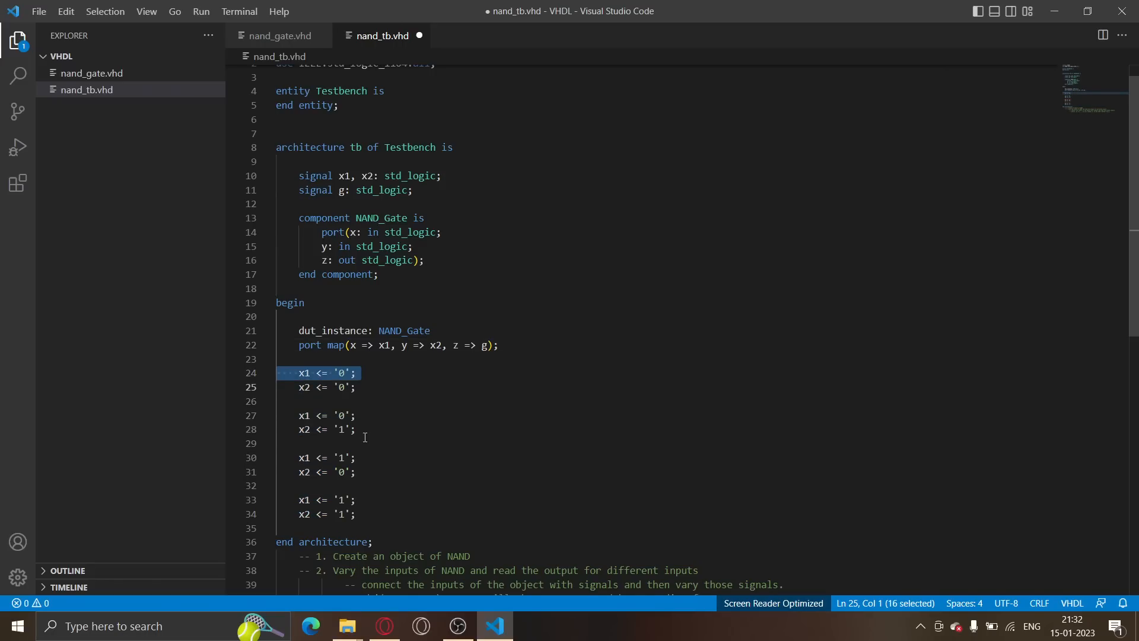
click(327, 457)
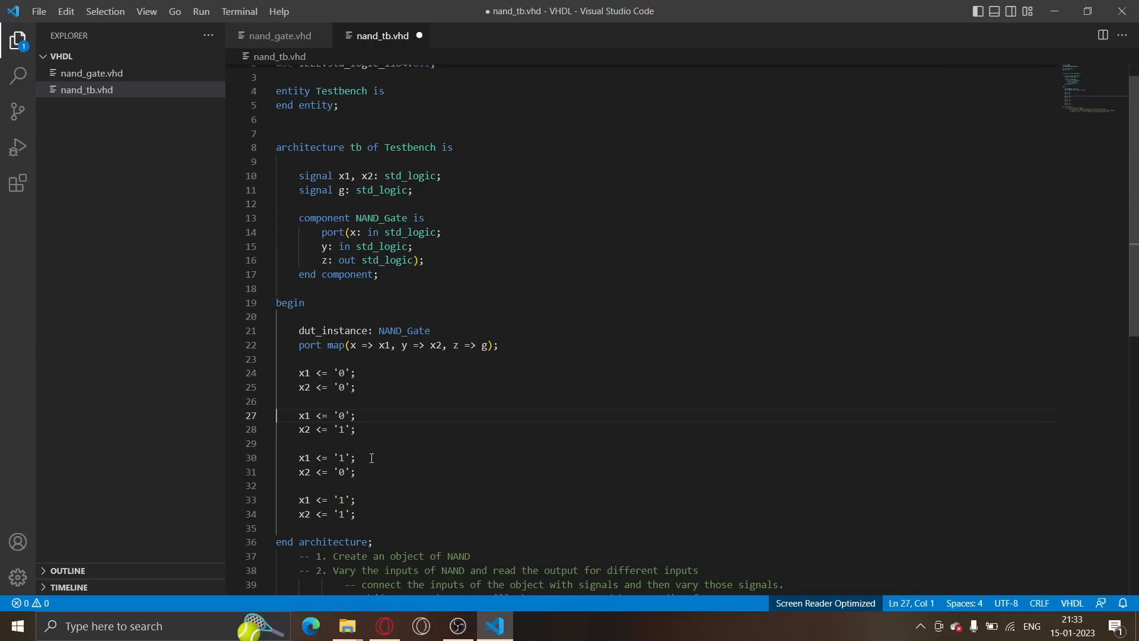
click(334, 457)
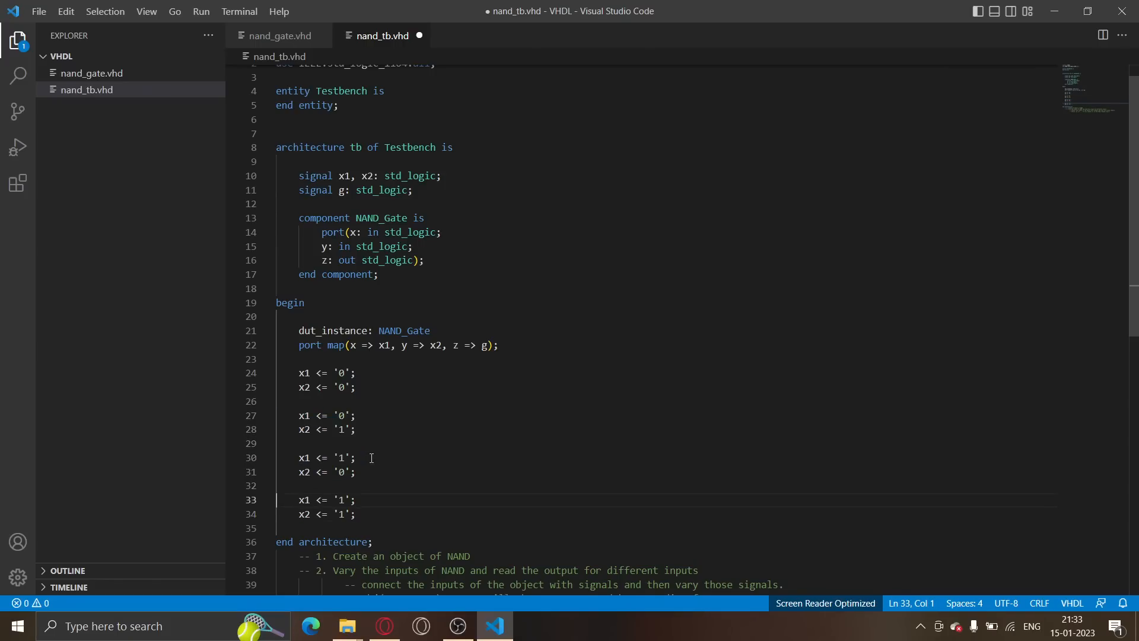
click(500, 345)
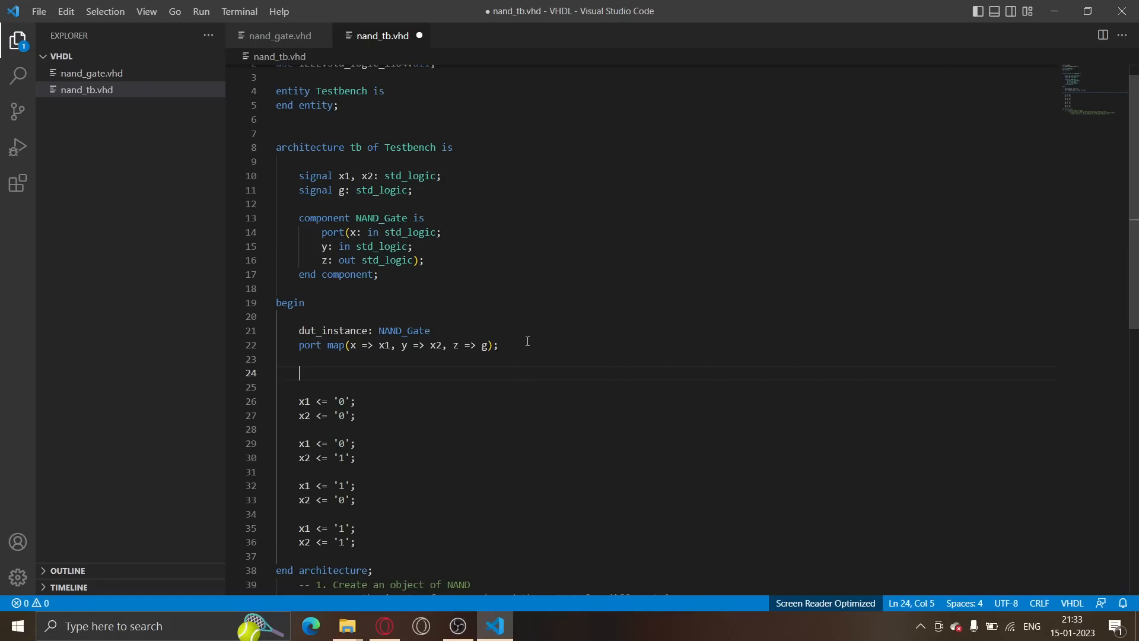
Wrap the four x1/x2 assignment pairs in process, begin and end process;
text(process)
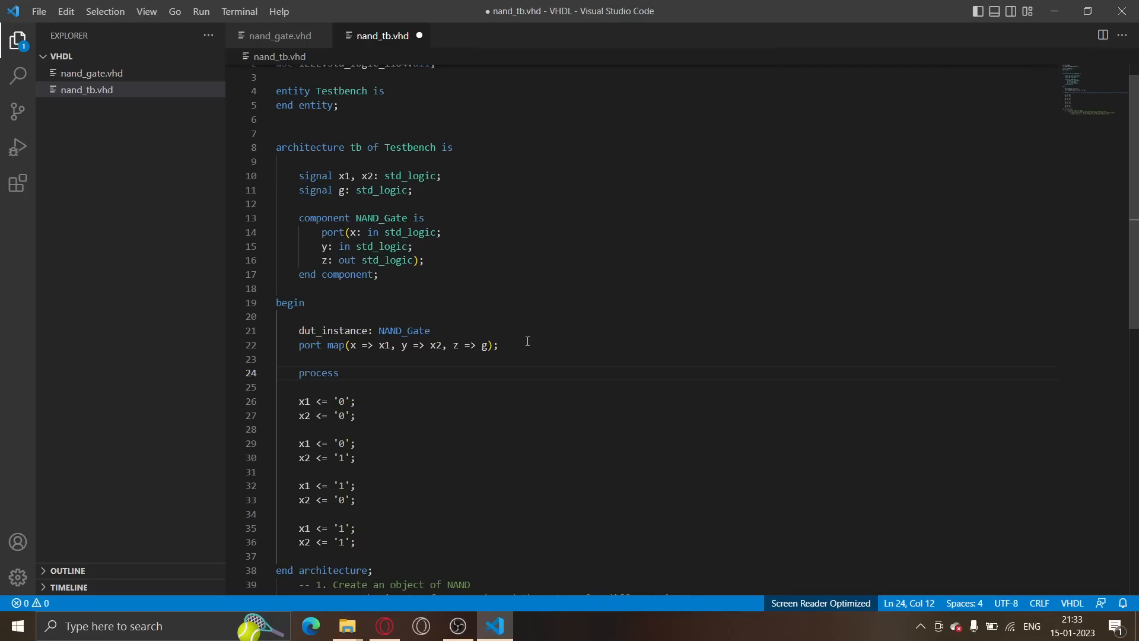
text(begin)
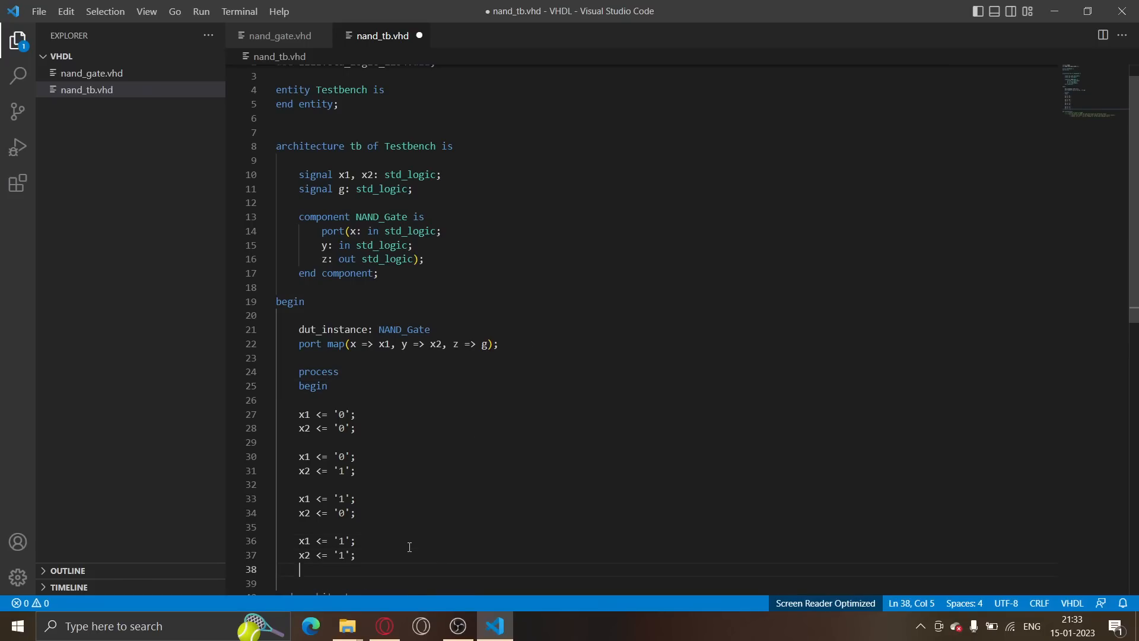
text(end proc)
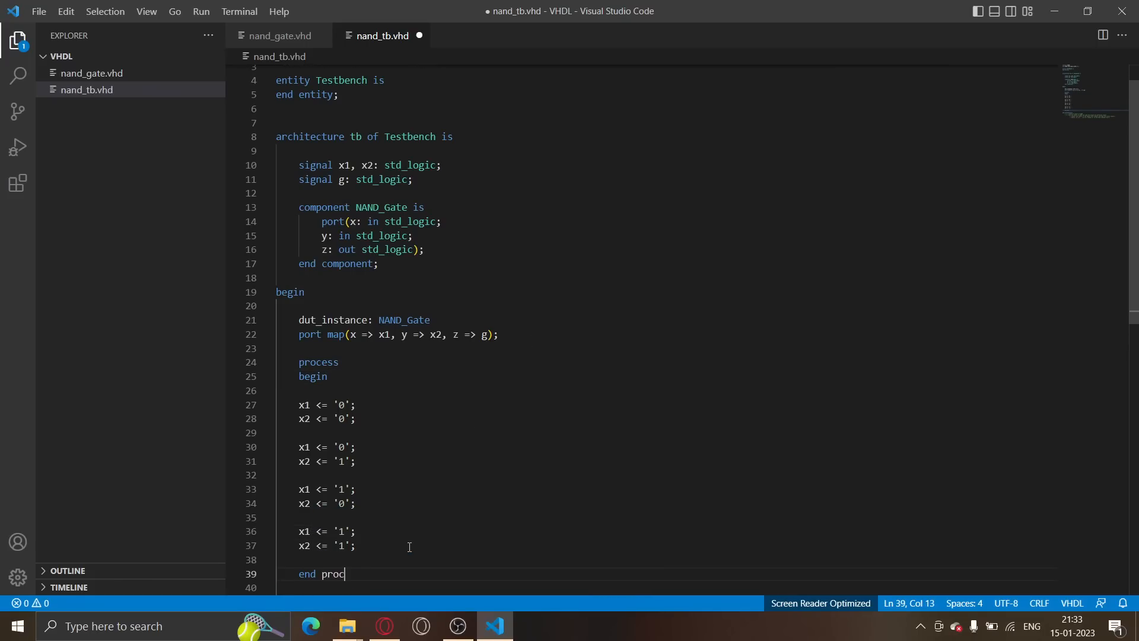
text(ess;)
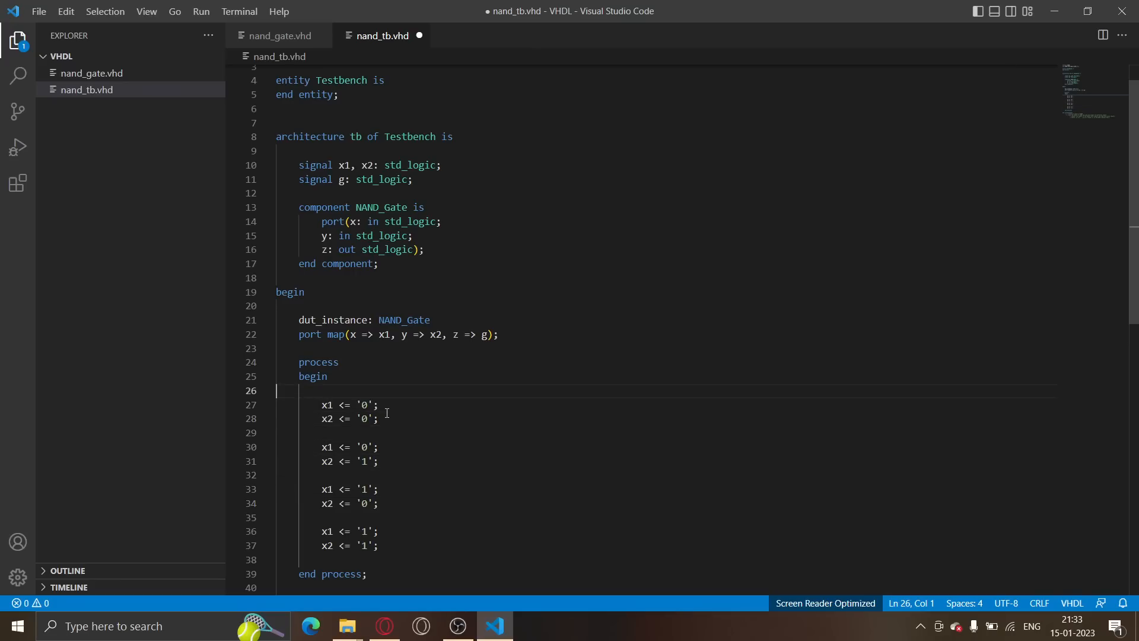
Remove the blank line after begin and open a new line after the first input pair
key(Backspace)
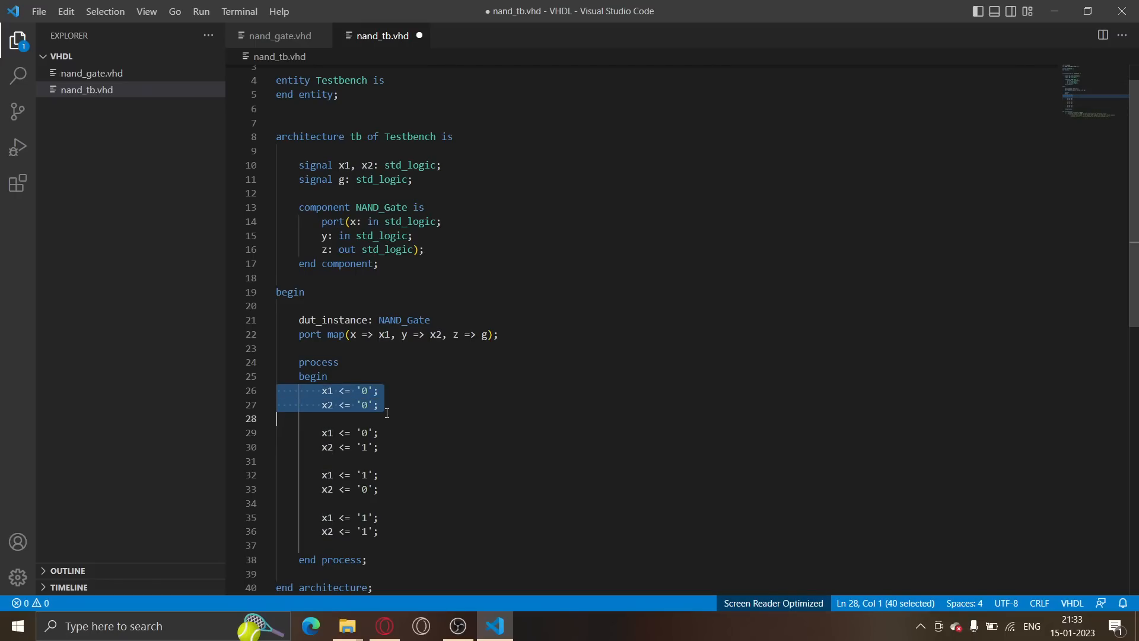
click(327, 390)
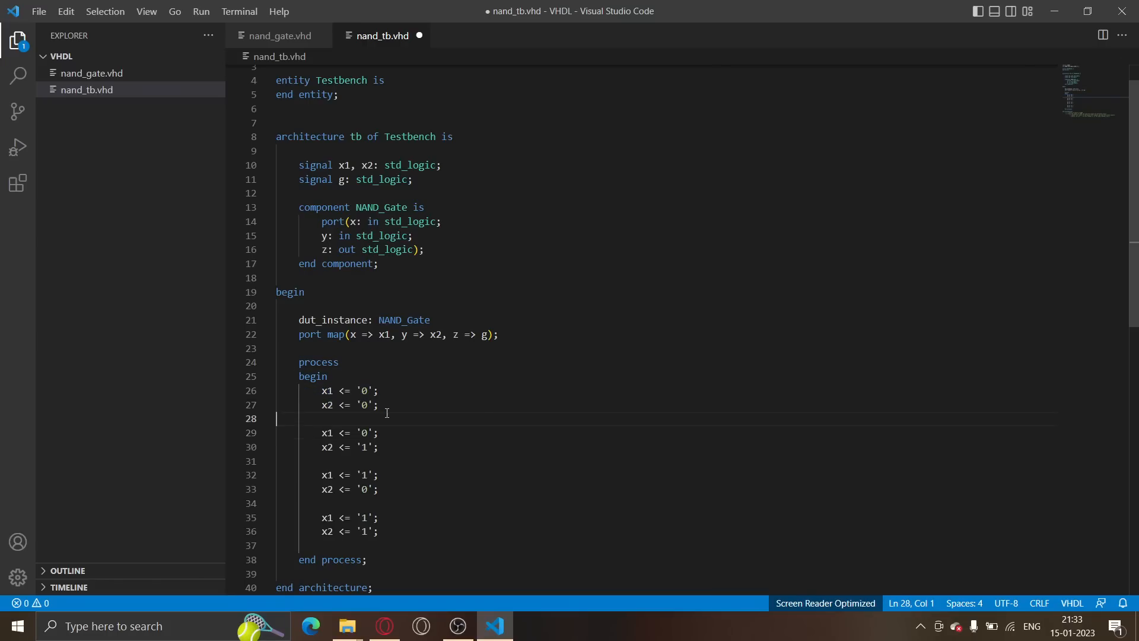
click(379, 405)
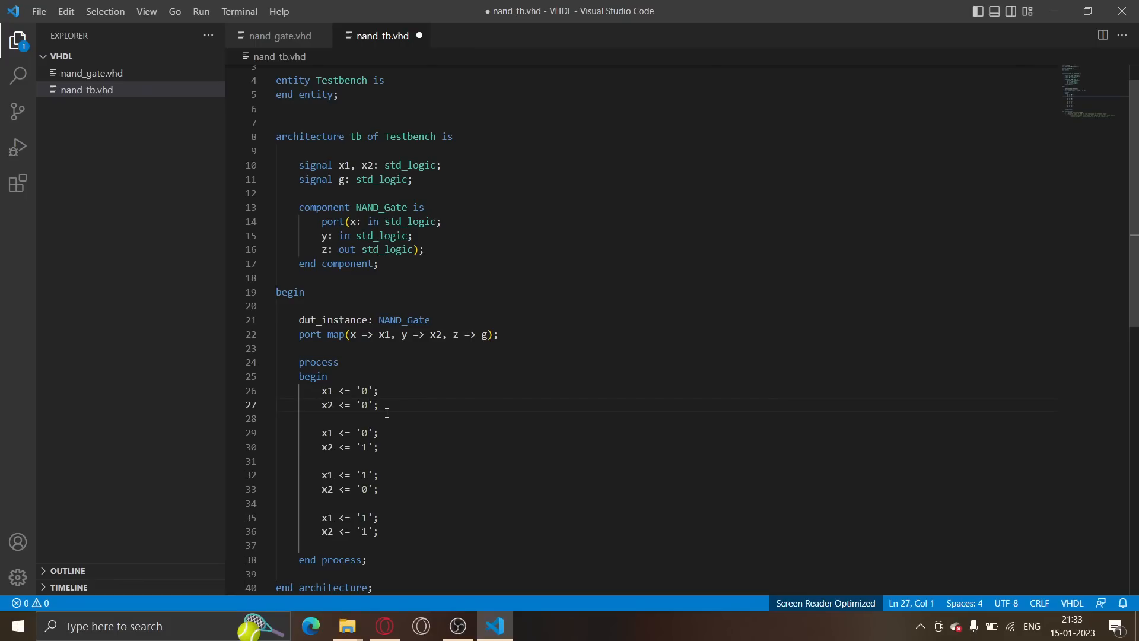
key(Enter)
text(wait for 1)
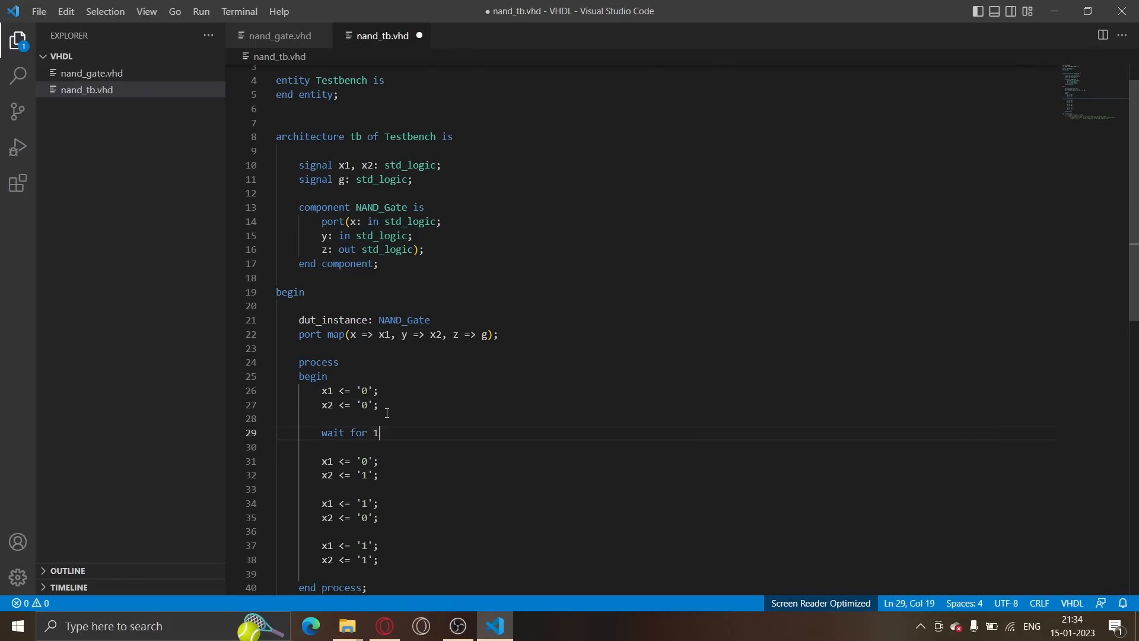
Type wait for 1 ns; after each of the four input pairs
text(ns;)
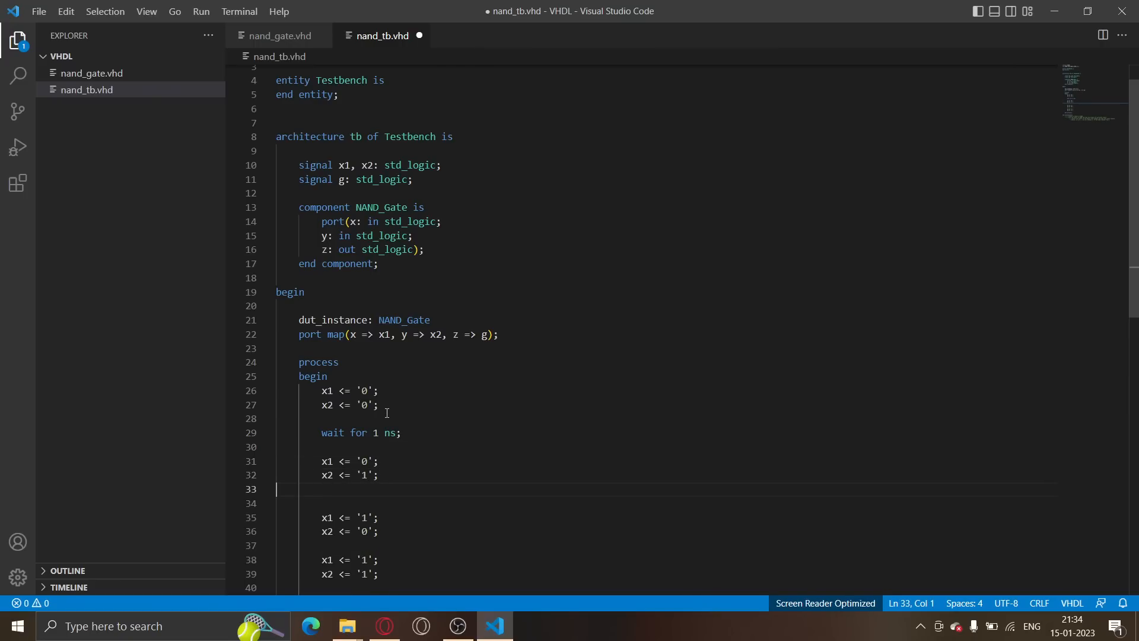
text(wait for 1 ns;)
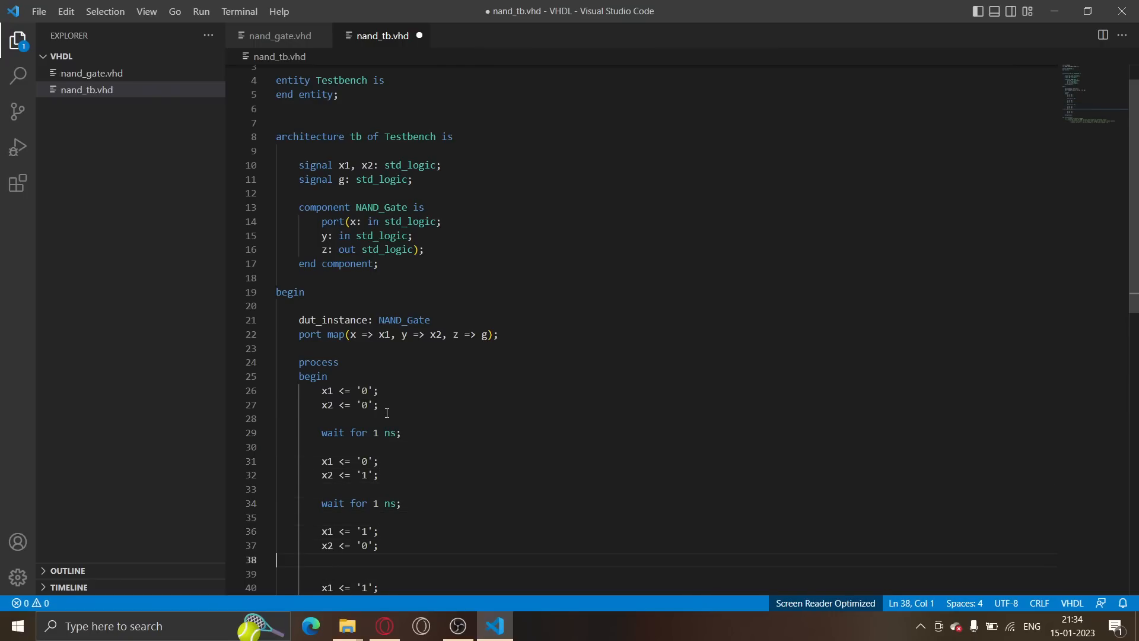
text(wait for 1 ns;)
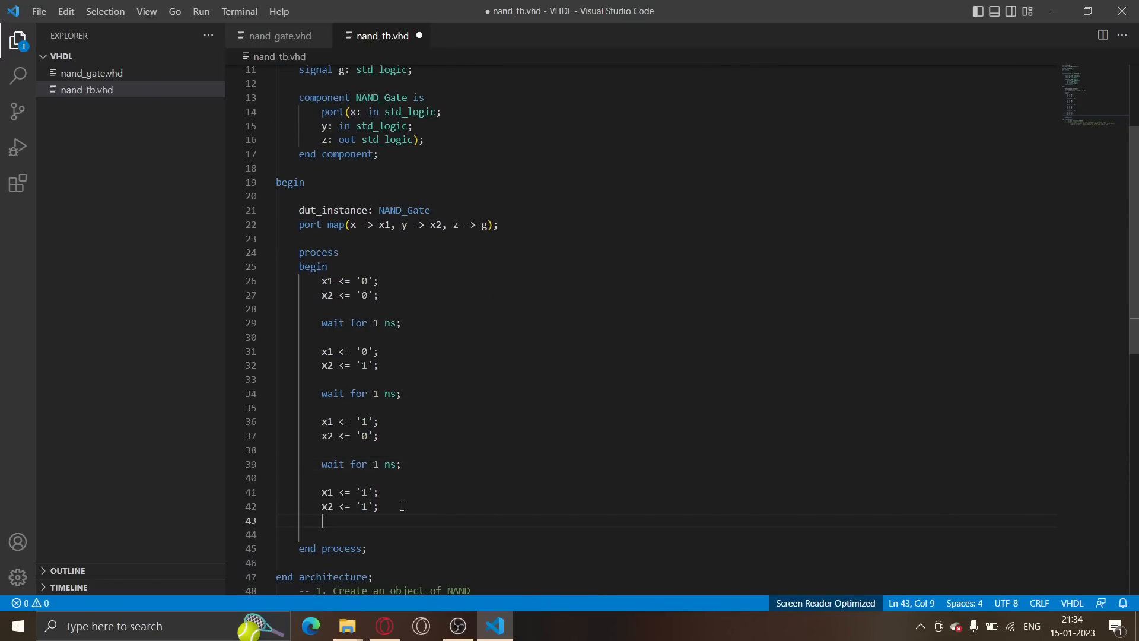
text(wait for 1 ns;)
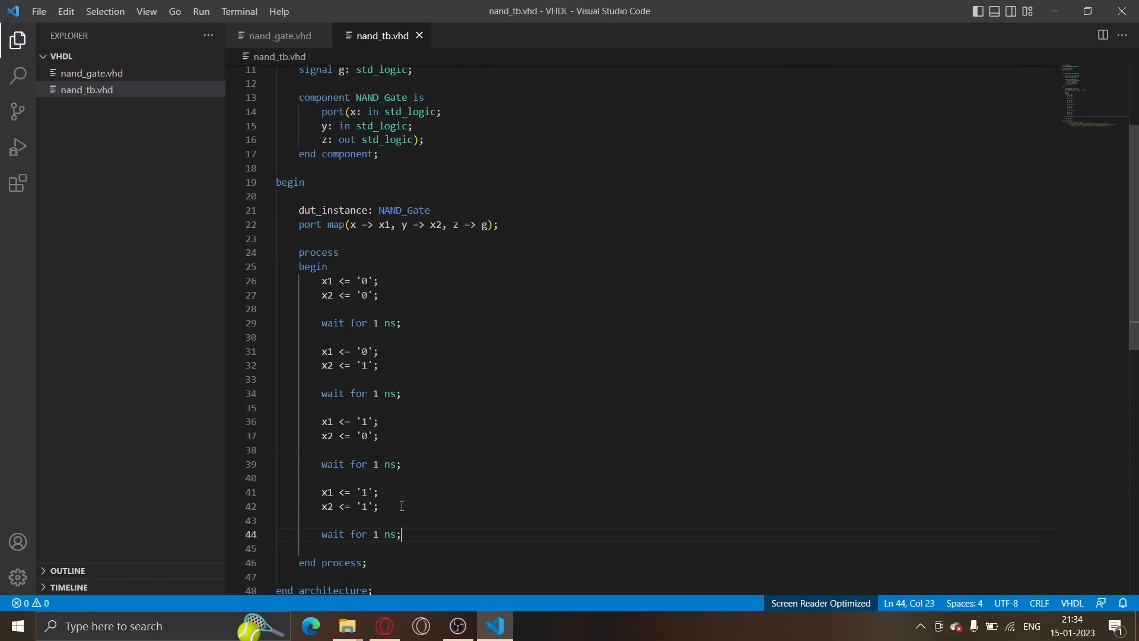